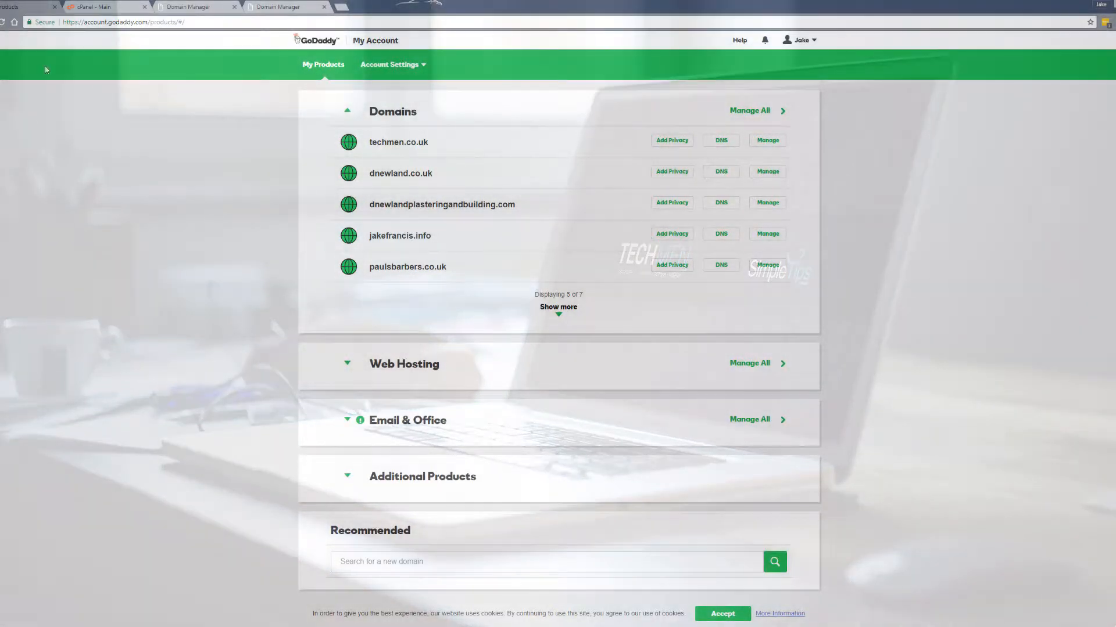
Launch cPanel for techmen.co.uk and scroll down to its Email tools
click(100, 6)
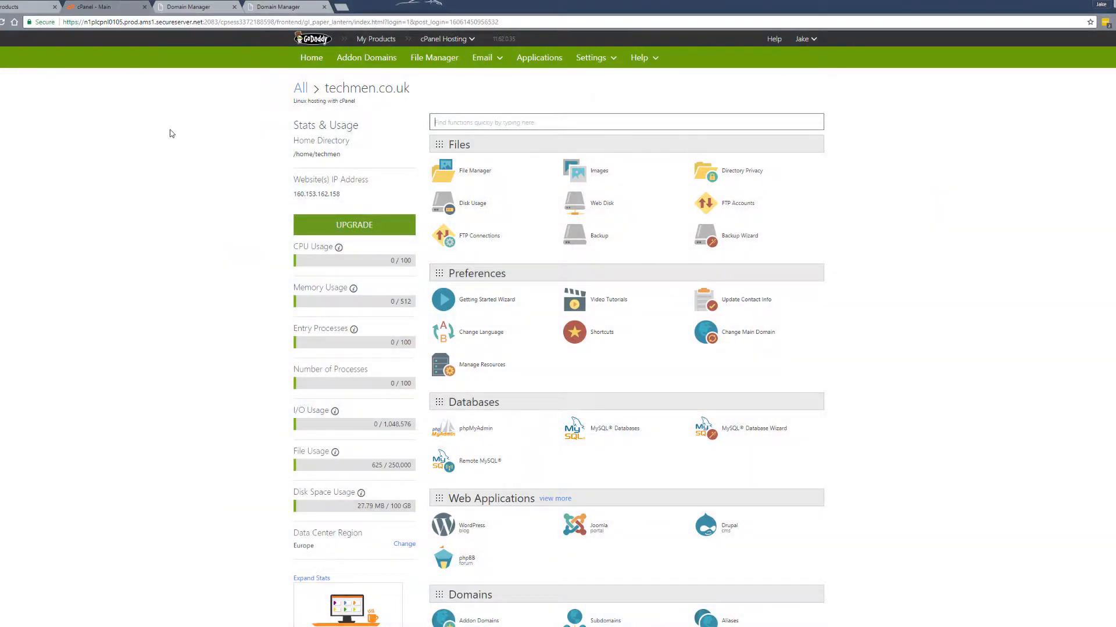
scroll(down, 3)
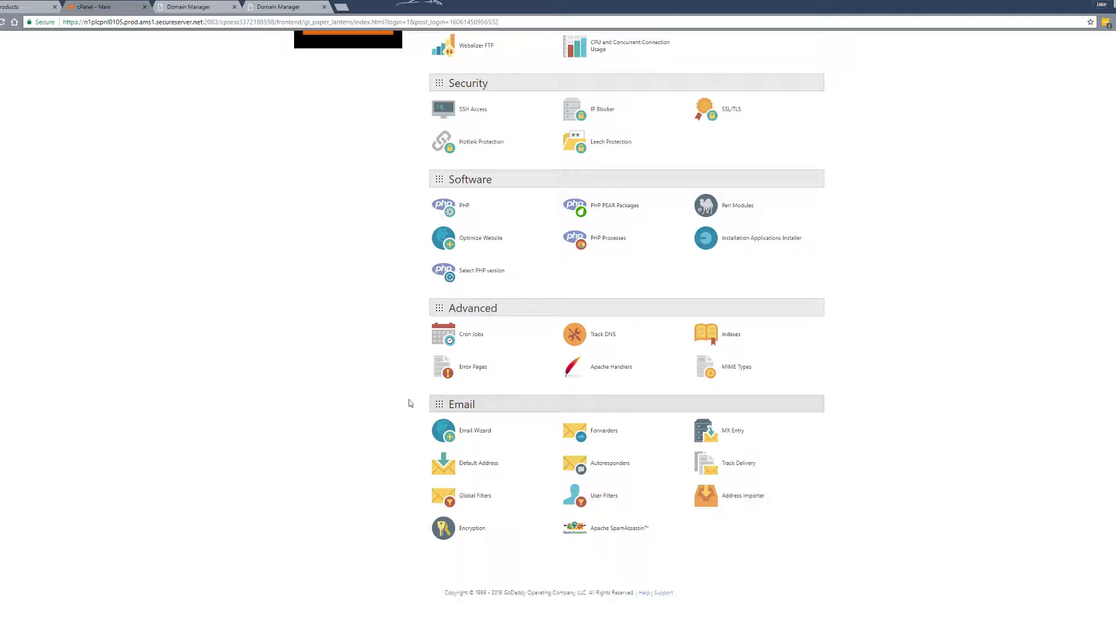
mouse_move(651, 459)
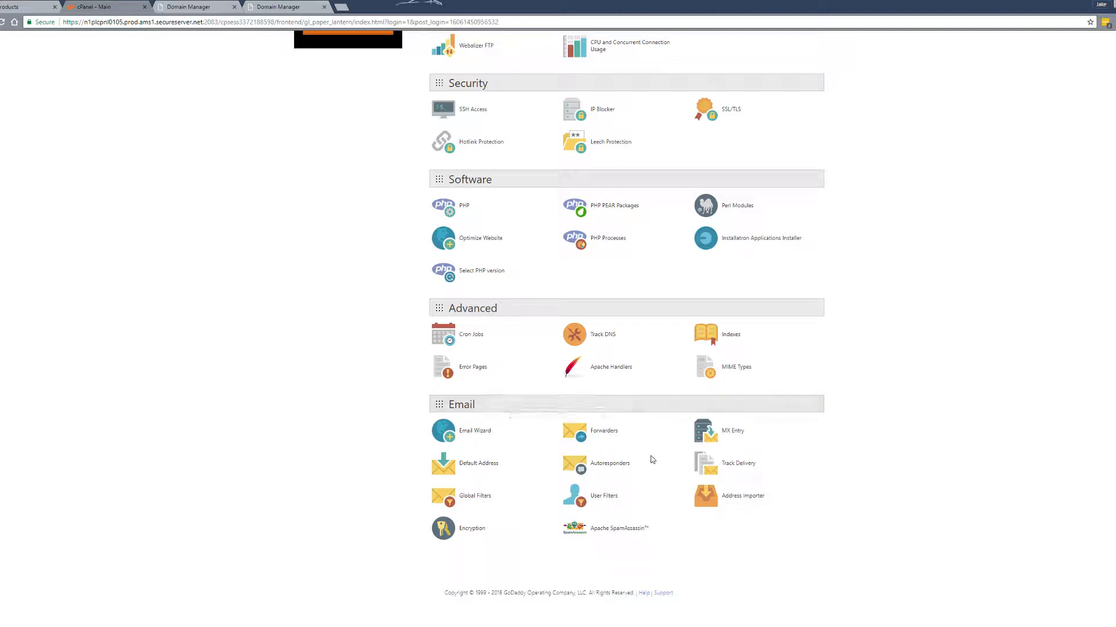
mouse_move(732, 431)
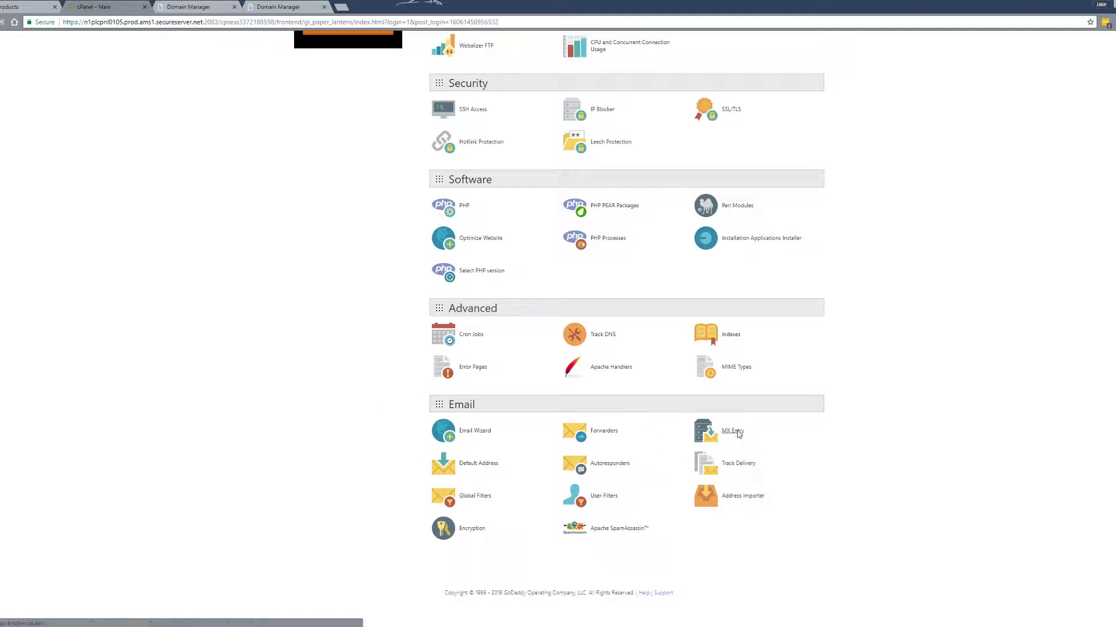
mouse_move(644, 384)
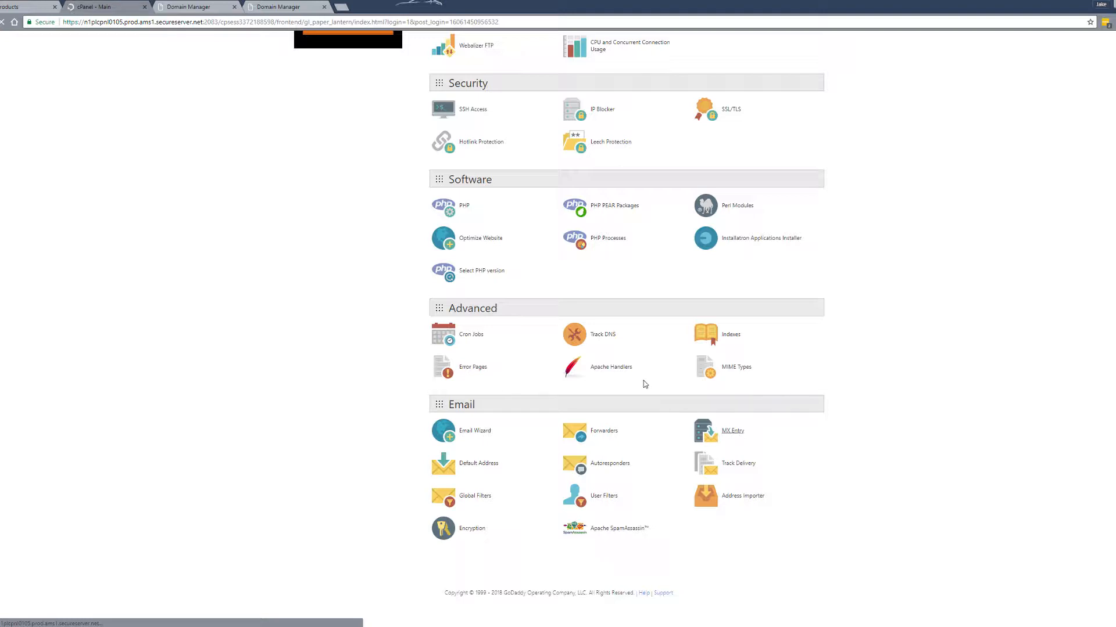
Open MX Entry for techmen.co.uk and keep routing on Remote Mail Exchanger
click(731, 430)
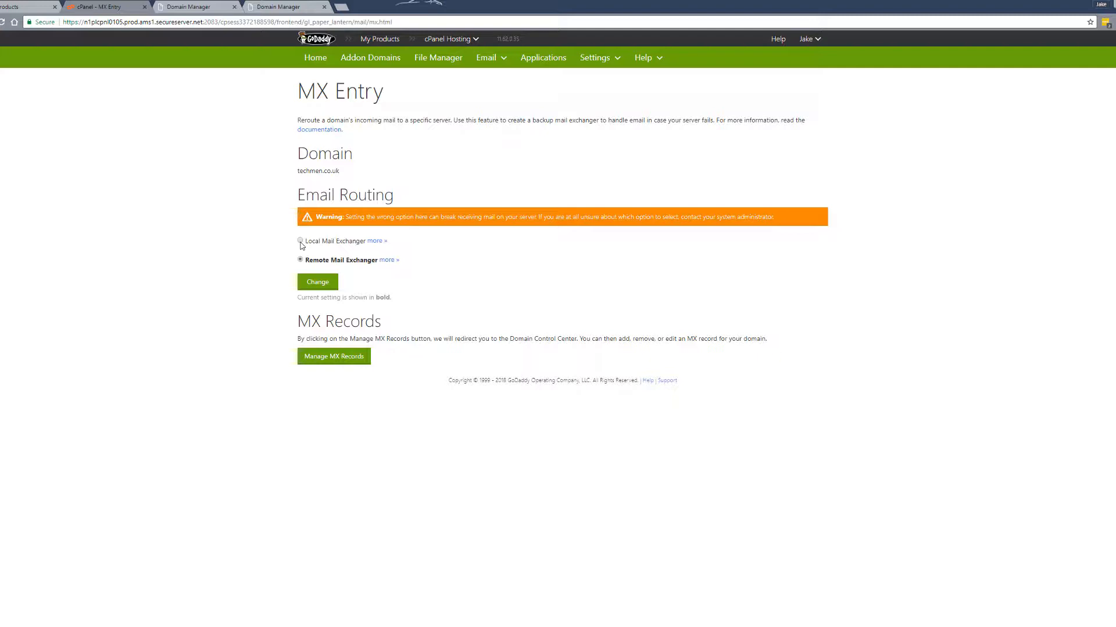
click(300, 241)
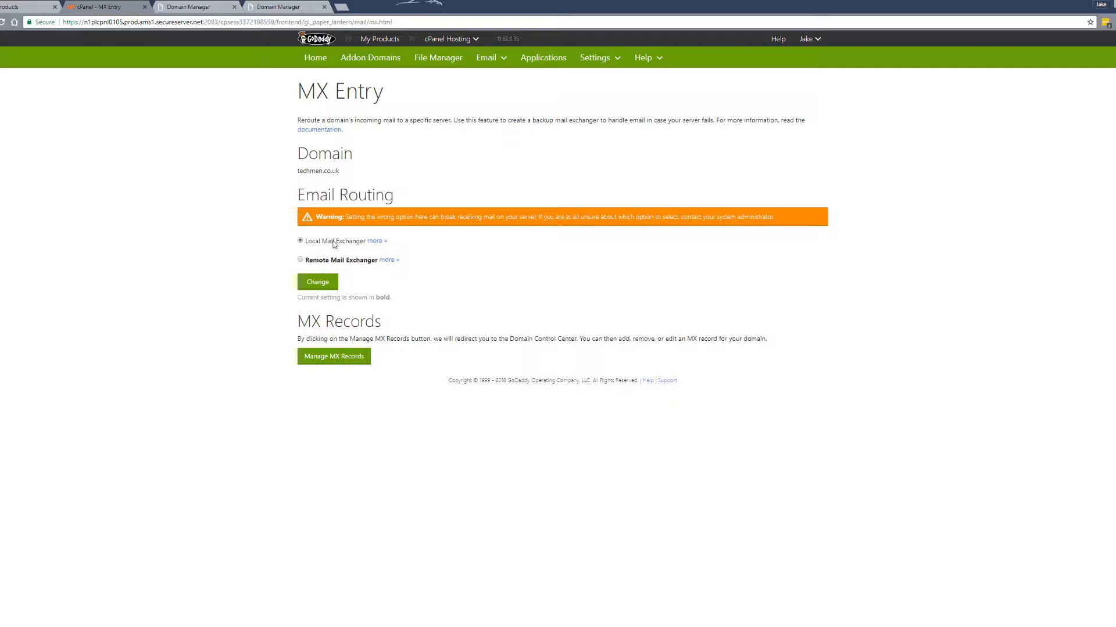
mouse_move(327, 272)
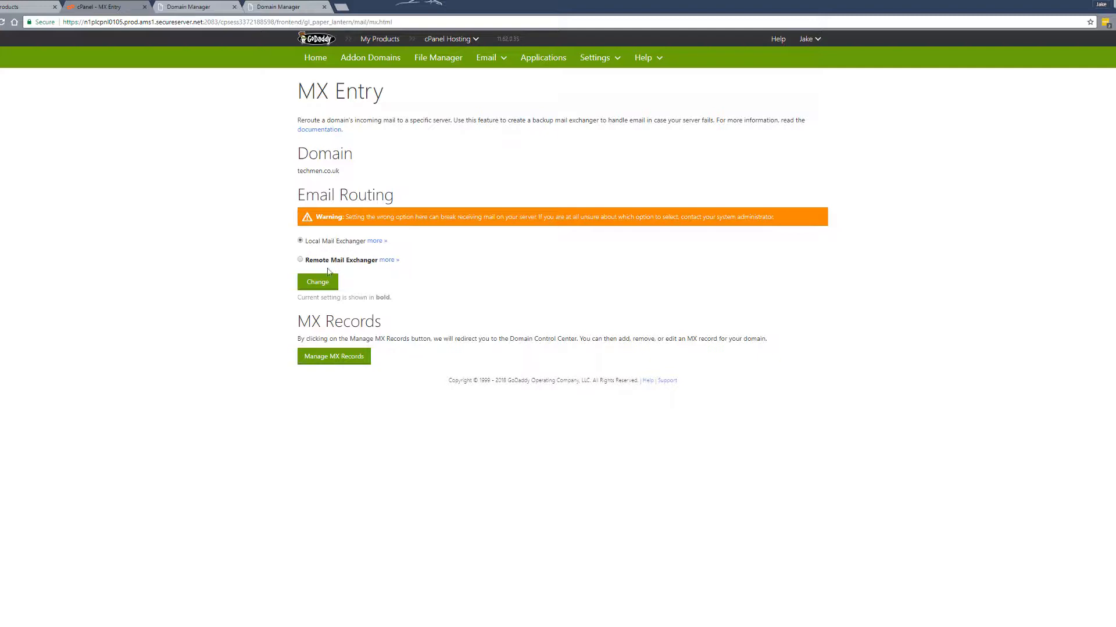
click(300, 260)
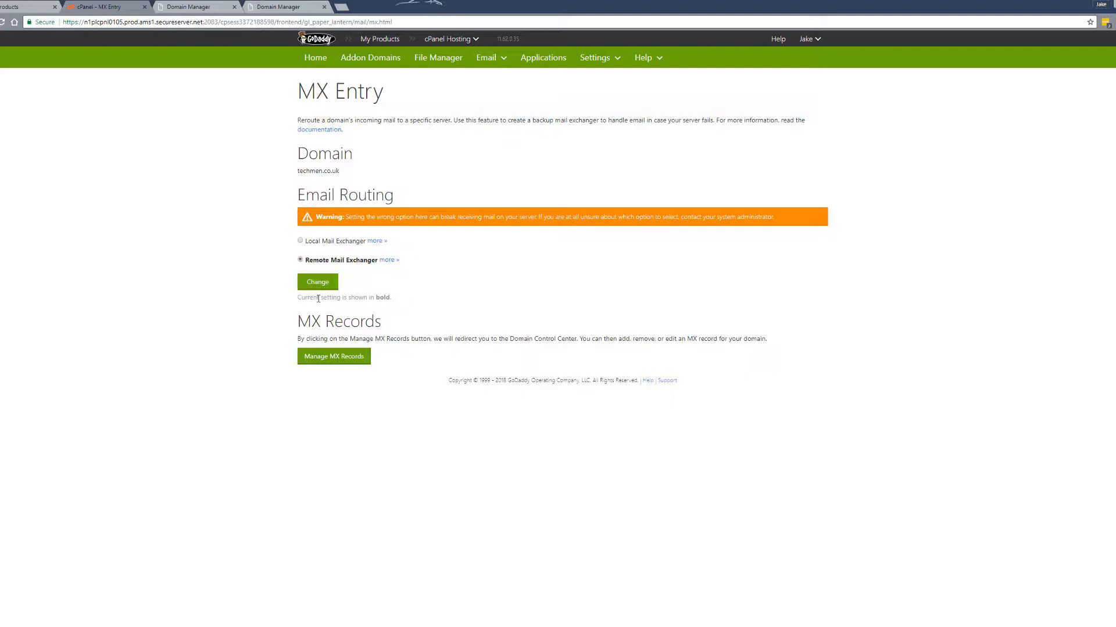
mouse_move(197, 92)
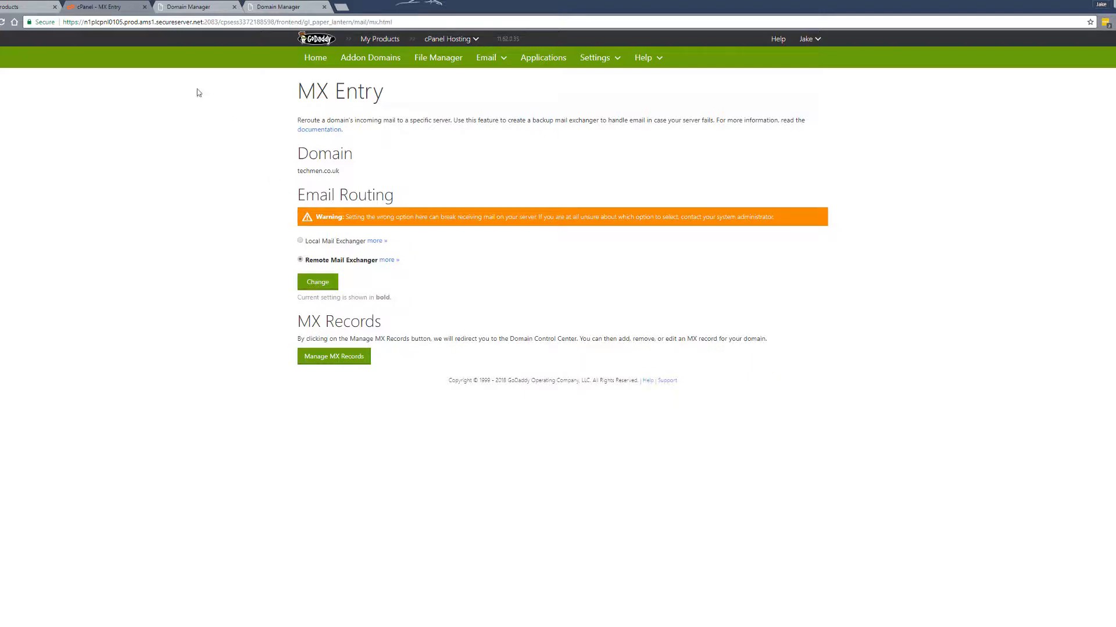
mouse_move(133, 104)
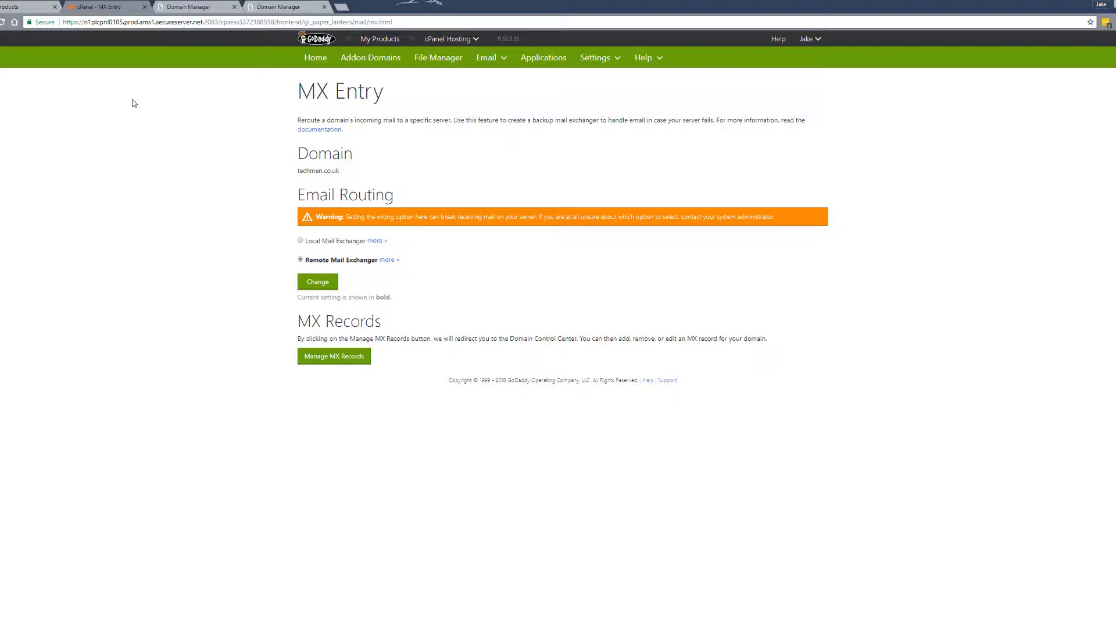
From My Products, expand Email & Office and start setting up Office 365 Starter Email
click(42, 7)
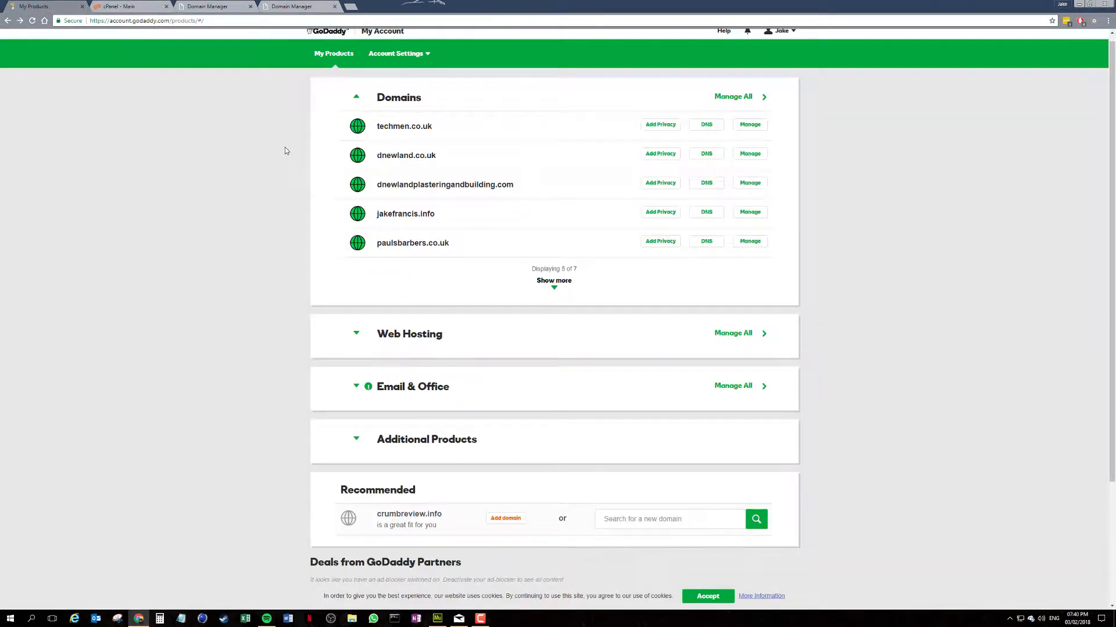
mouse_move(354, 385)
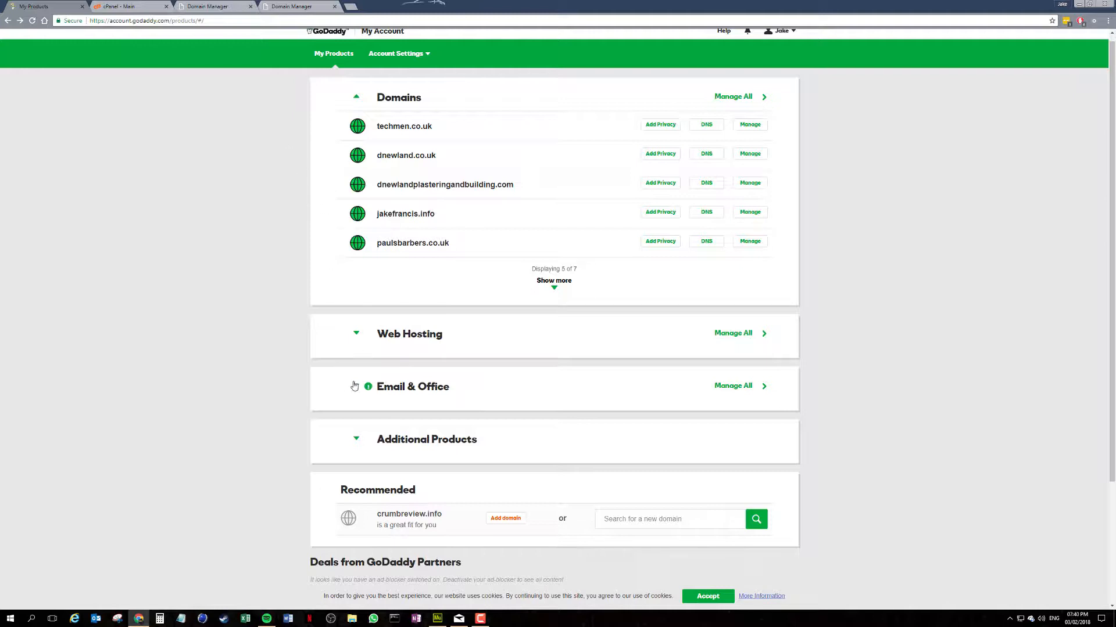
click(356, 386)
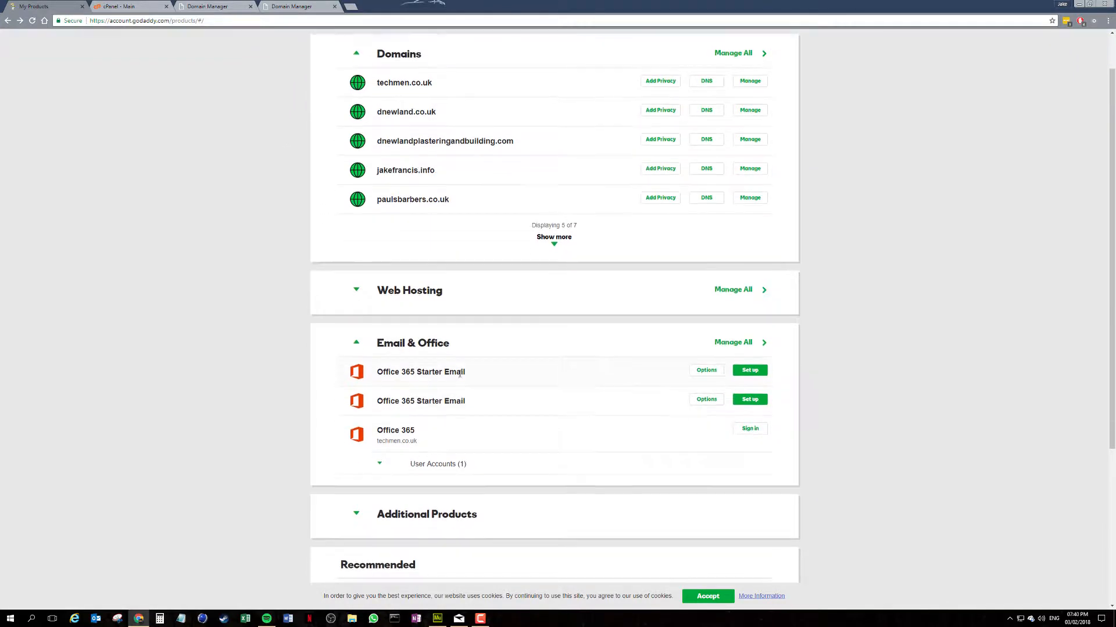
click(749, 370)
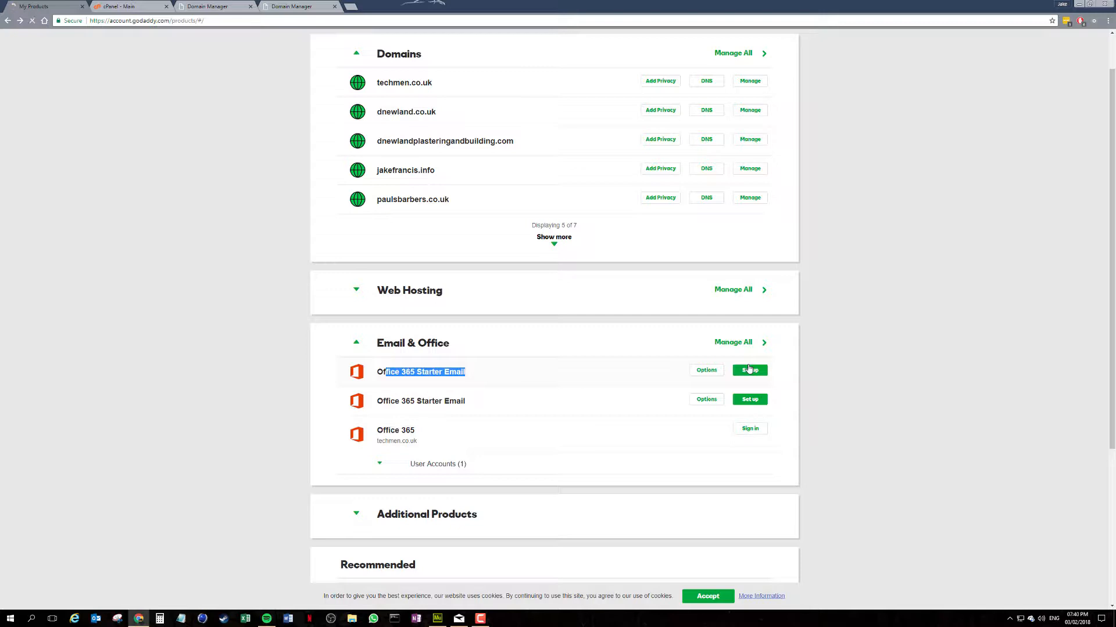
click(749, 370)
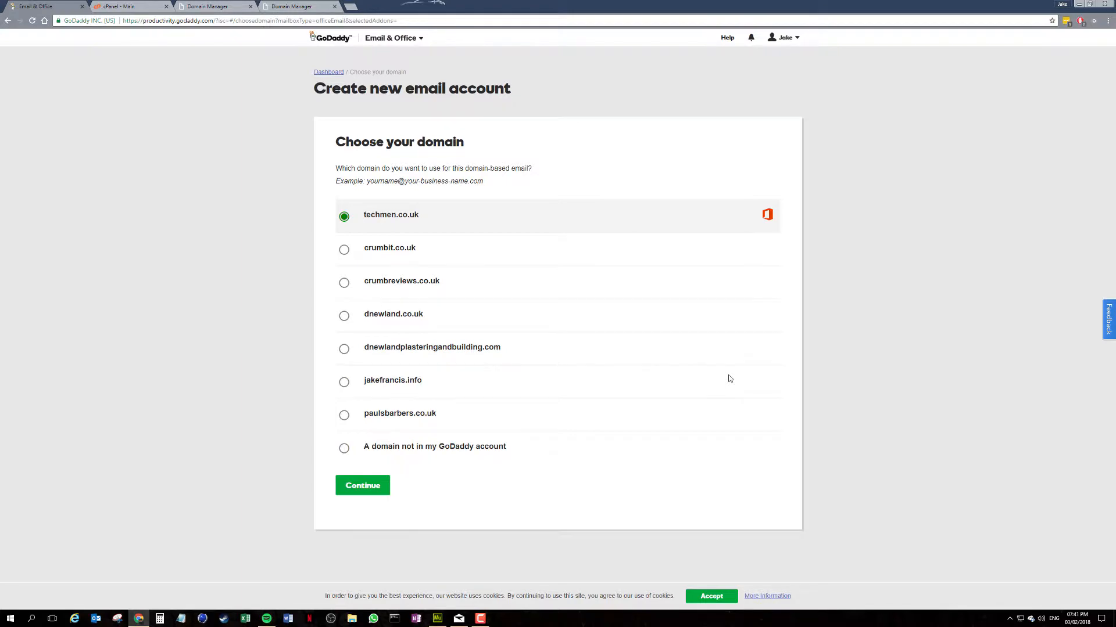
mouse_move(385, 394)
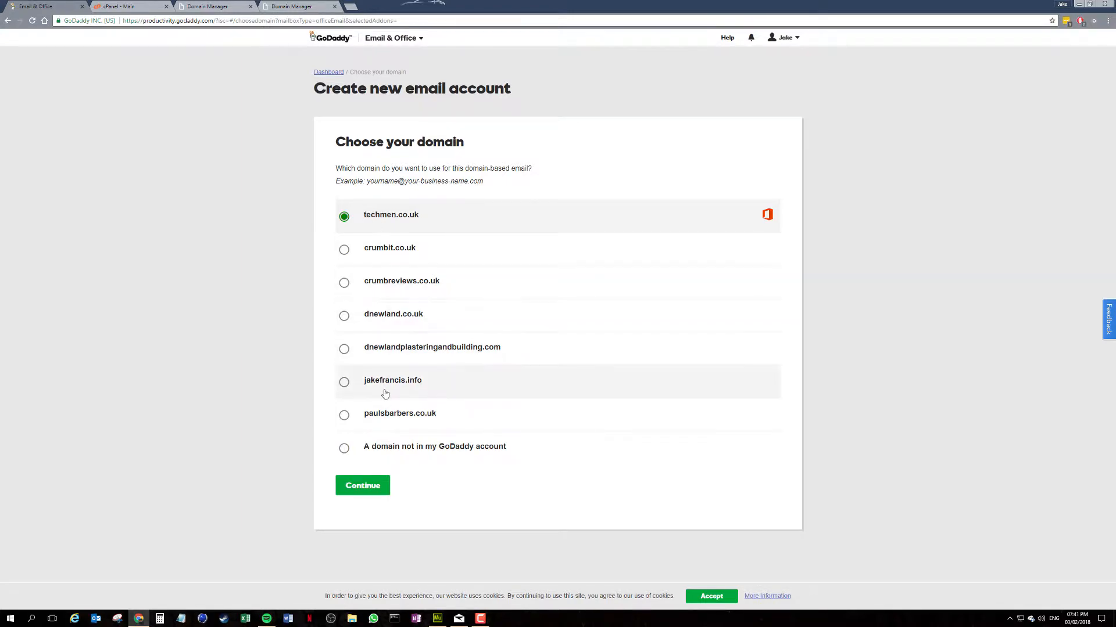
Choose paulsbarbers.co.uk, then inspect its MX mail host and the mail A record's IP
click(343, 415)
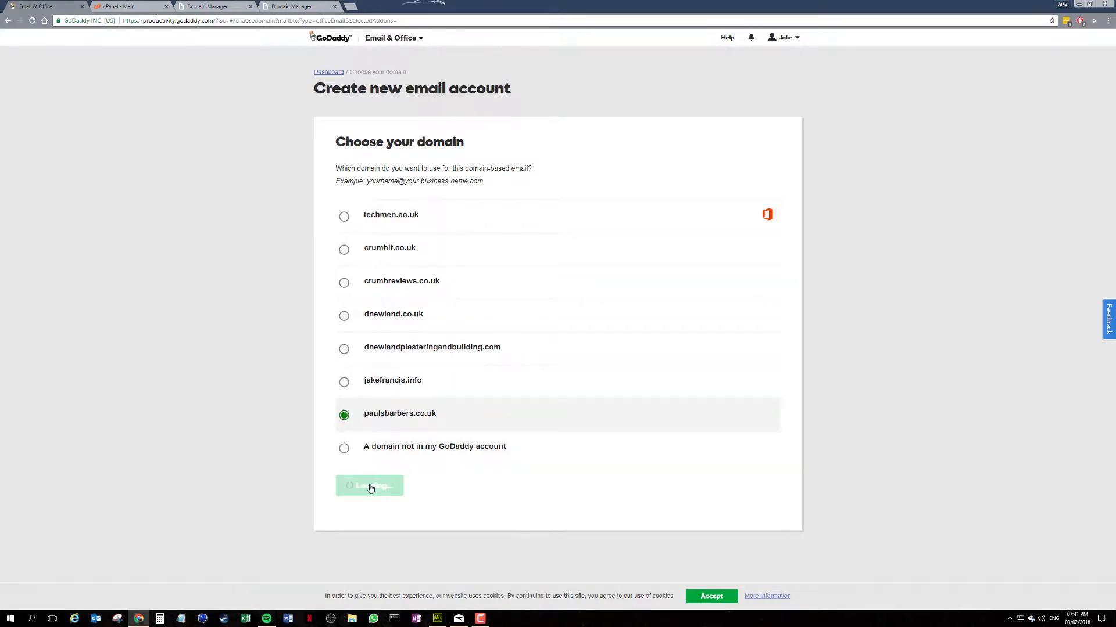
click(368, 486)
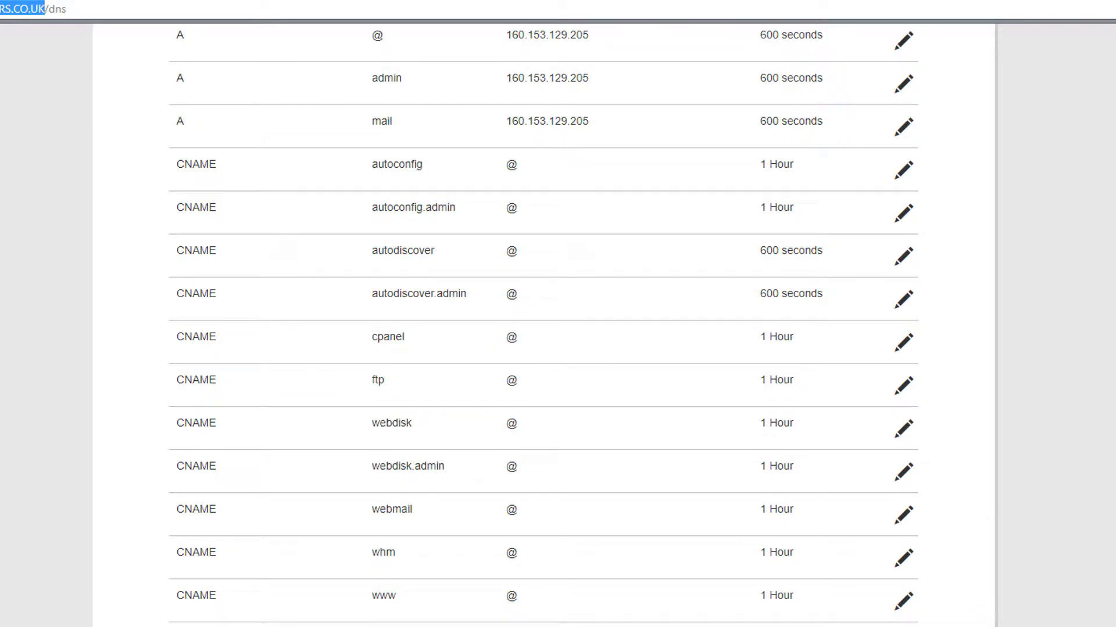
scroll(down, 3)
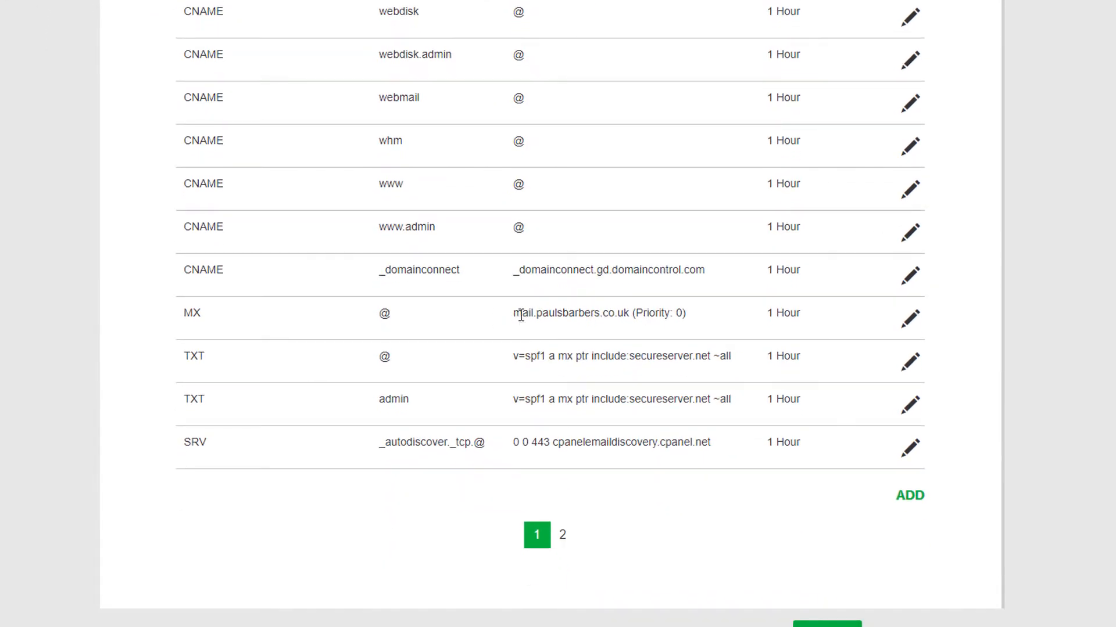
double_click(523, 313)
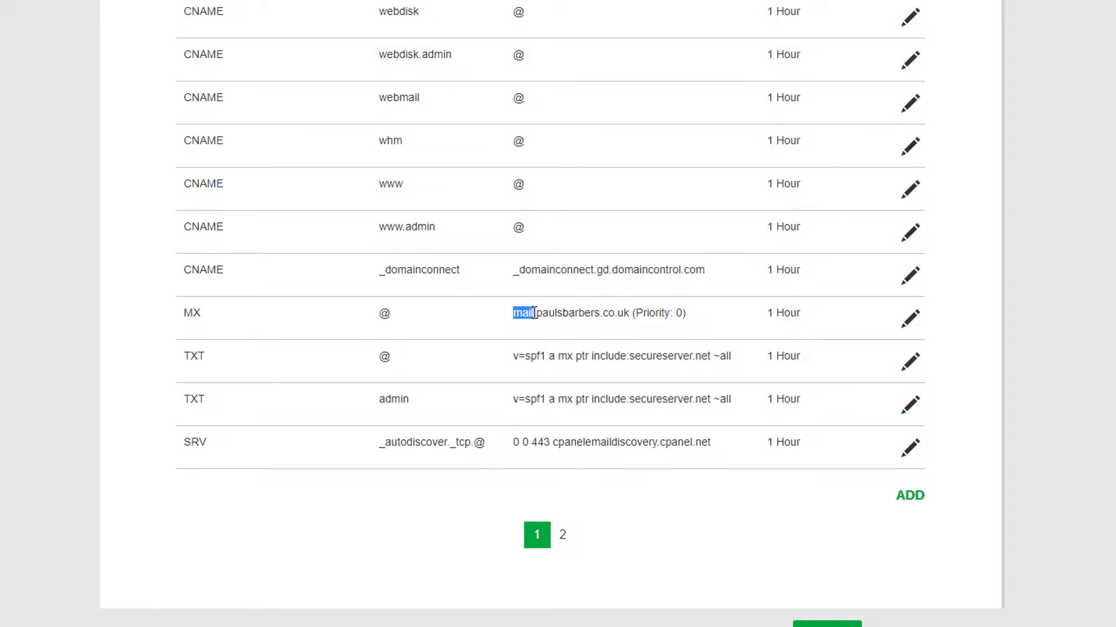
scroll(up, 3)
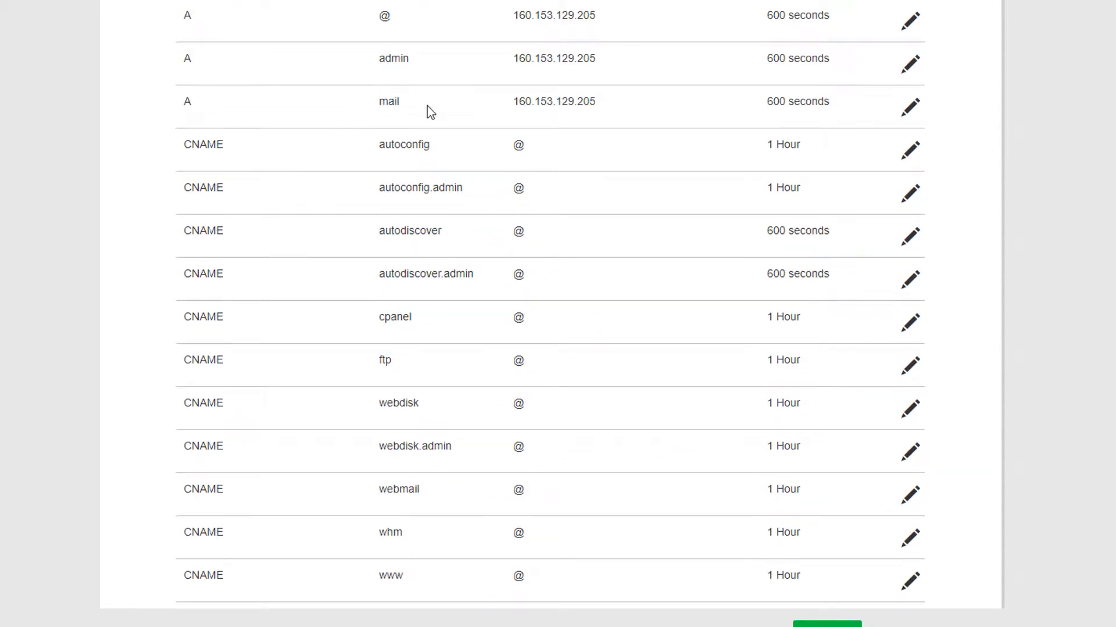
double_click(544, 101)
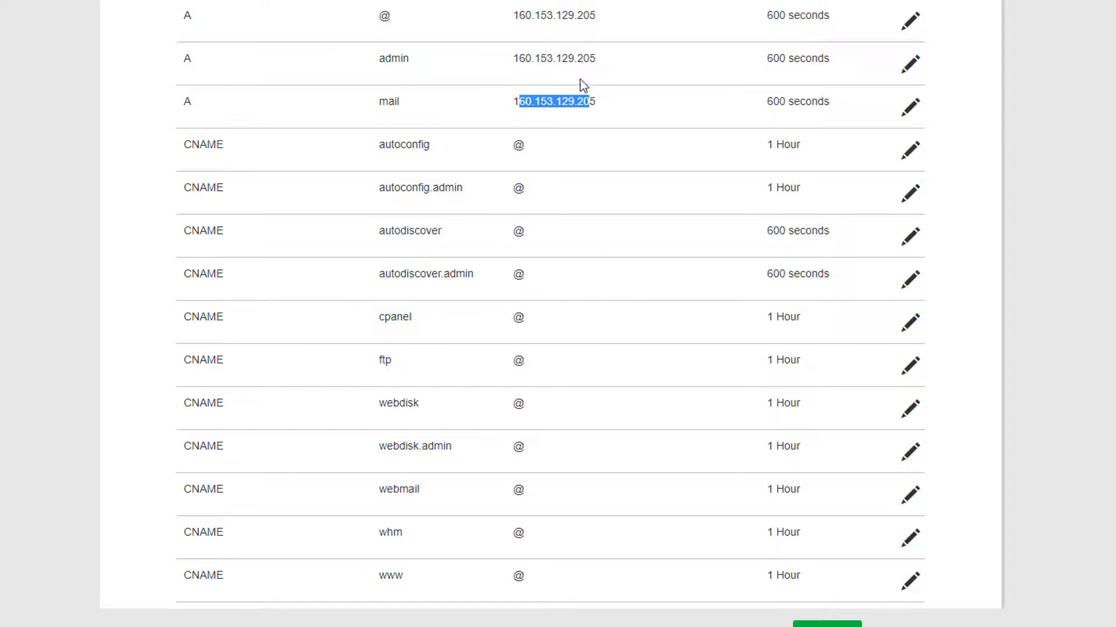
mouse_move(575, 93)
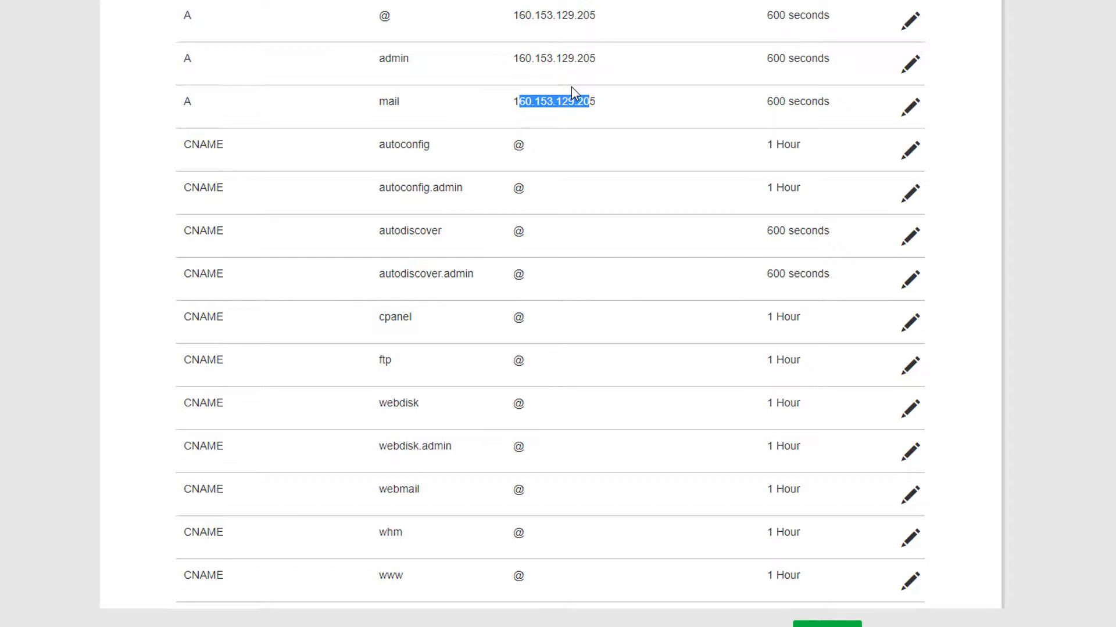
mouse_move(549, 72)
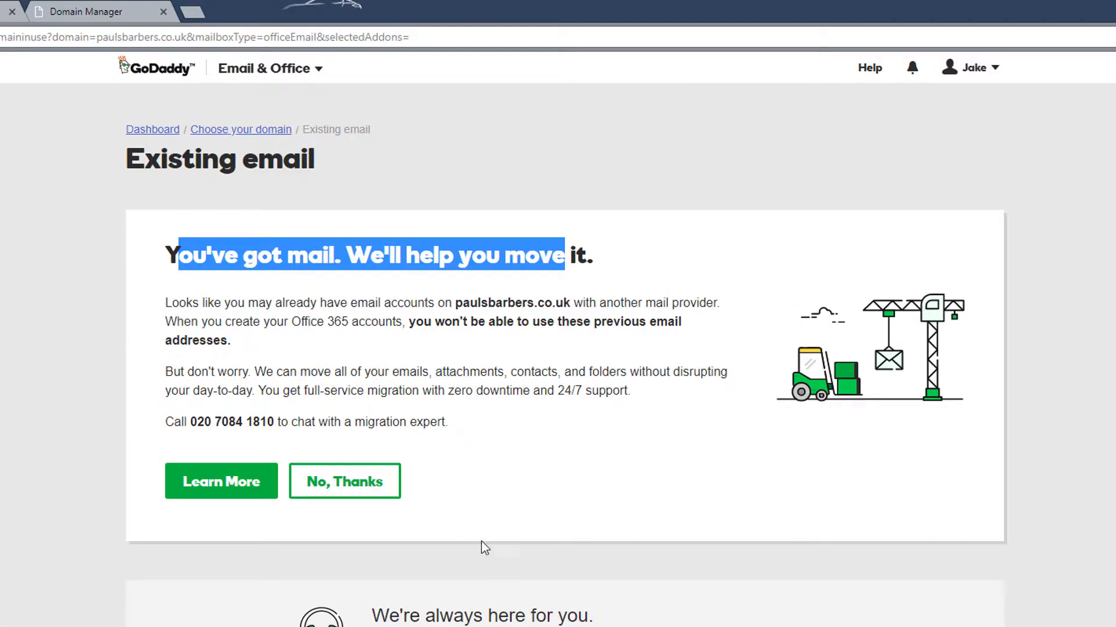
mouse_move(349, 384)
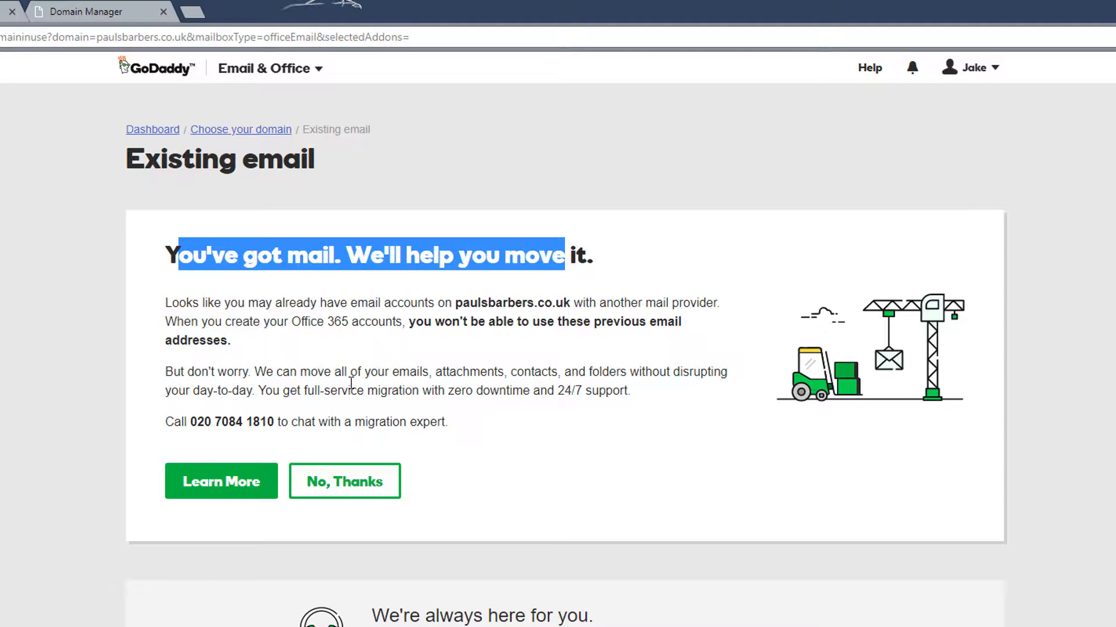
mouse_move(357, 450)
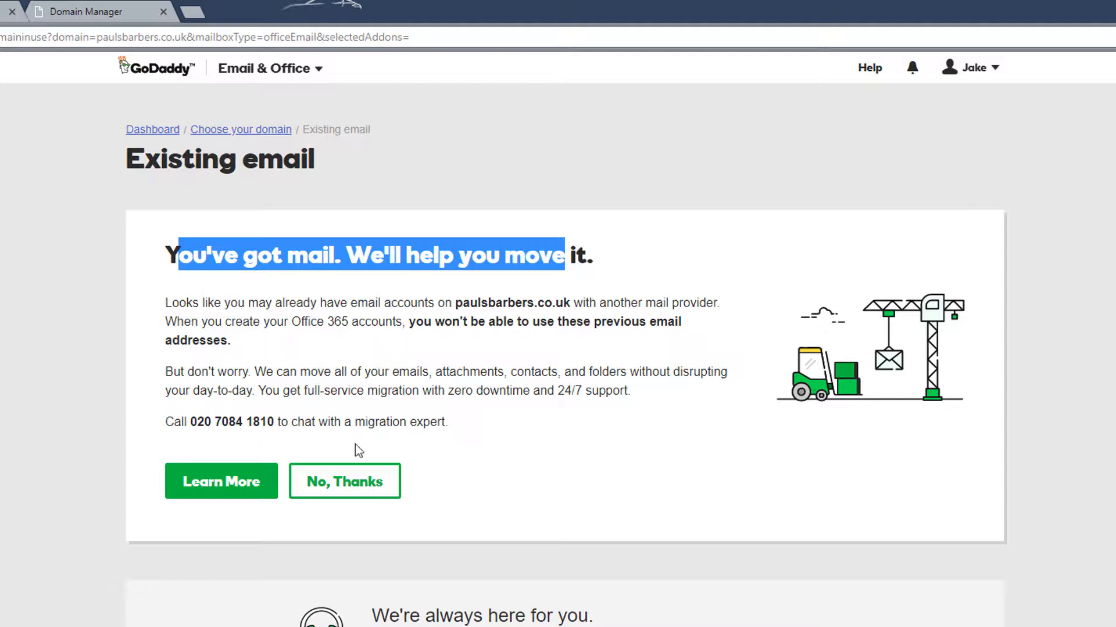
Decline migrating existing email with No, Thanks
click(343, 482)
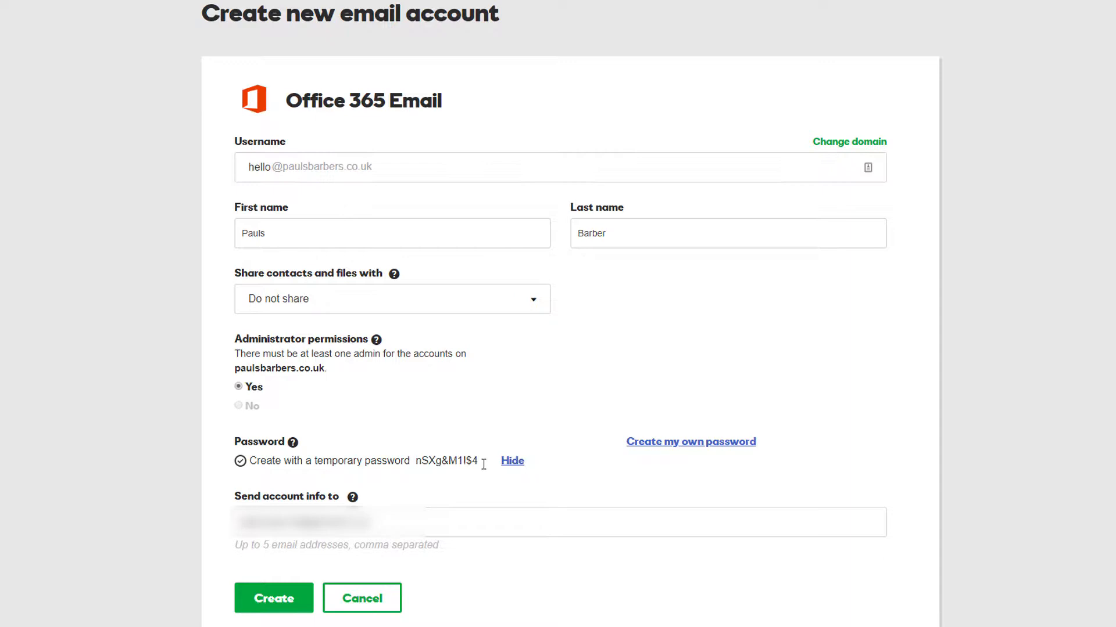
double_click(446, 461)
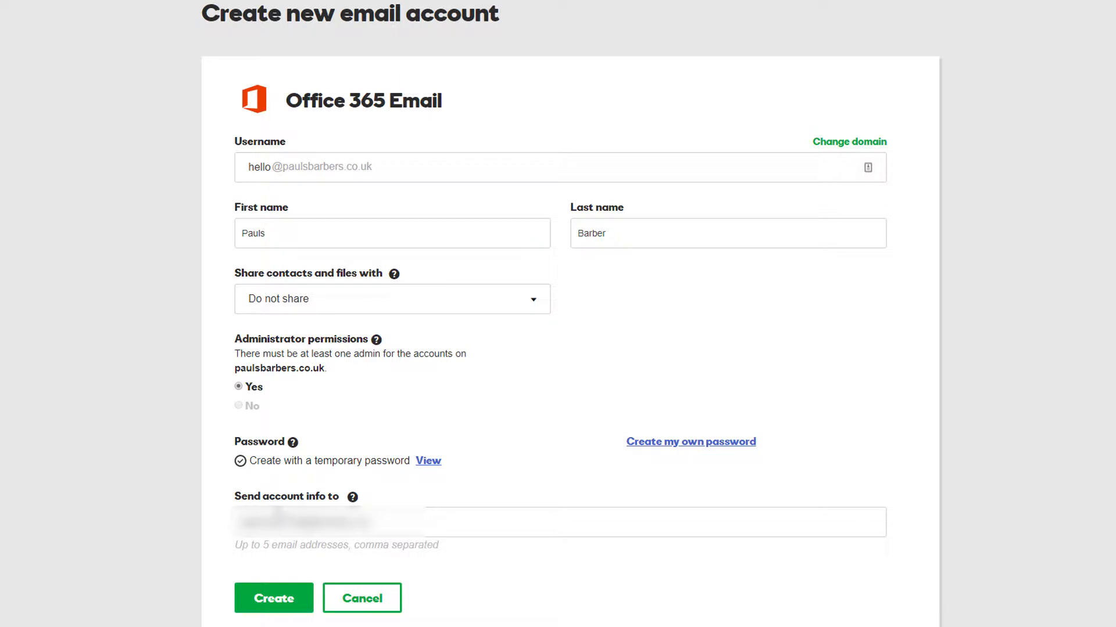
mouse_move(326, 549)
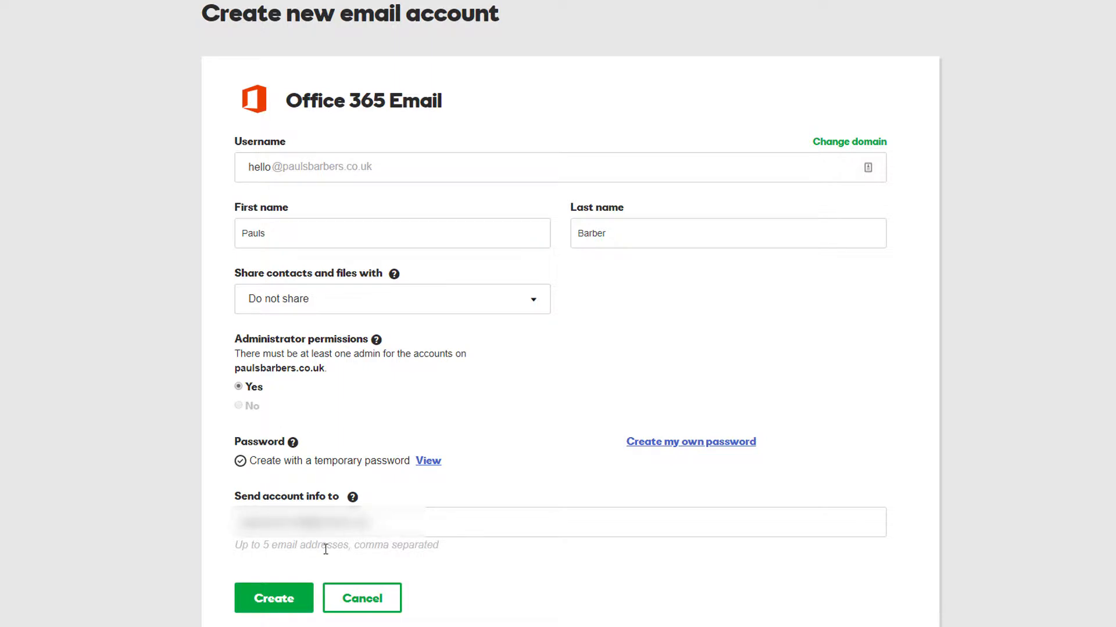
mouse_move(288, 598)
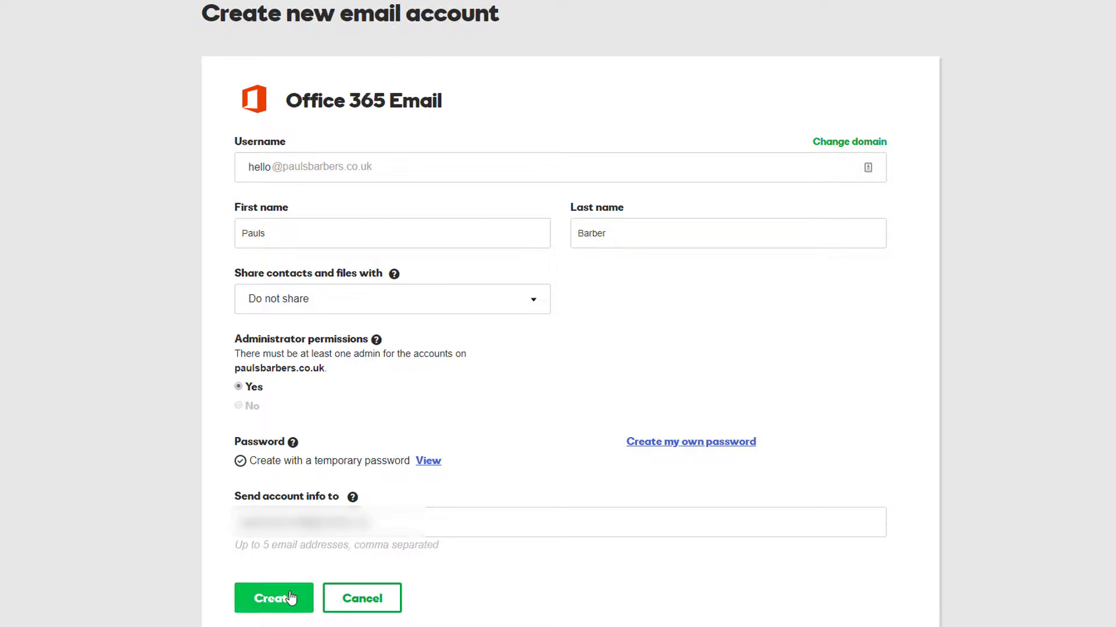
click(274, 598)
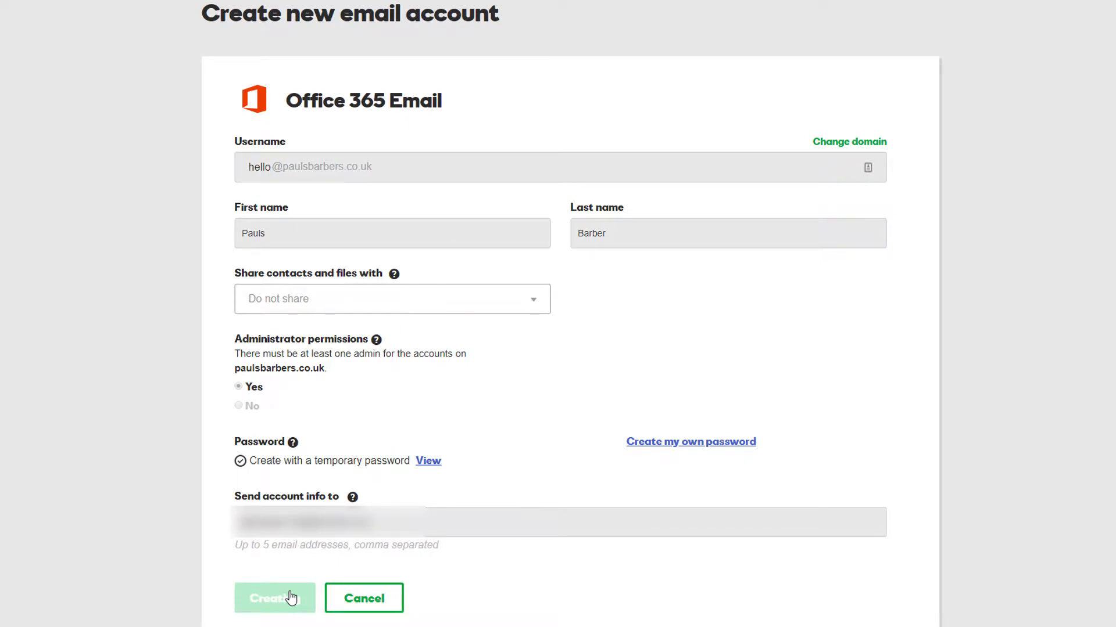
click(274, 598)
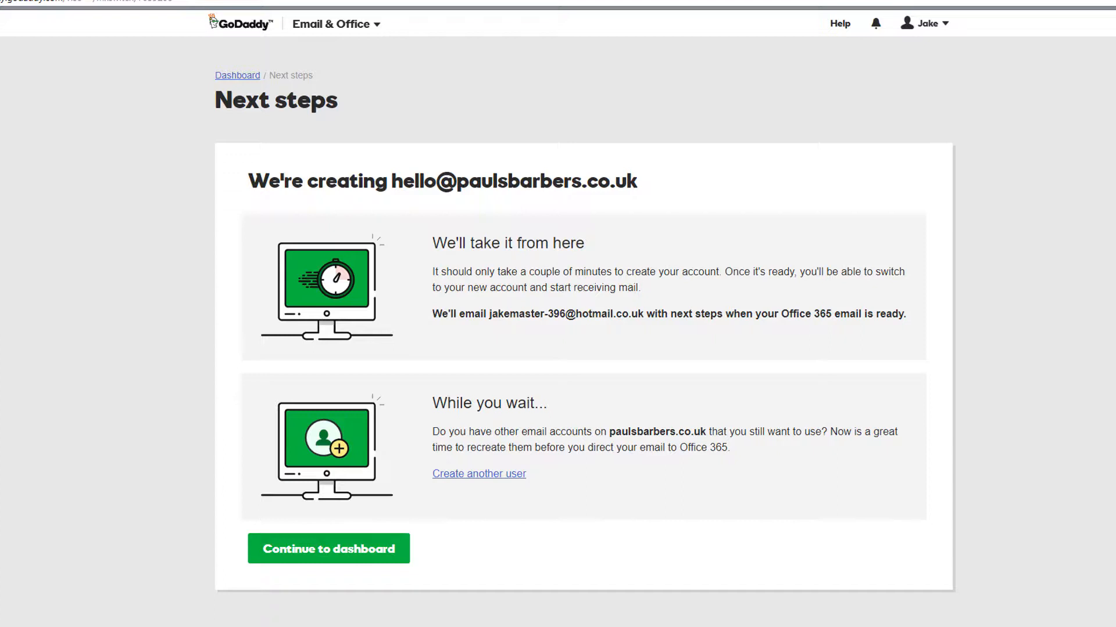
Continue to the Email & Office users dashboard
click(328, 548)
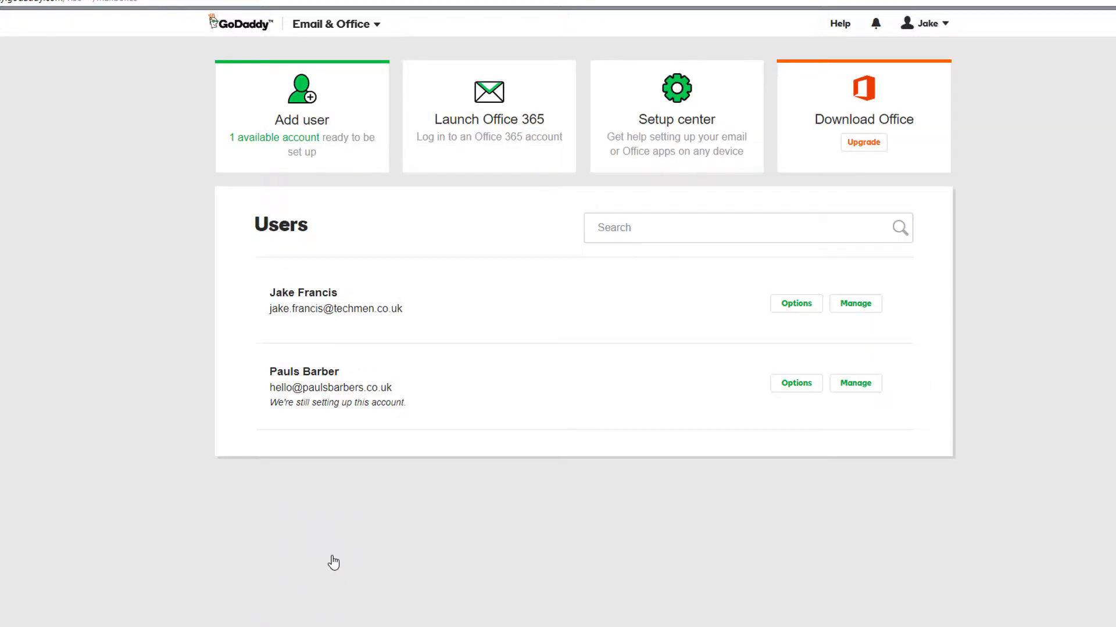
mouse_move(304, 387)
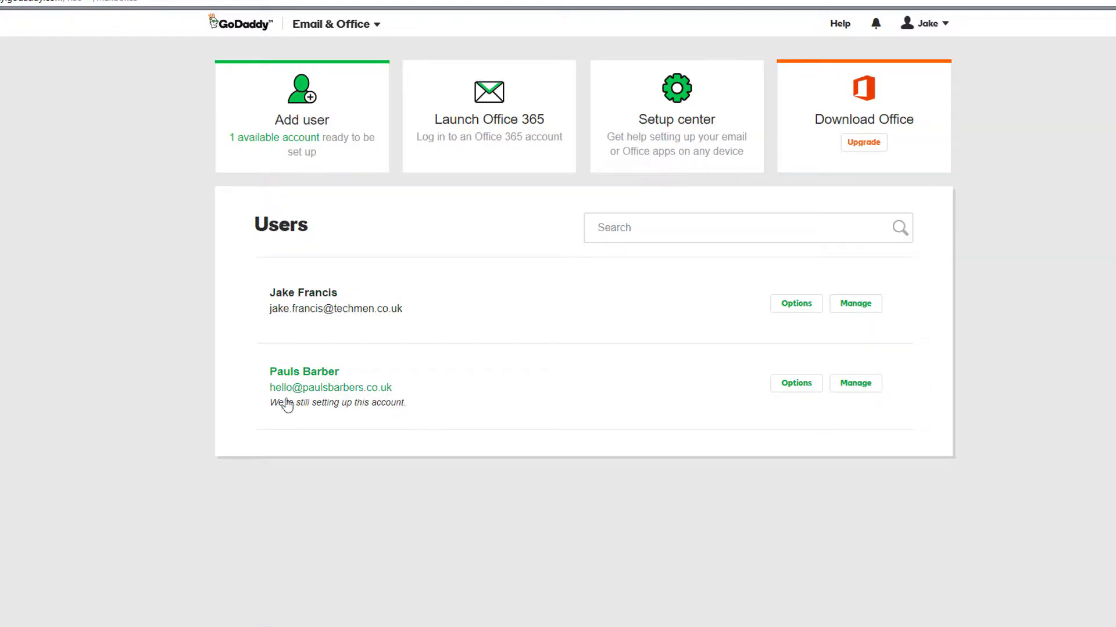
mouse_move(533, 396)
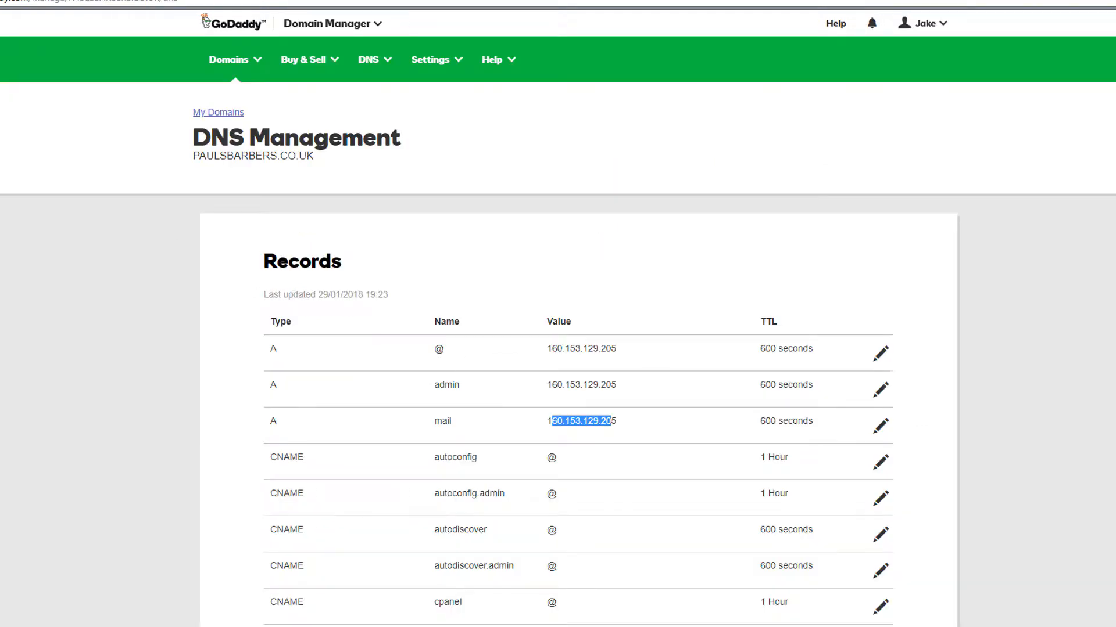
mouse_move(528, 556)
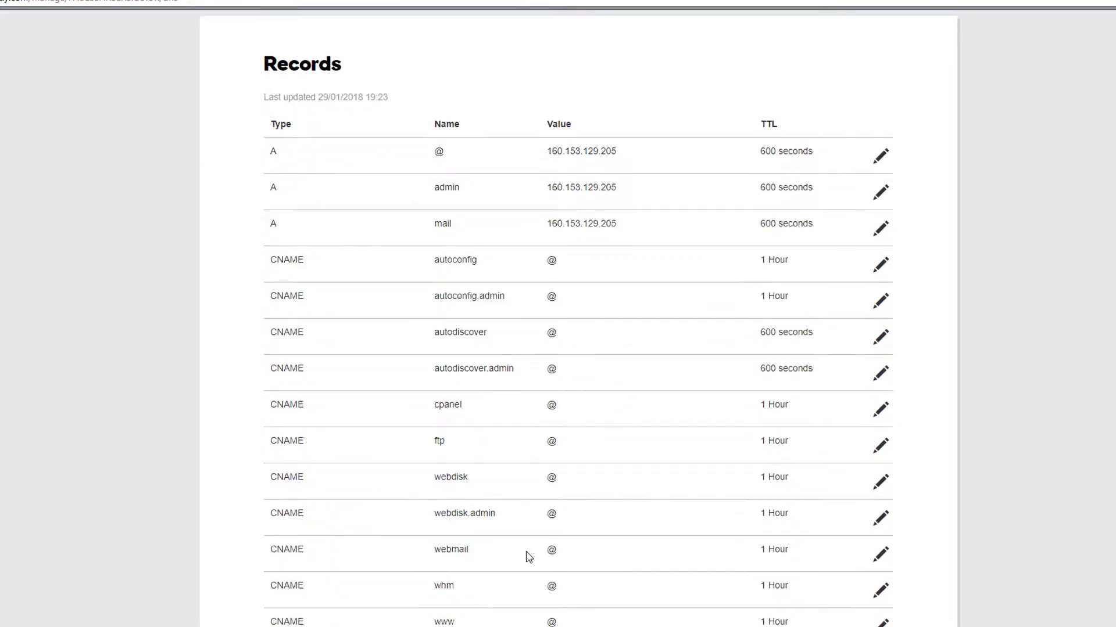
scroll(down, 3)
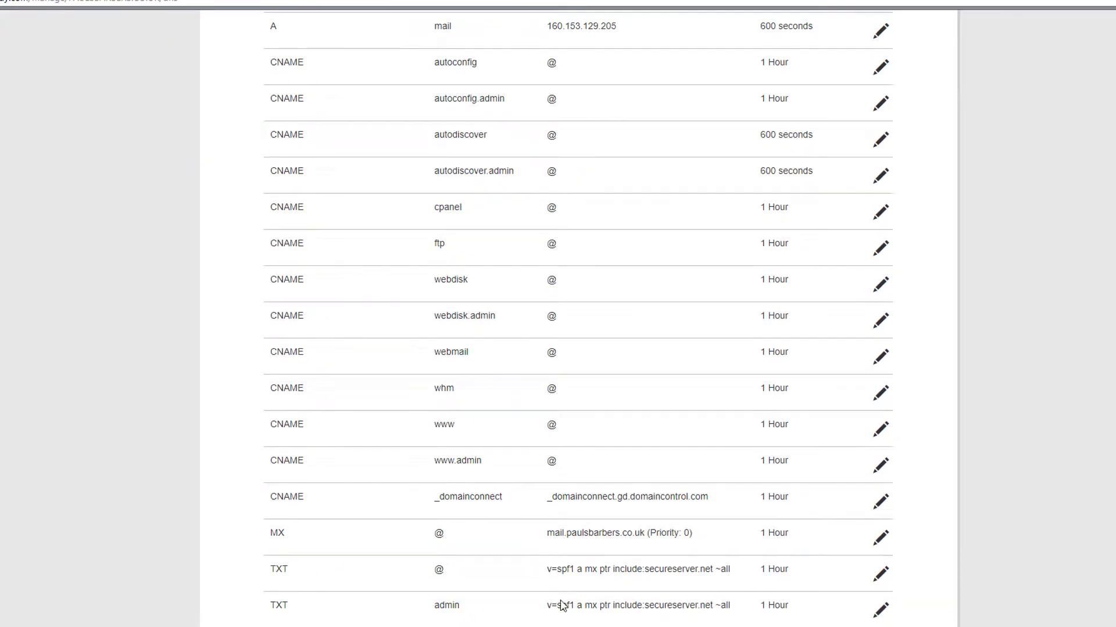
mouse_move(562, 605)
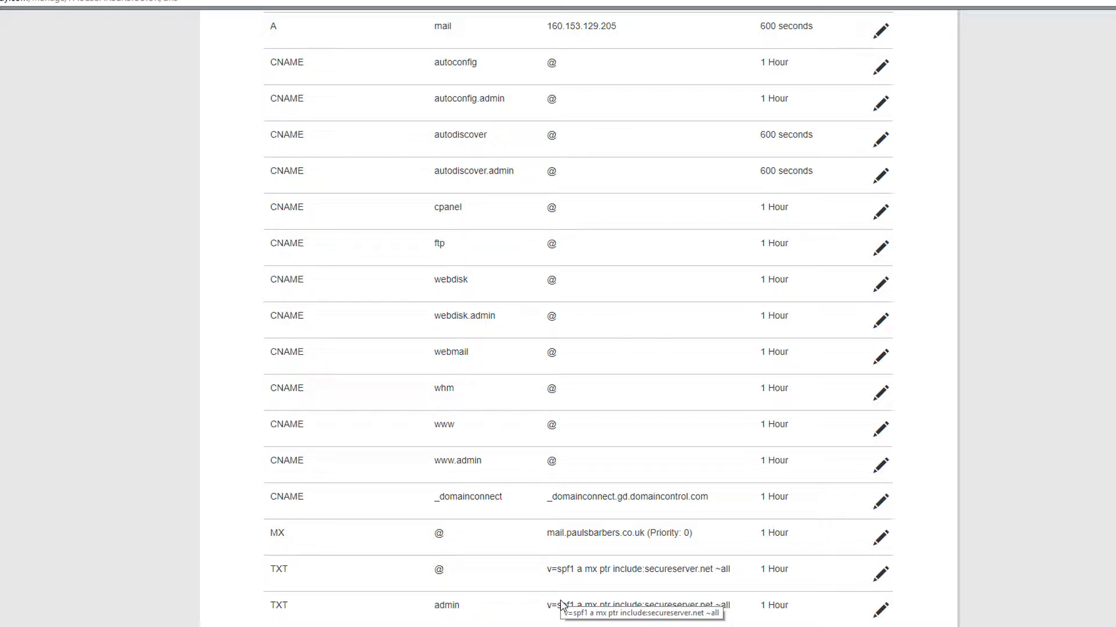
mouse_move(800, 602)
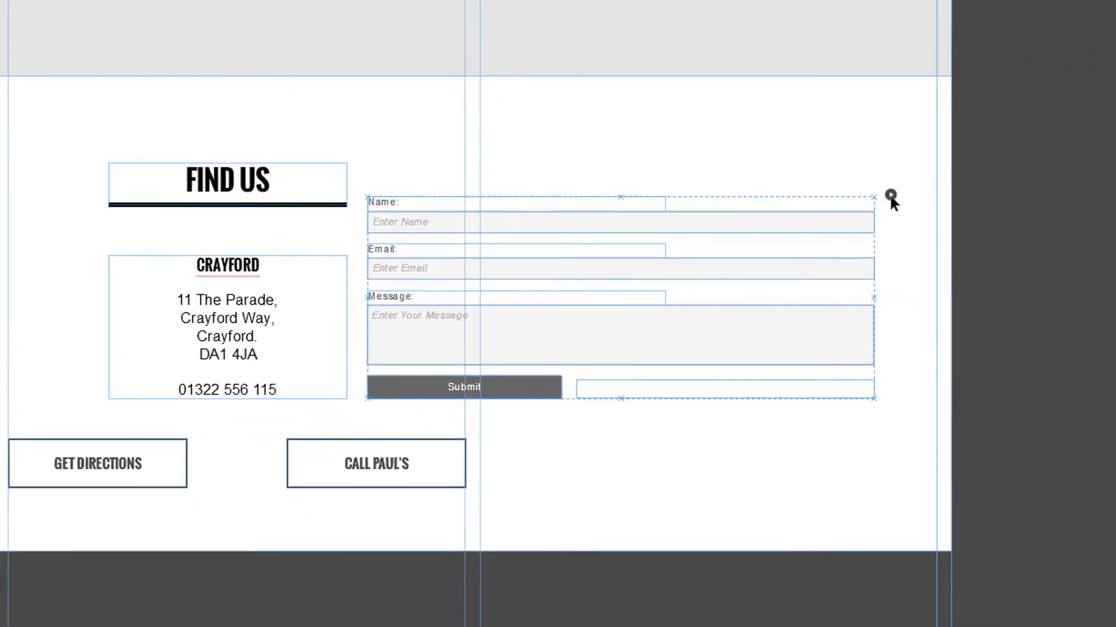
click(891, 197)
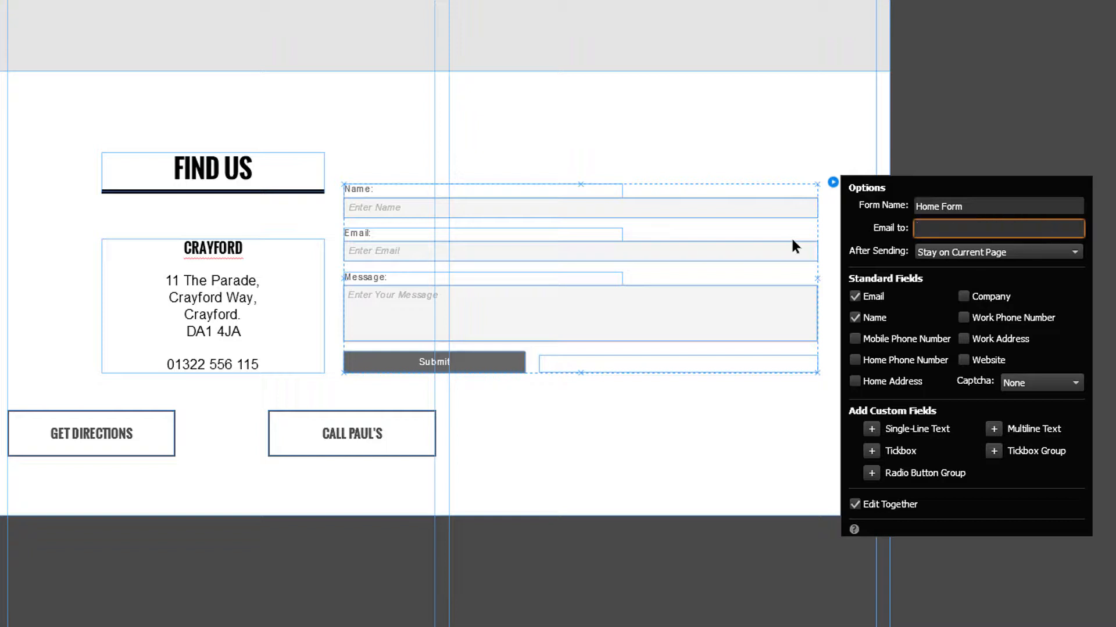
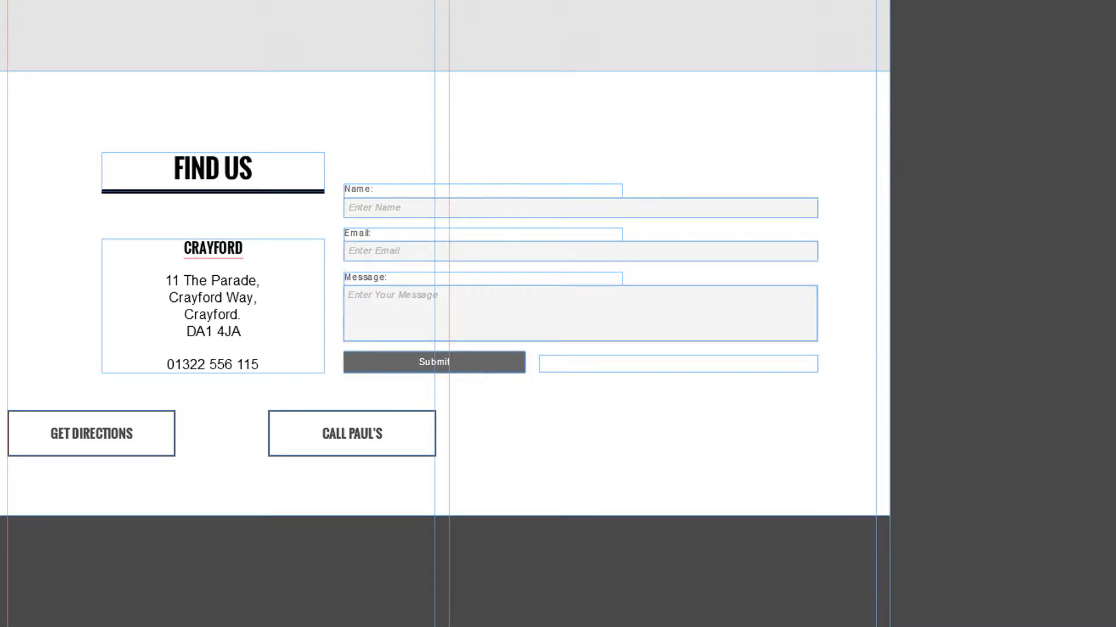
click(49, 13)
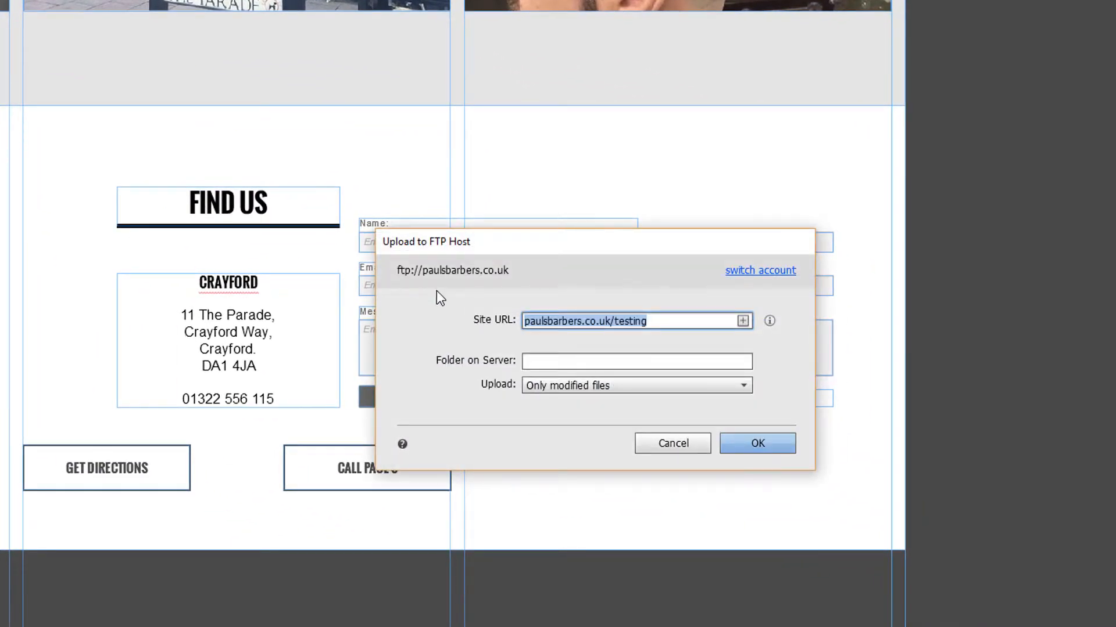
mouse_move(475, 325)
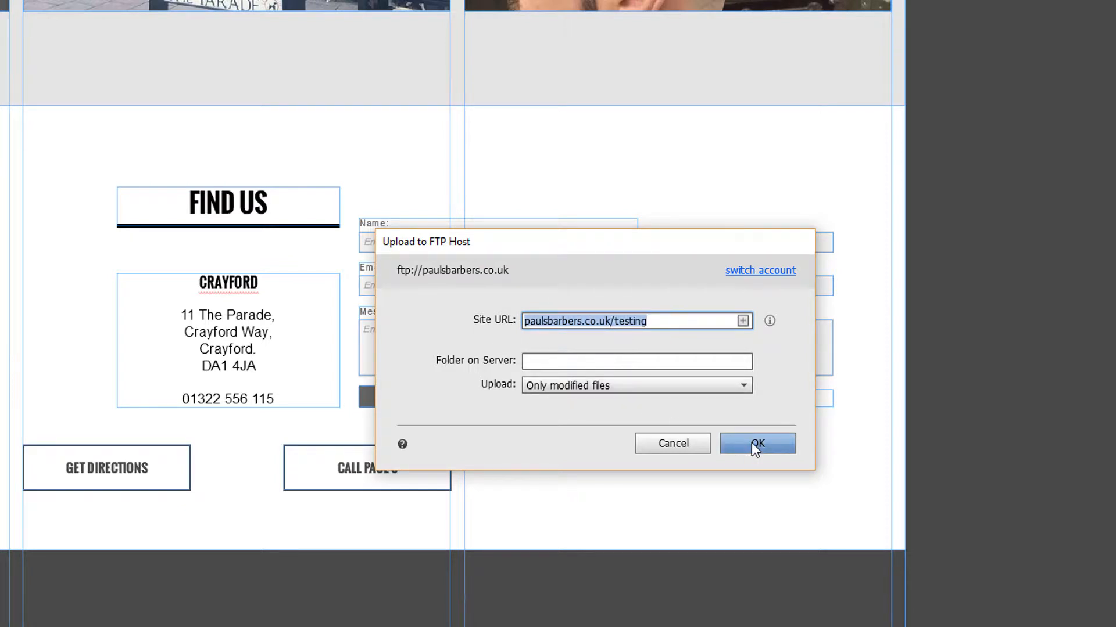
Upload the site to paulsbarbers.co.uk/testing and open it in the browser
click(635, 385)
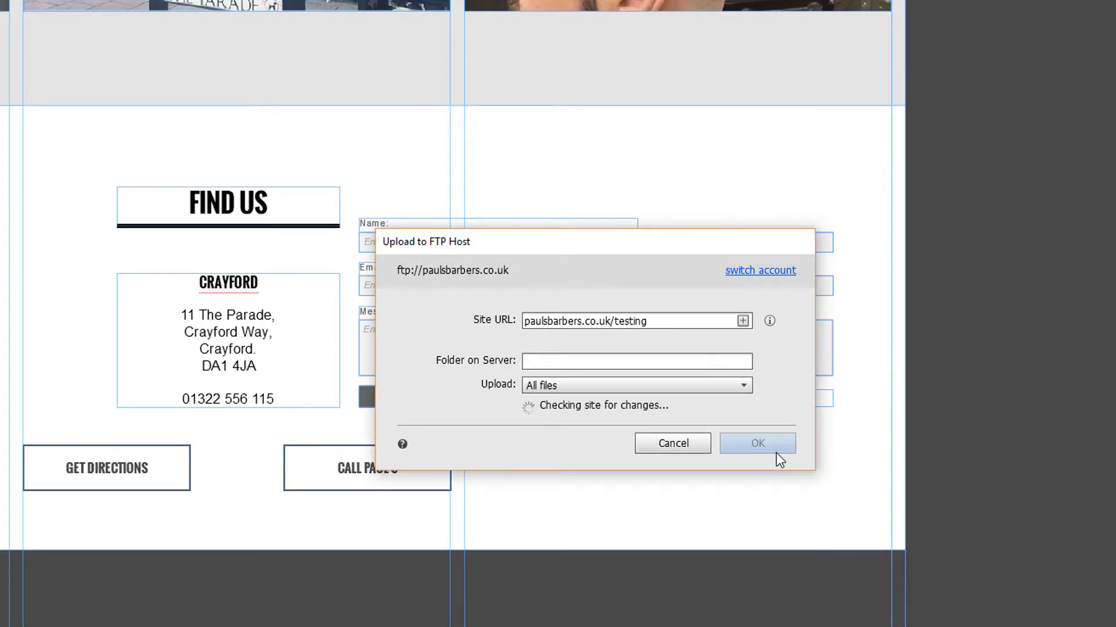
click(756, 444)
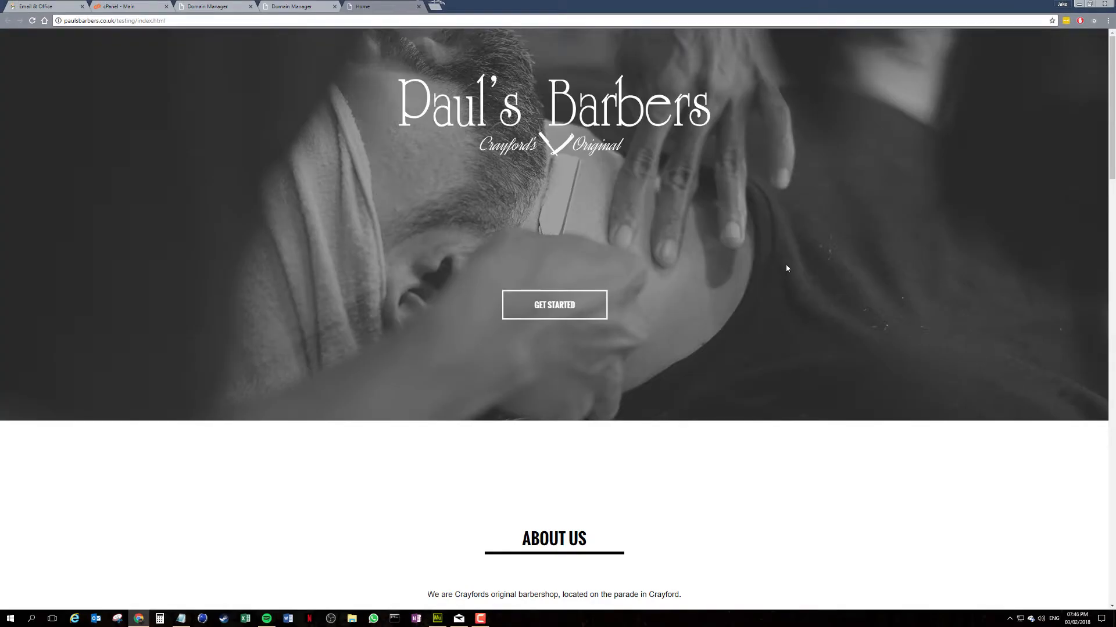
Try the live contact form, recheck the DNS records, then go to the Email & Office dashboard
scroll(down, 3)
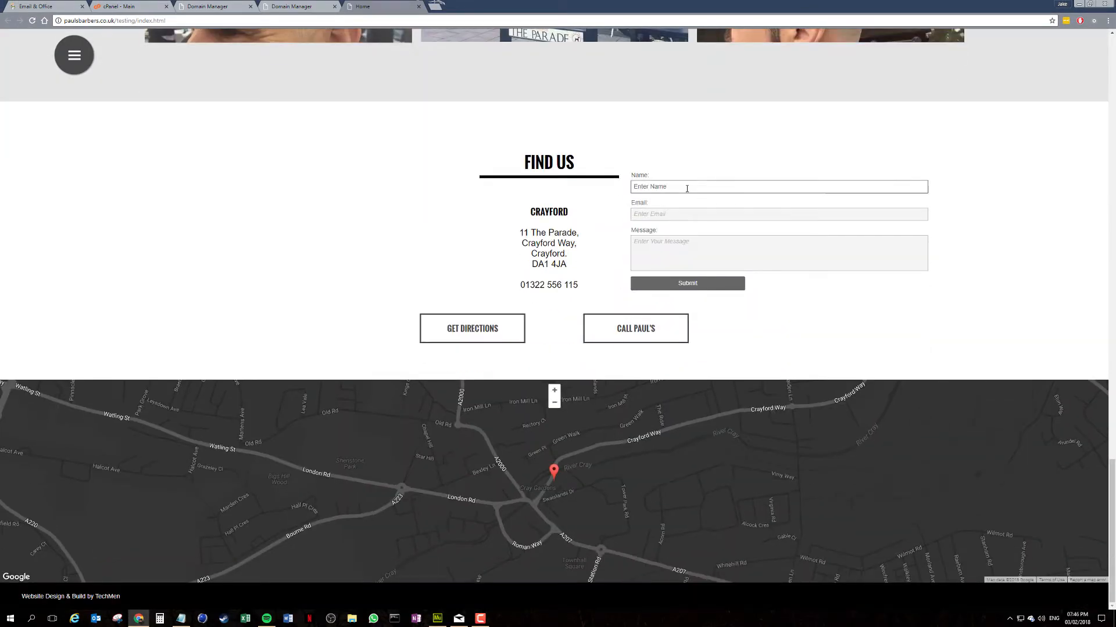
click(778, 213)
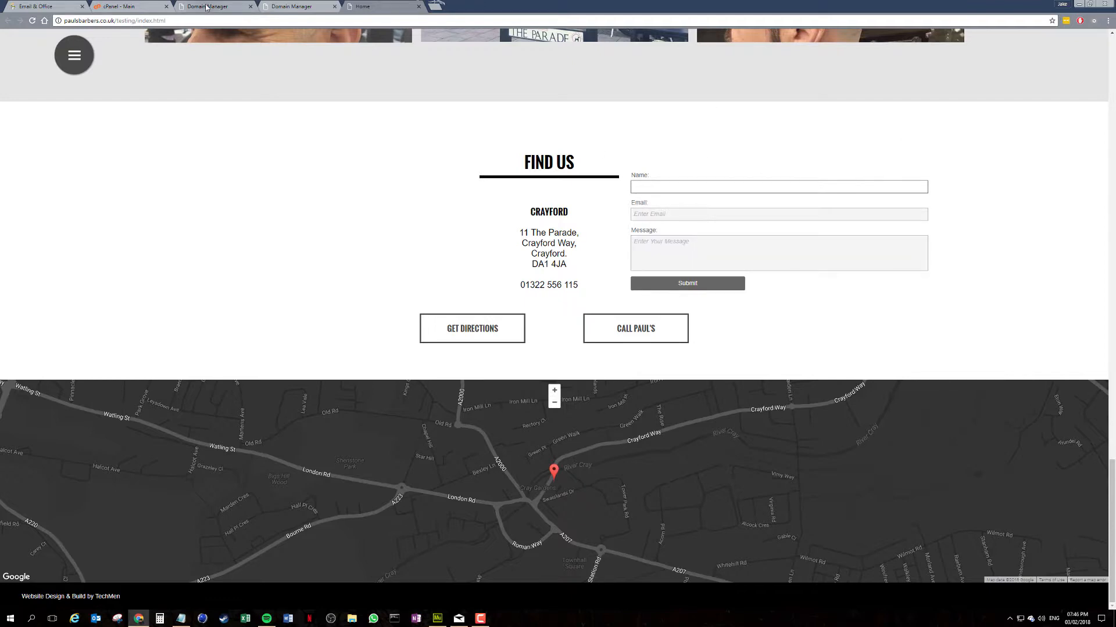
click(213, 5)
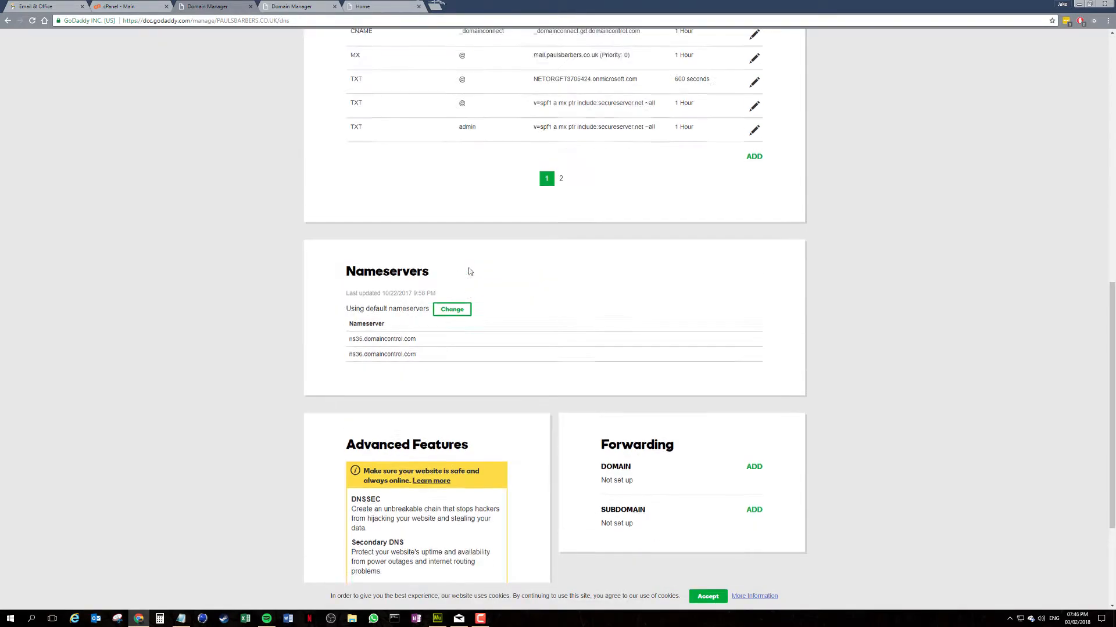
scroll(up, 3)
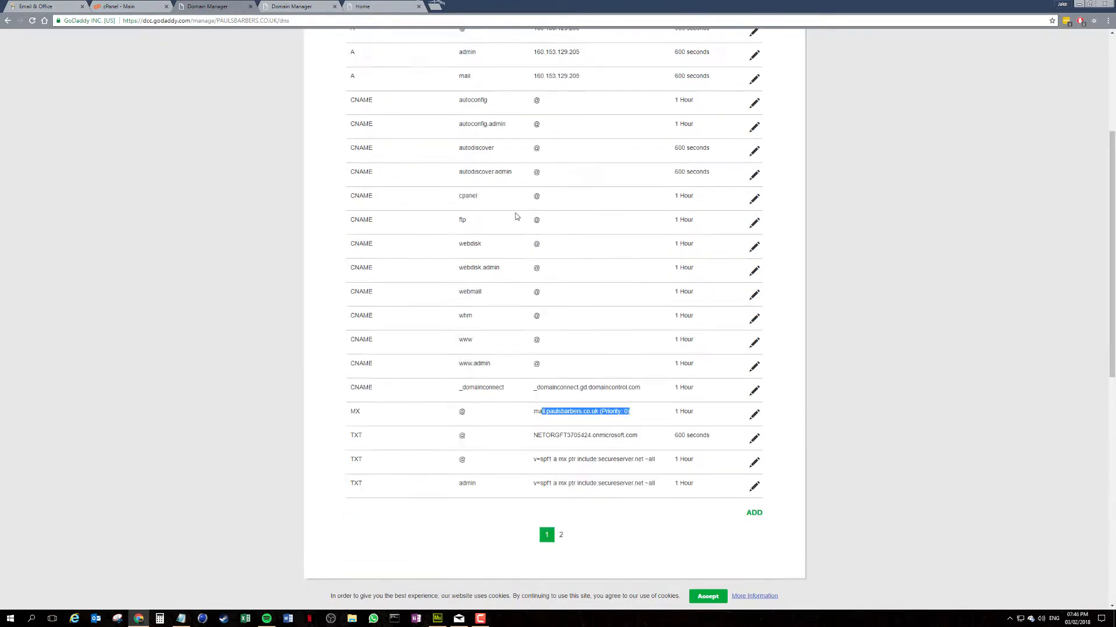
click(40, 6)
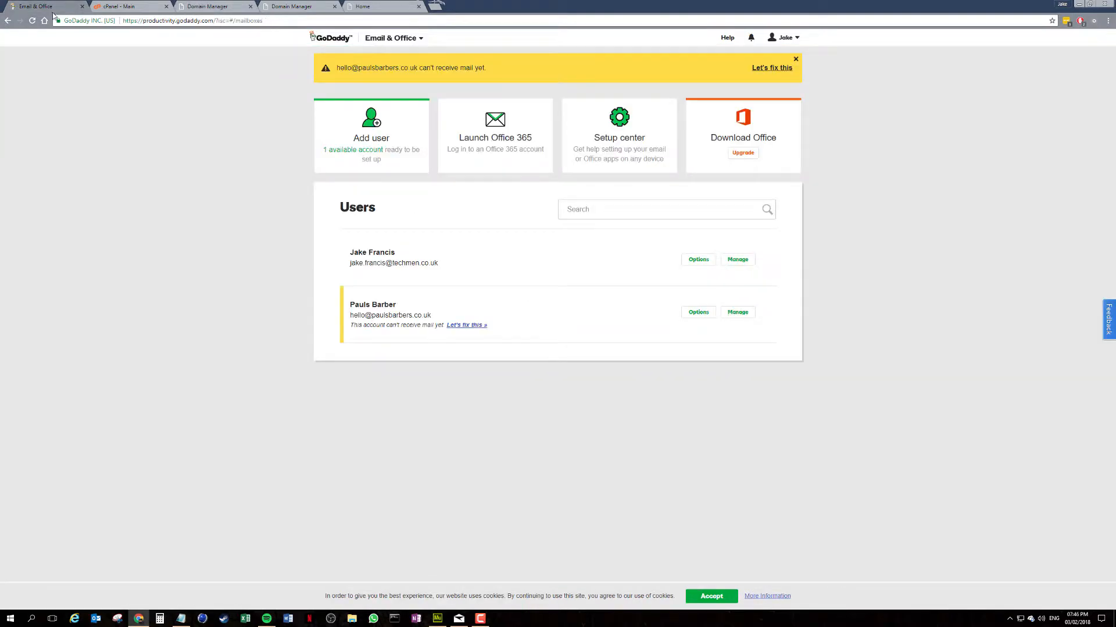
Fix the paulsbarbers.co.uk mailbox warning by confirming 'Yes, switch now' to Office 365
click(371, 135)
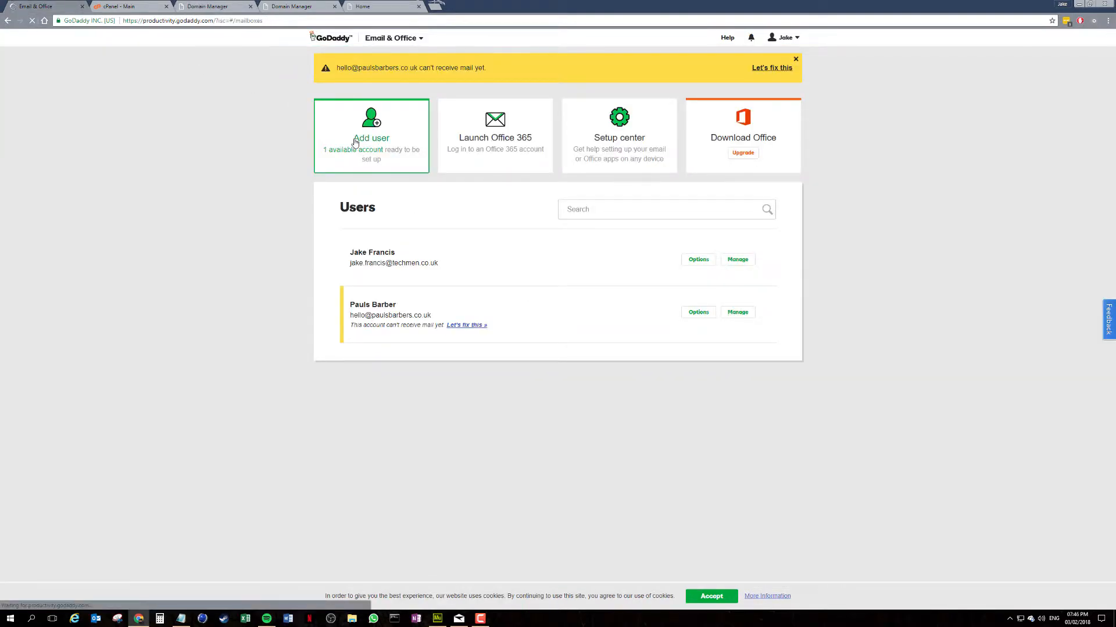
click(371, 135)
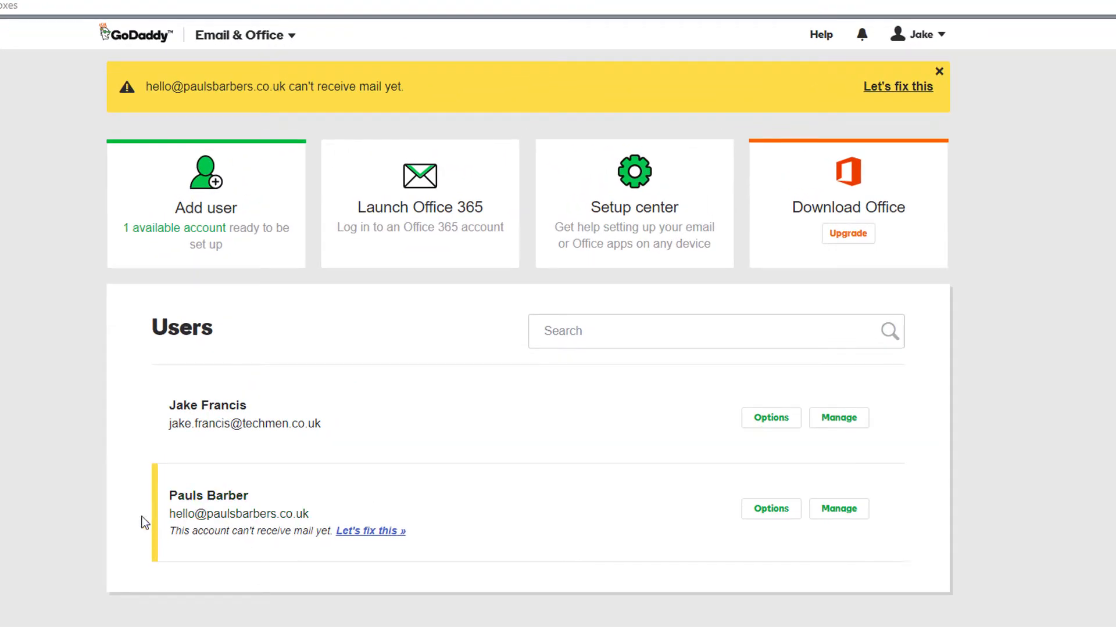
click(897, 86)
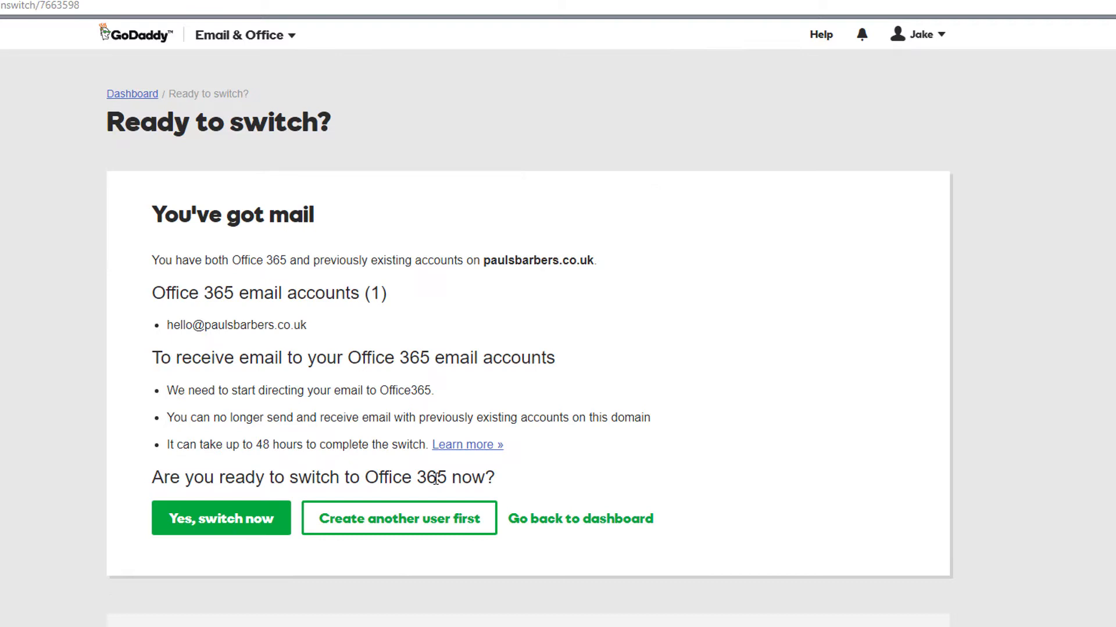
mouse_move(281, 458)
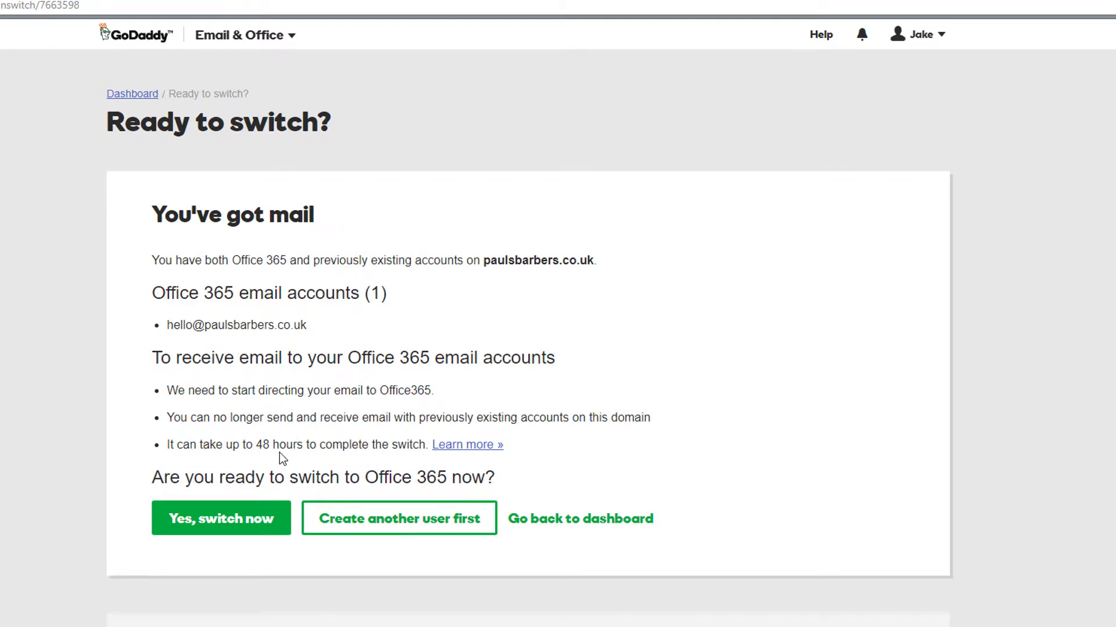
mouse_move(226, 517)
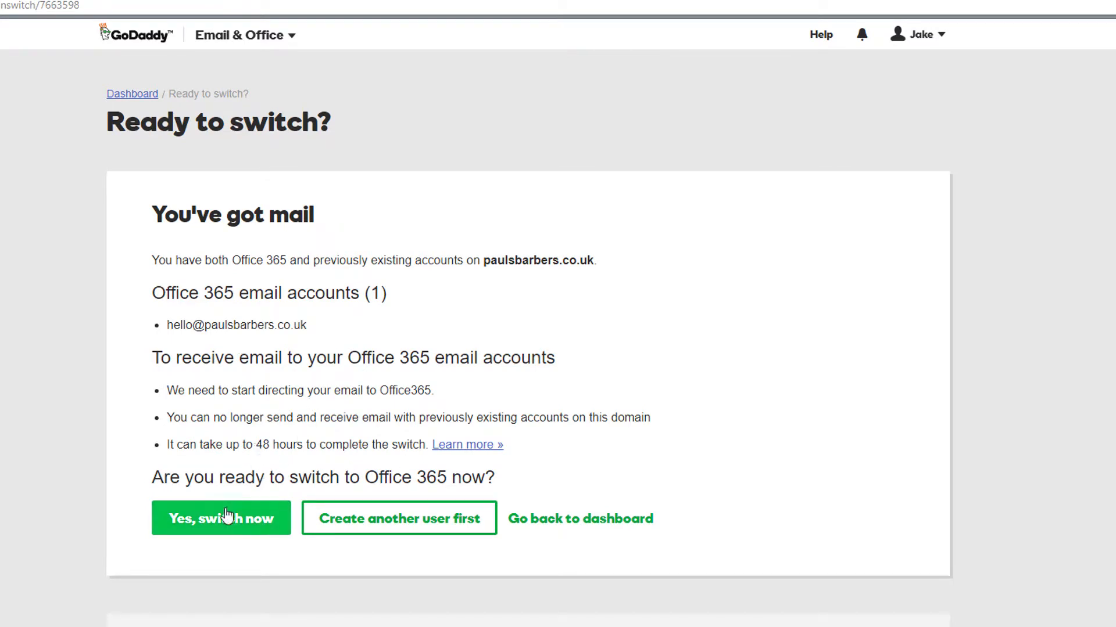
click(221, 517)
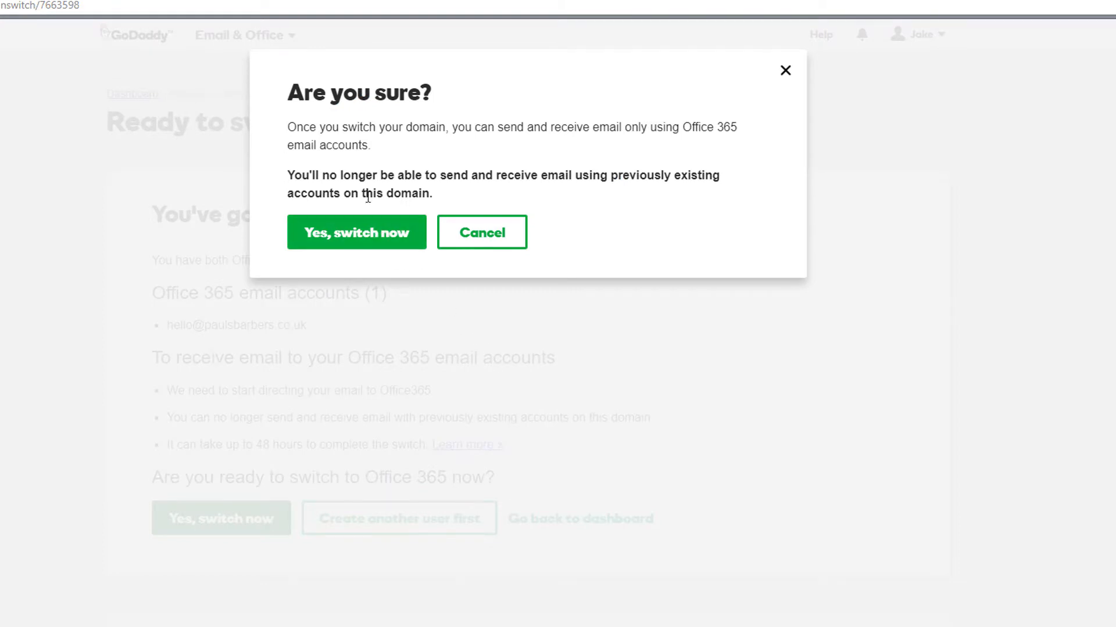
mouse_move(397, 233)
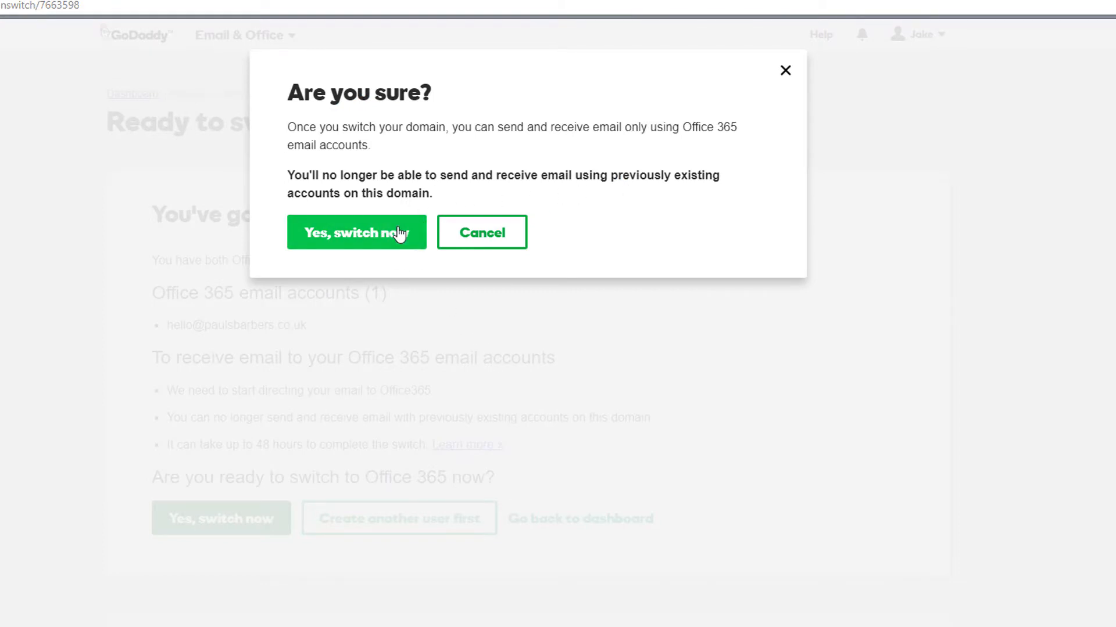
click(356, 232)
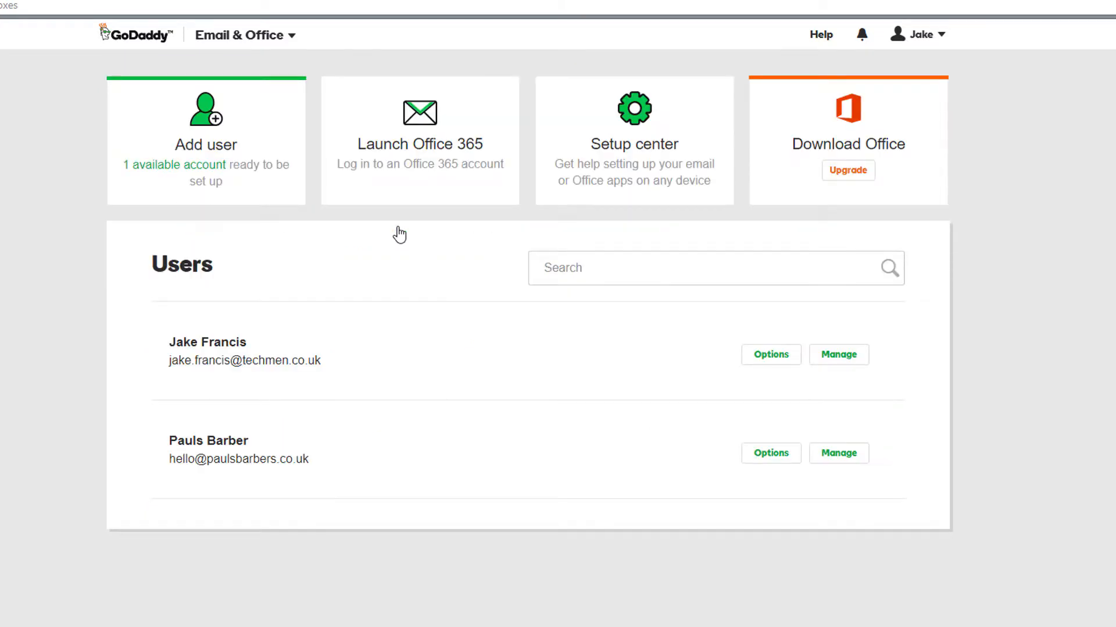
mouse_move(422, 281)
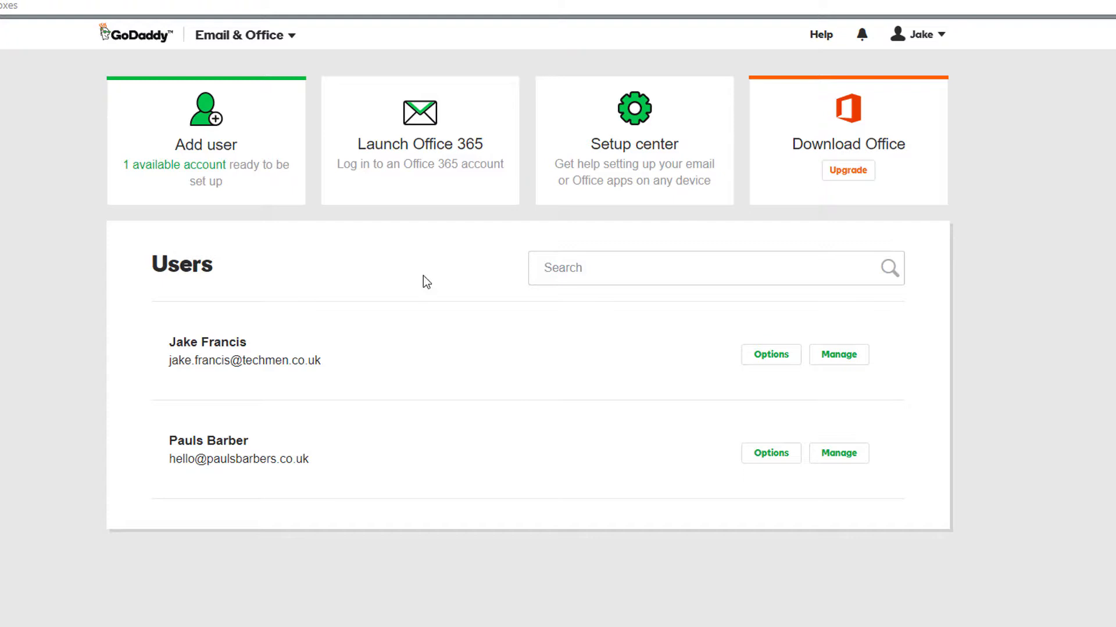
mouse_move(435, 286)
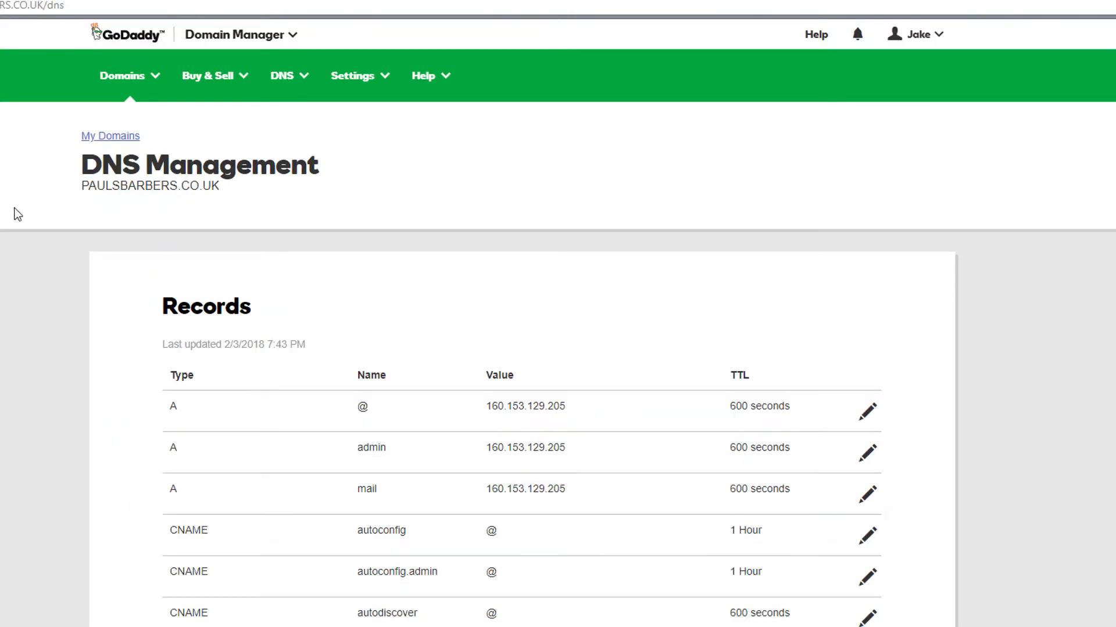
scroll(down, 3)
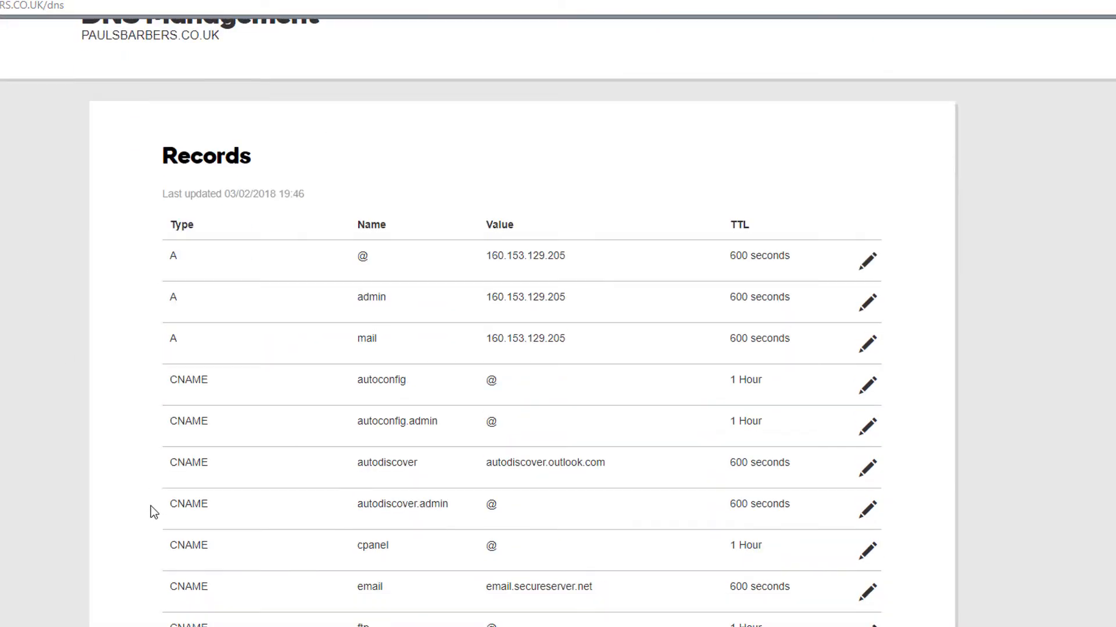
scroll(down, 3)
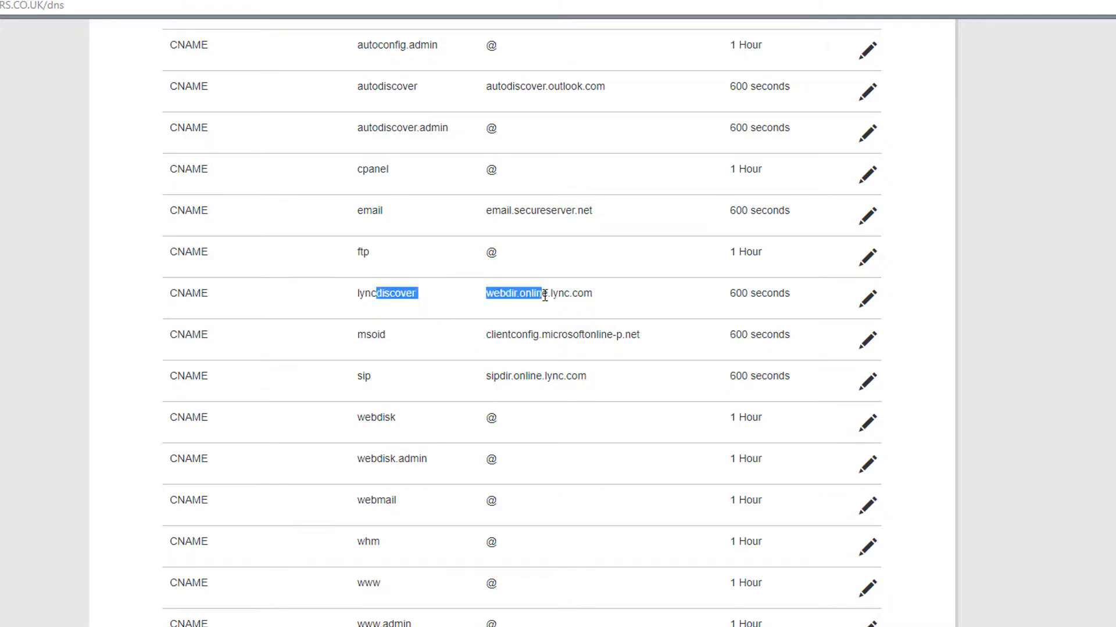
scroll(down, 3)
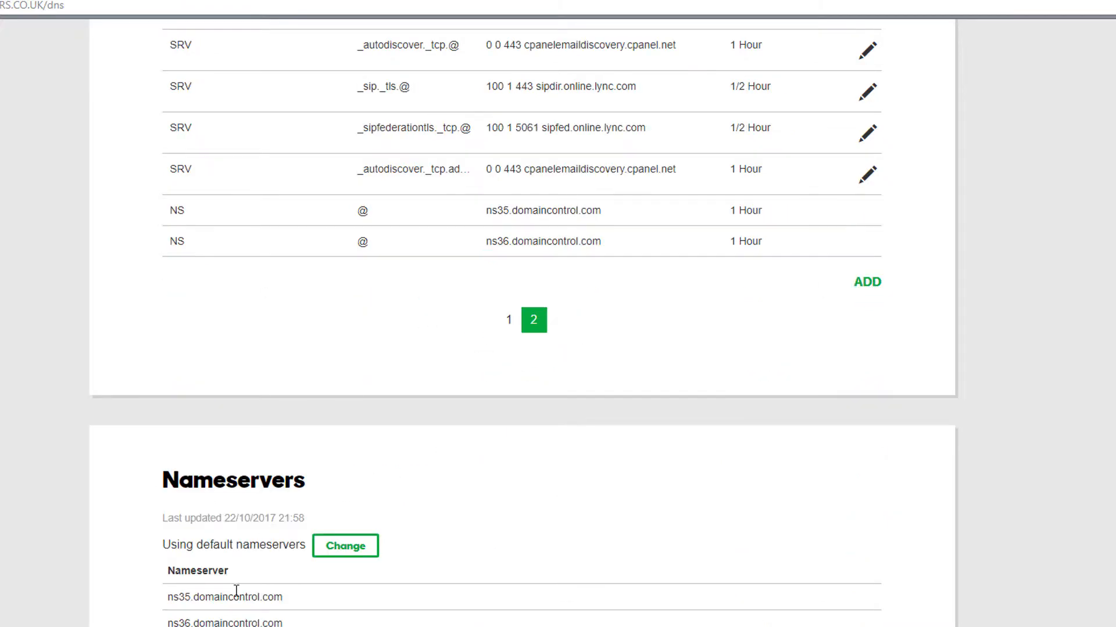
scroll(up, 3)
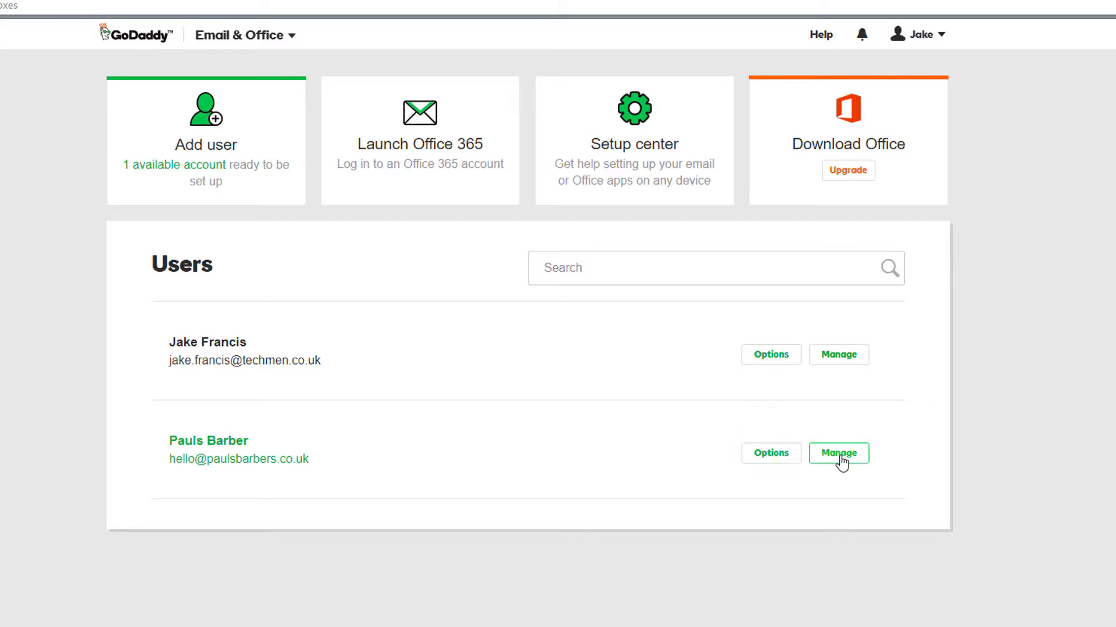
Sign in to the paulsbarbers.co.uk Office 365 account using its temporary password
click(838, 453)
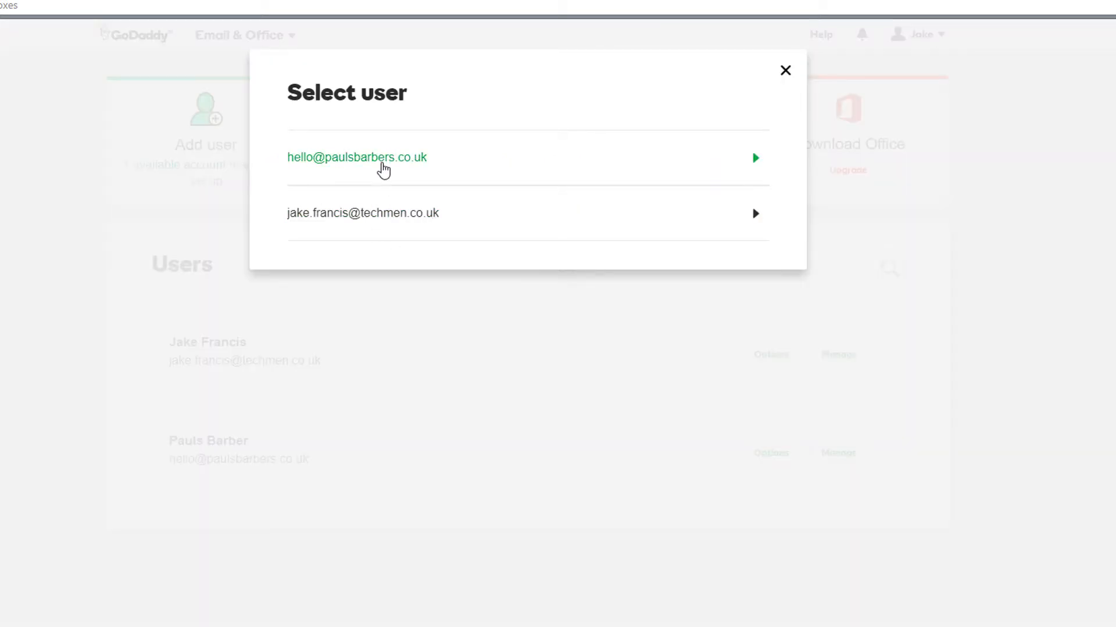
click(356, 158)
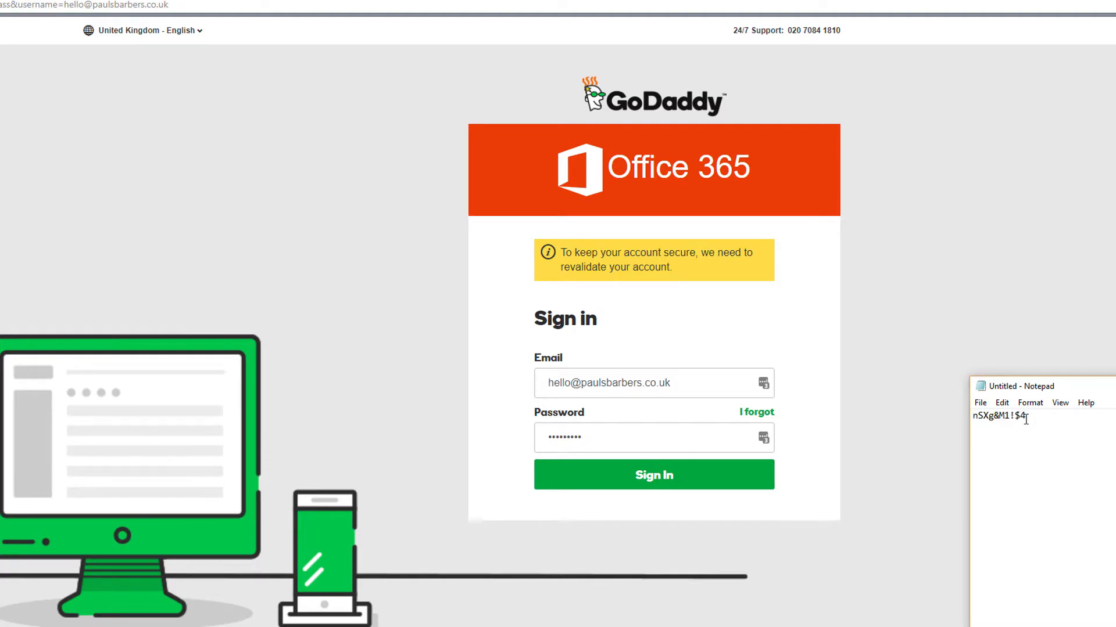
double_click(1001, 415)
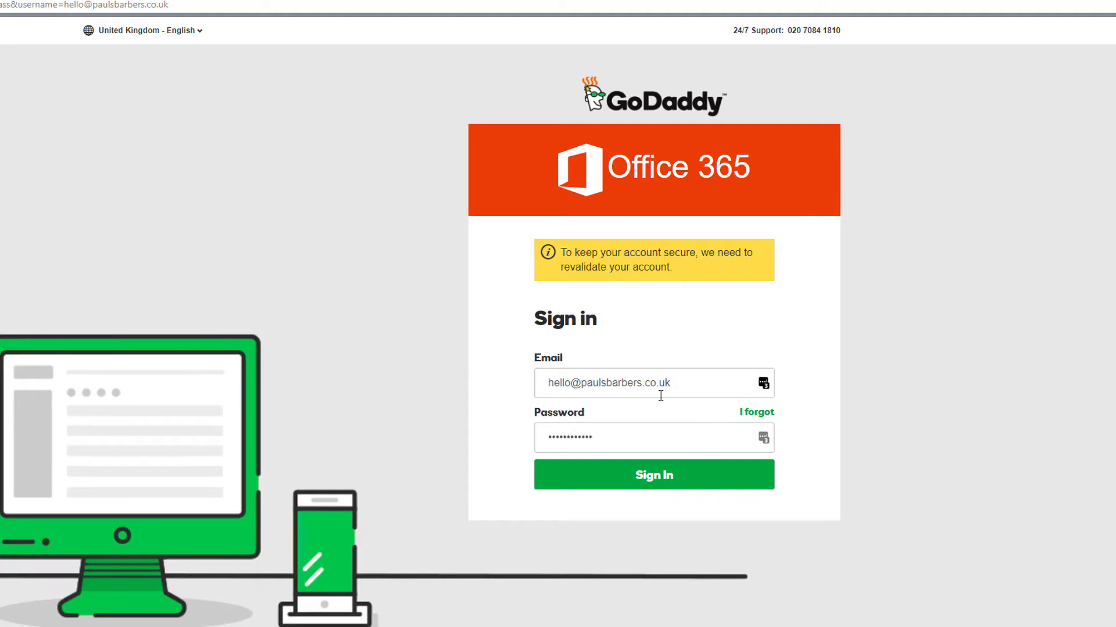
click(653, 474)
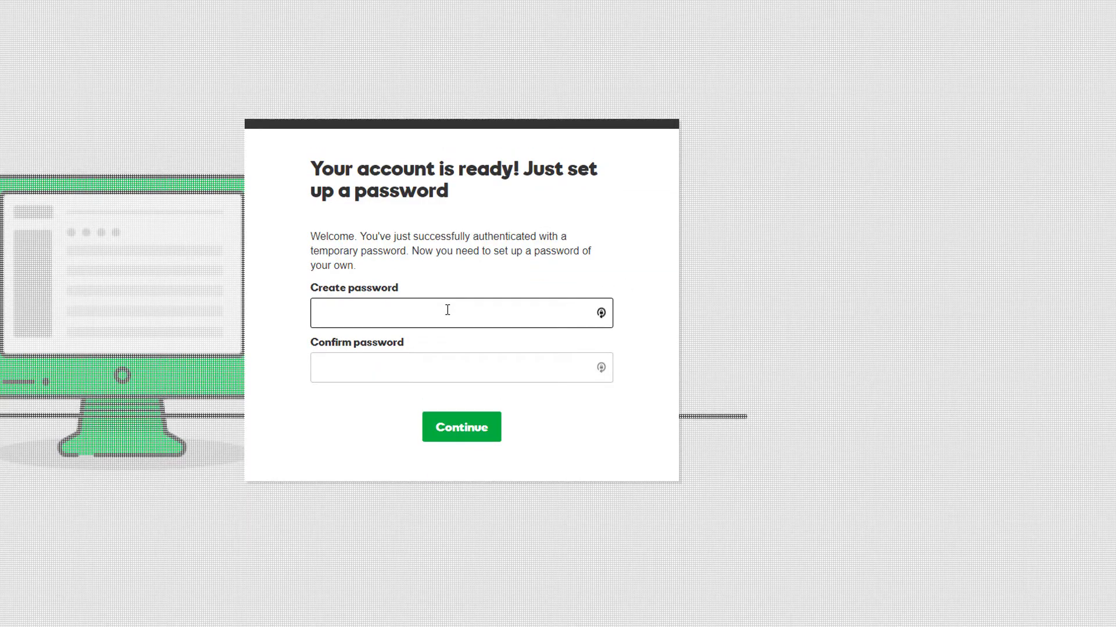
mouse_move(562, 319)
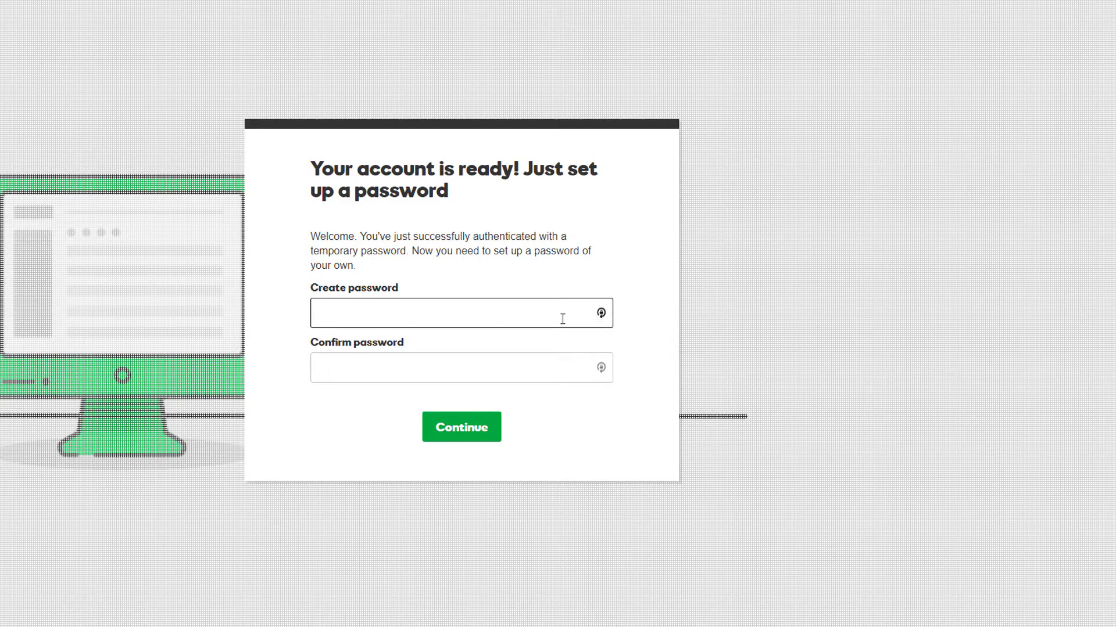
click(600, 312)
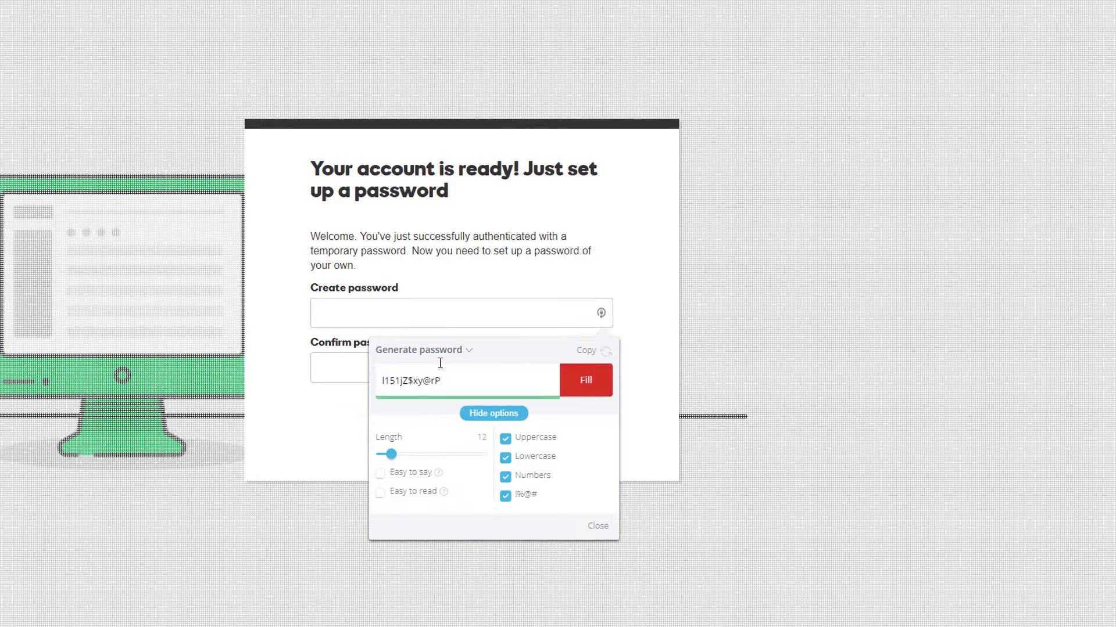
click(583, 380)
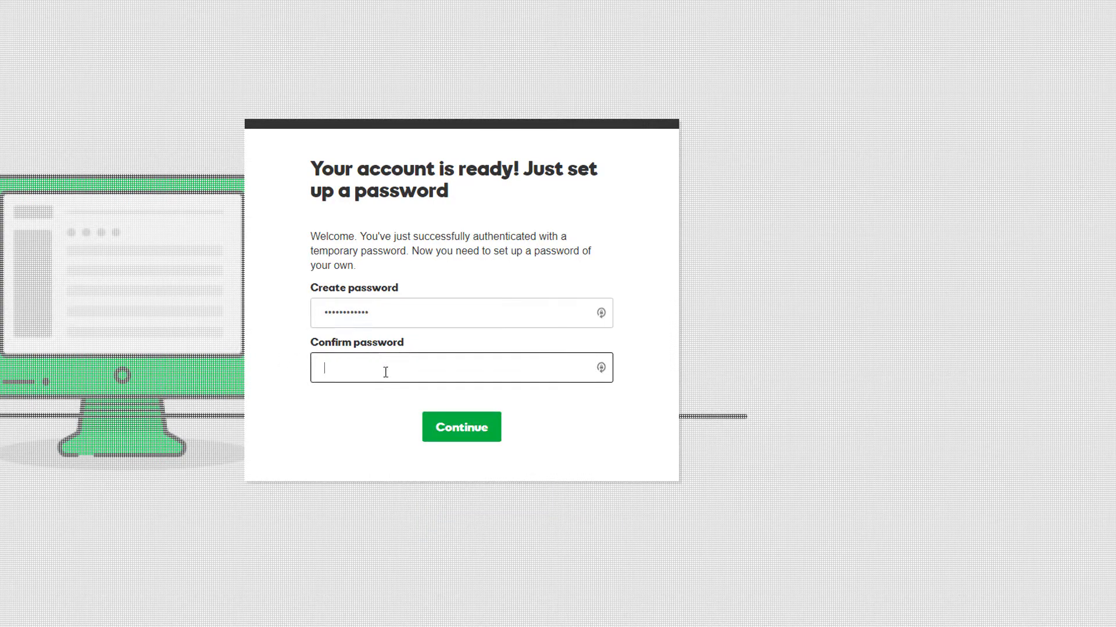
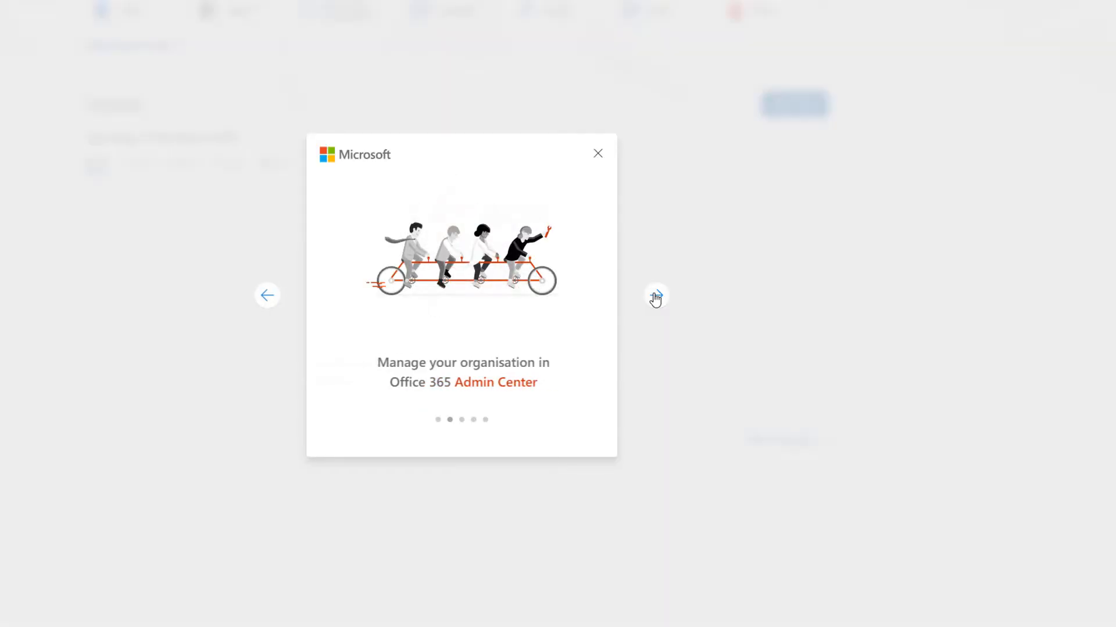
Skip the intro slides and save the time zone as Dublin, Edinburgh, Lisbon, London
click(654, 295)
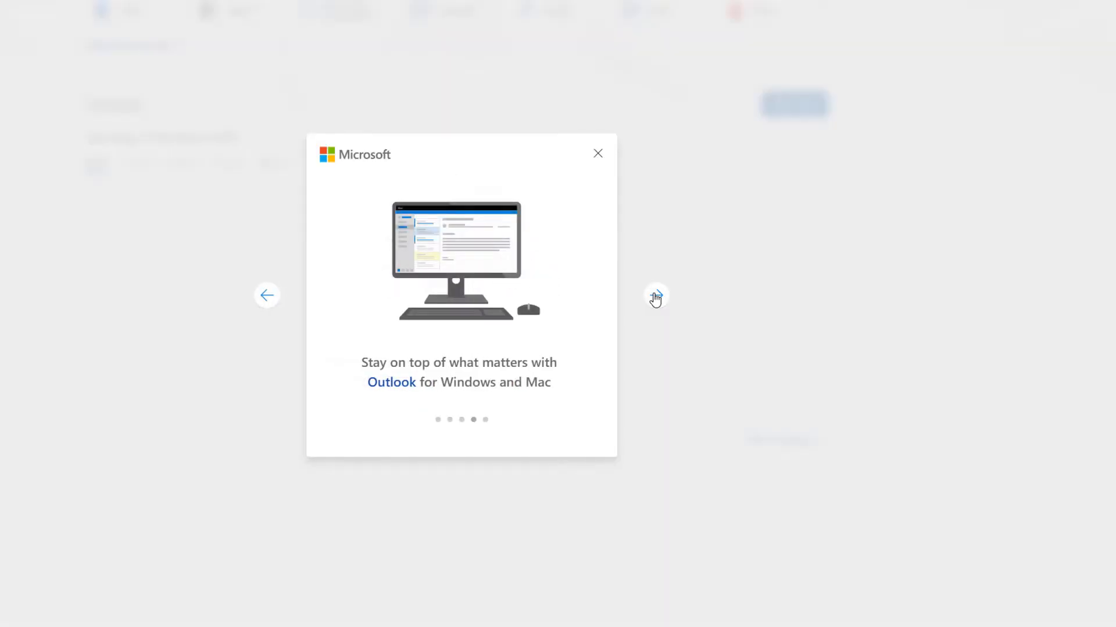
click(655, 295)
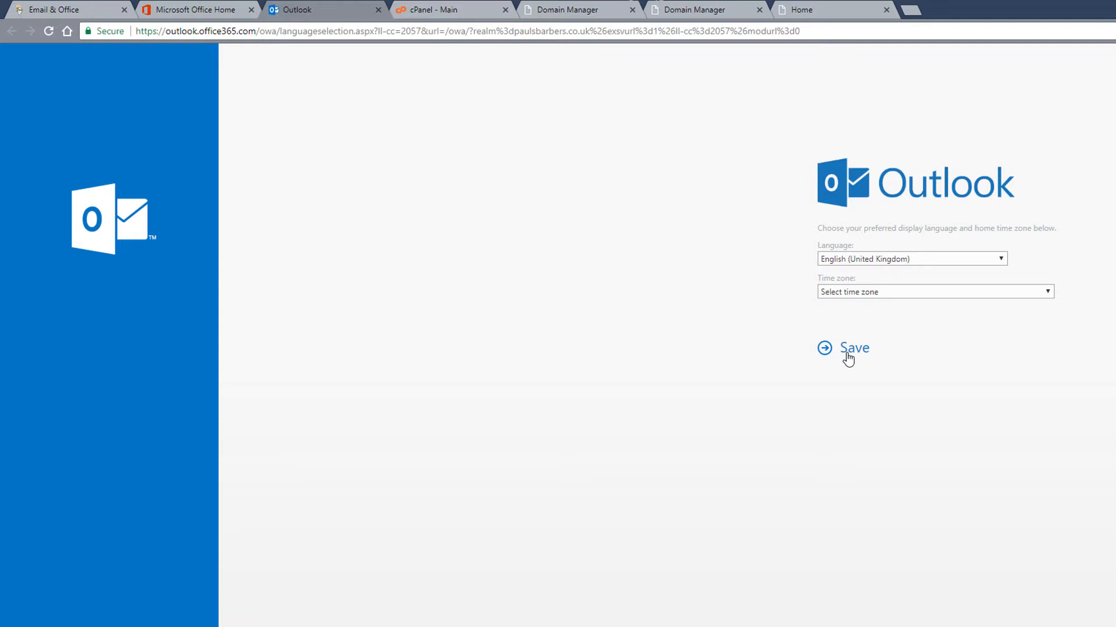
click(934, 292)
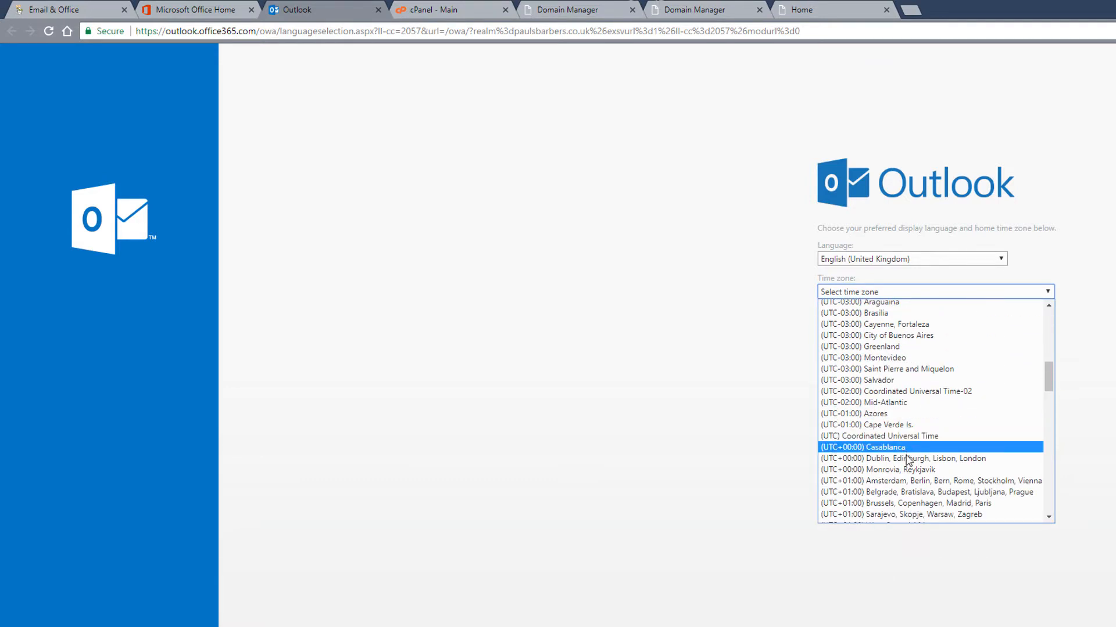
click(903, 458)
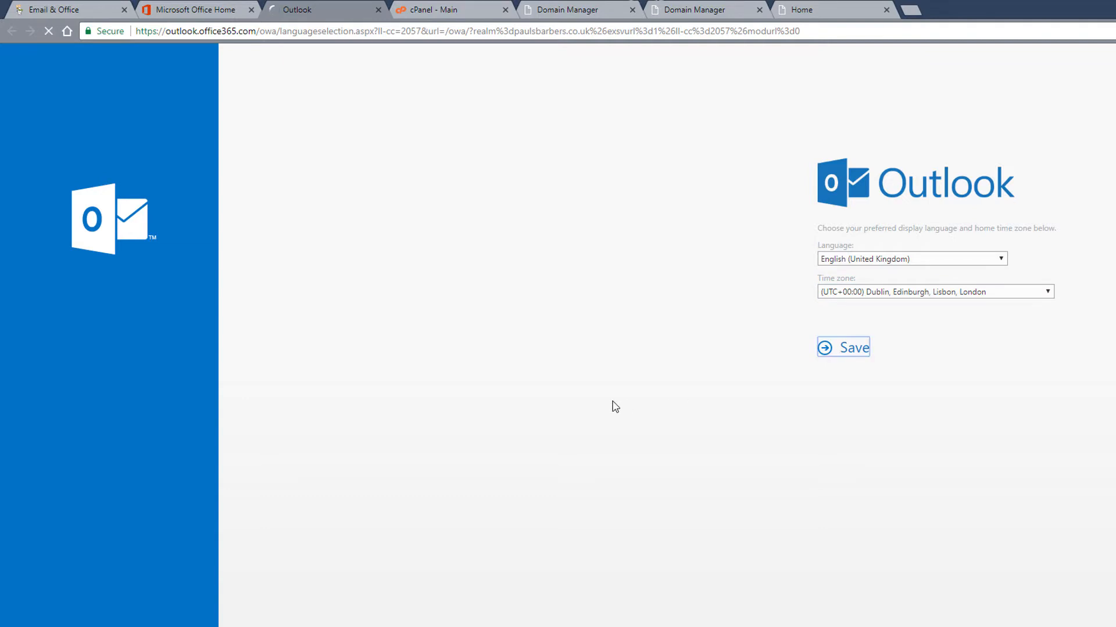
click(843, 348)
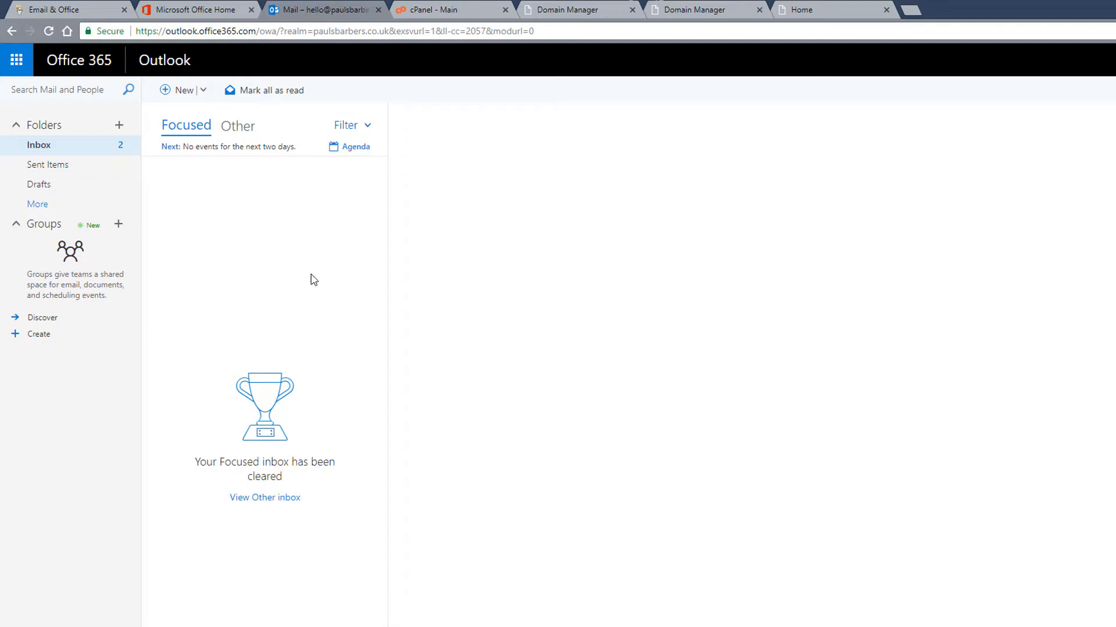
Check the Other inbox, selecting then deselecting the two GoDaddy emails
click(238, 126)
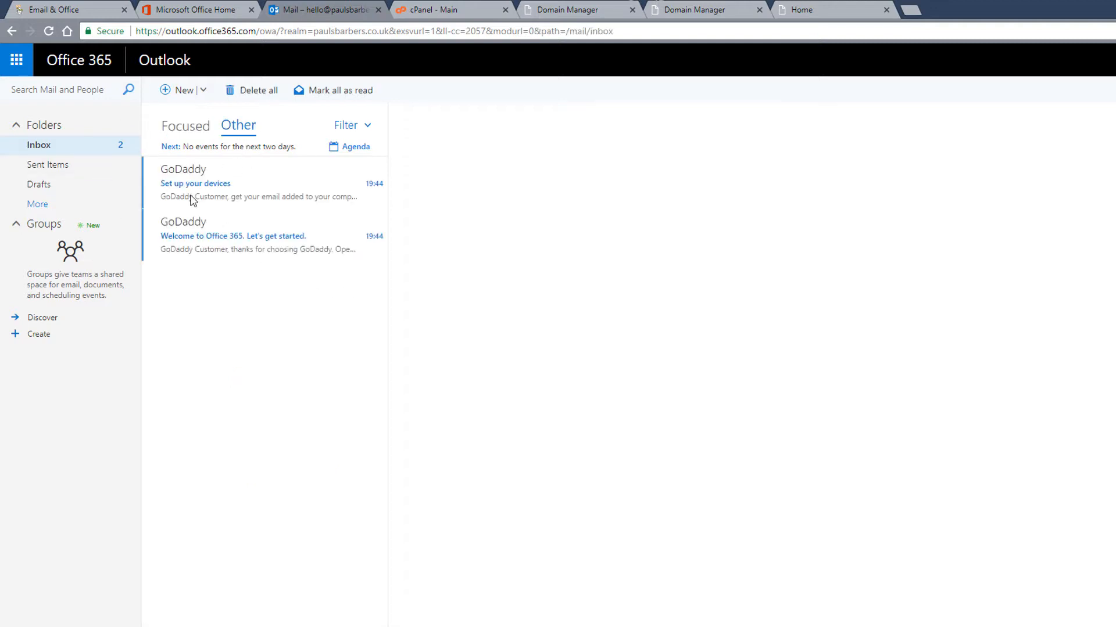
click(232, 235)
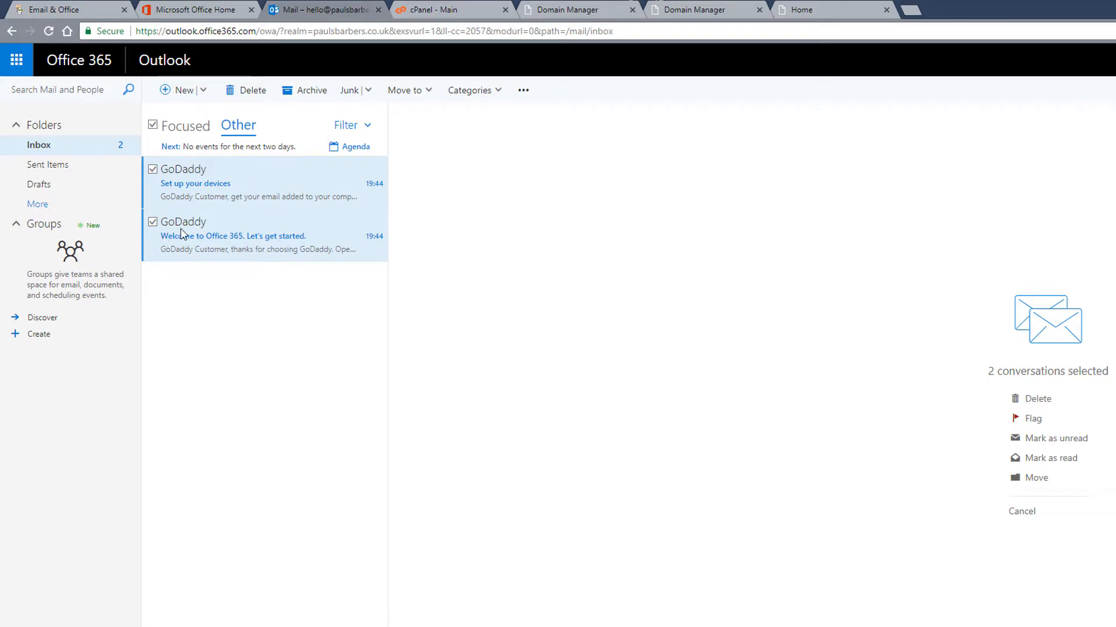
mouse_move(439, 91)
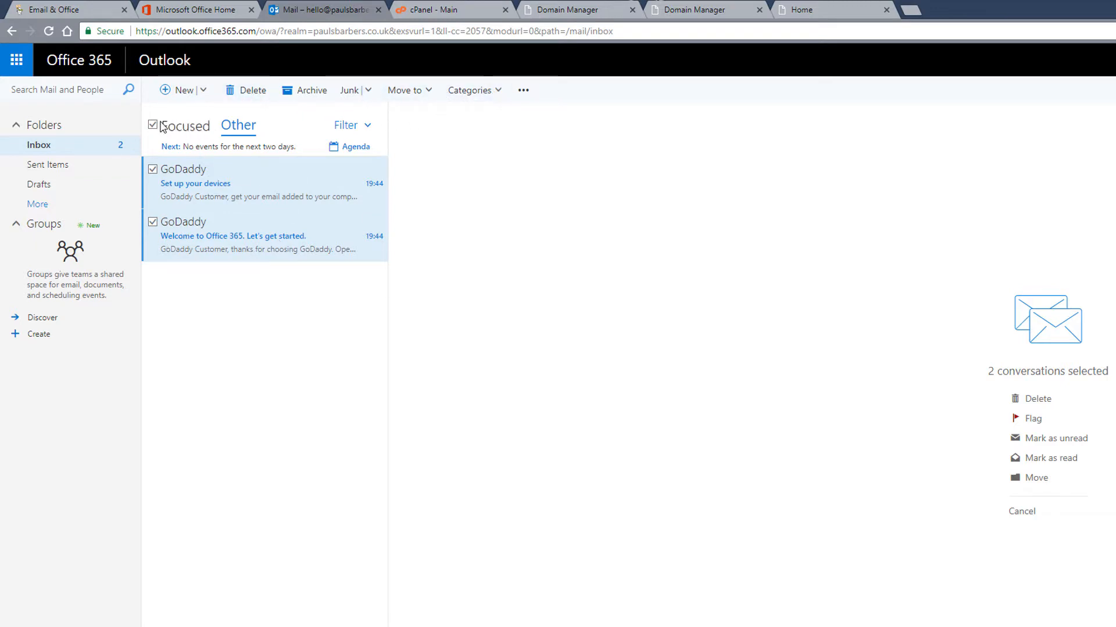
click(808, 10)
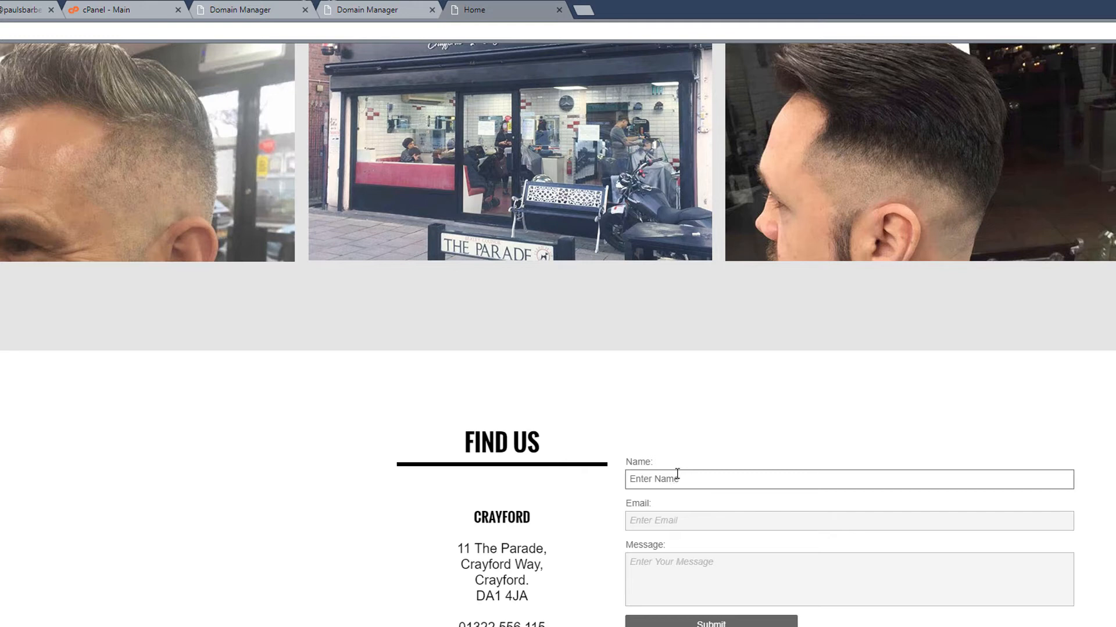
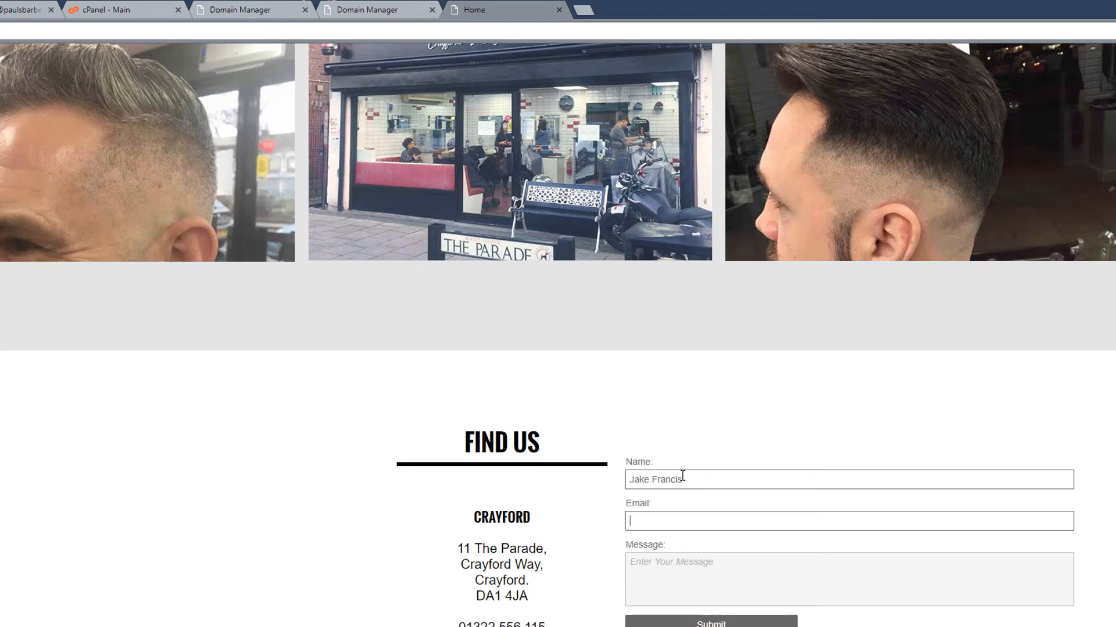
Submit the Find Us form with name 'Jak', email 'testin' and message 'Hello There'
scroll(down, 3)
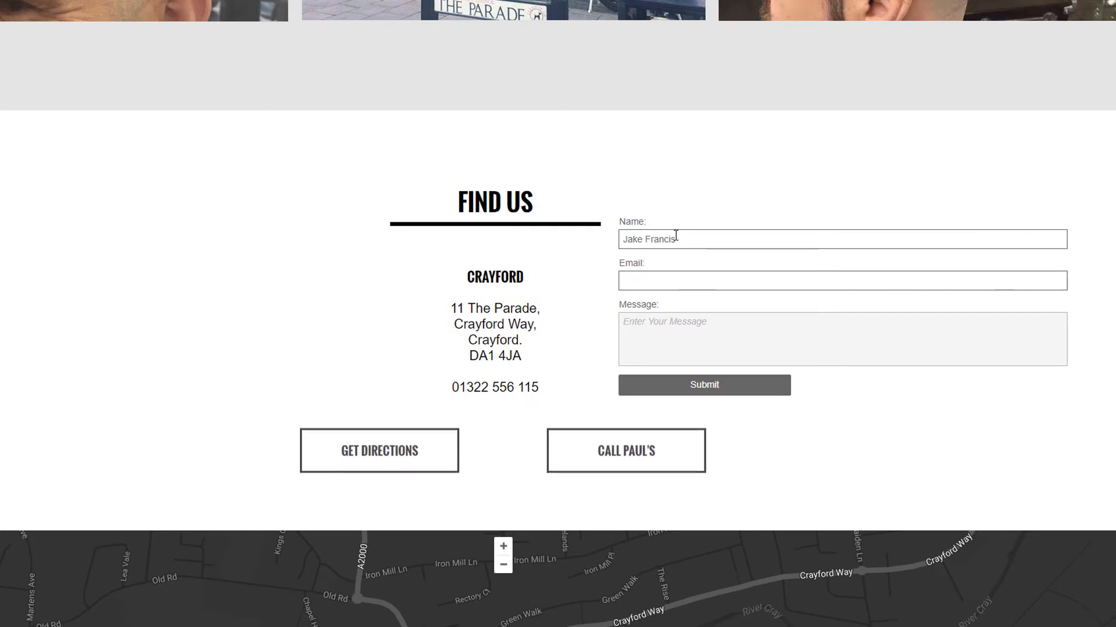
text(testing@test.com)
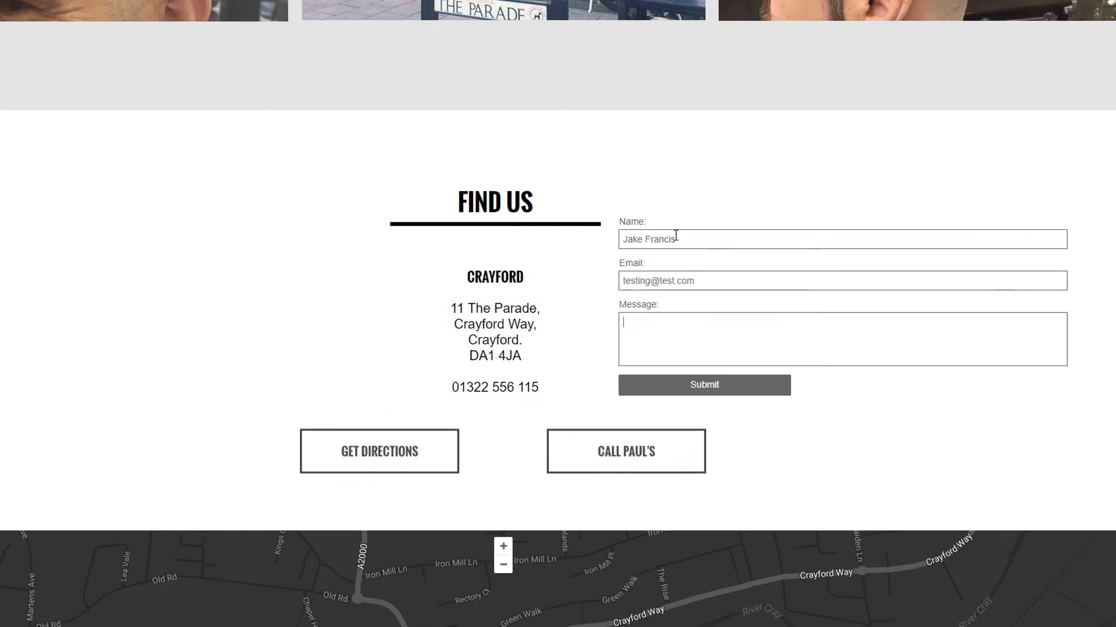
text(Hello There)
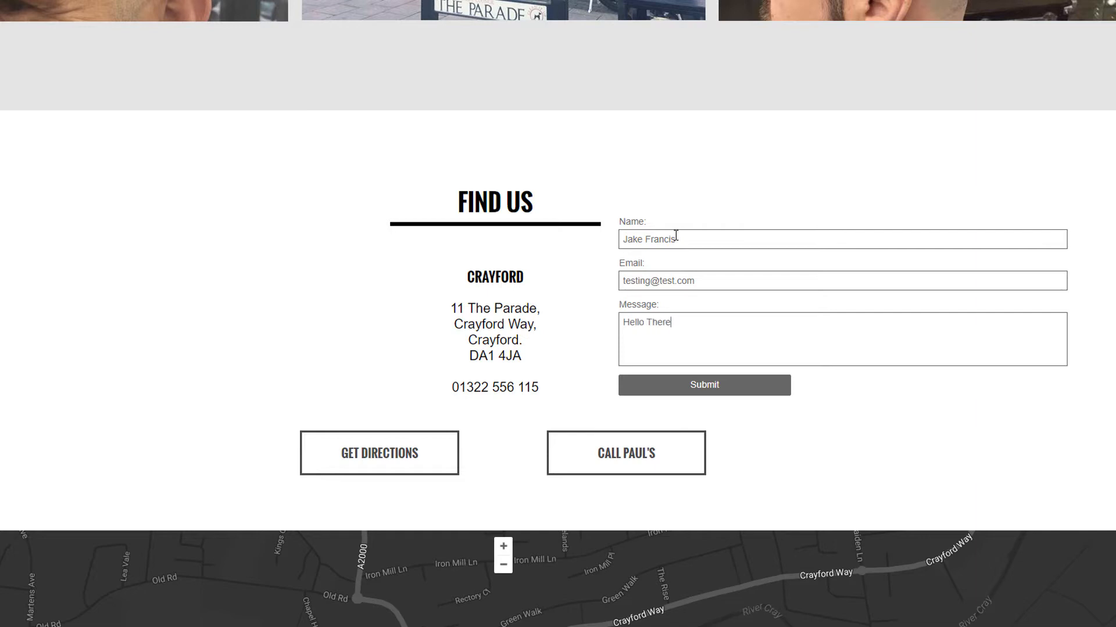
click(703, 384)
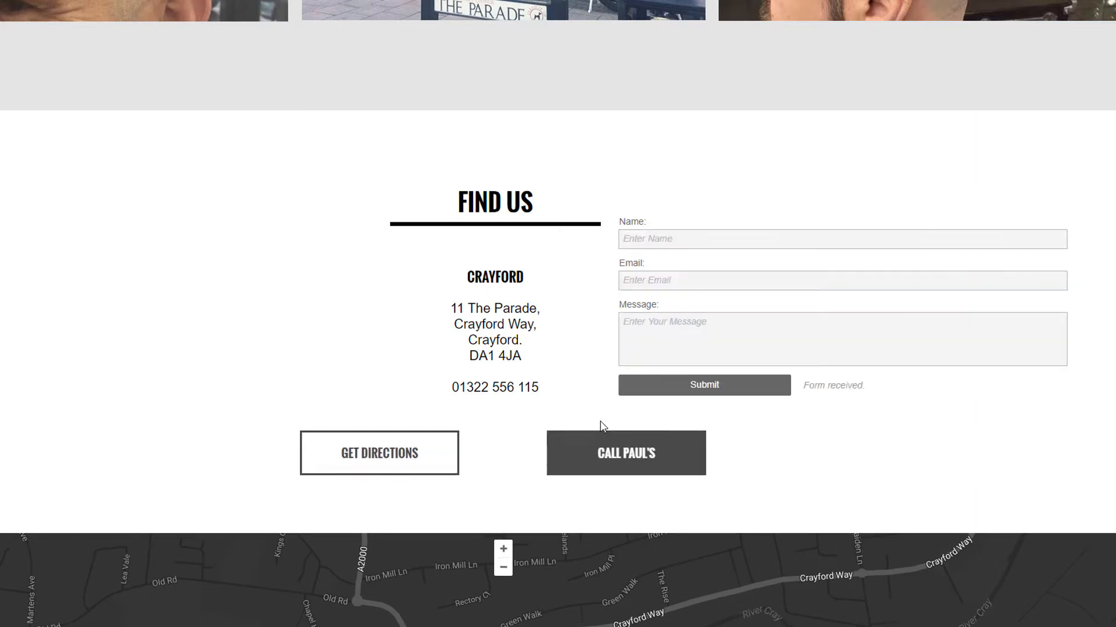
double_click(814, 385)
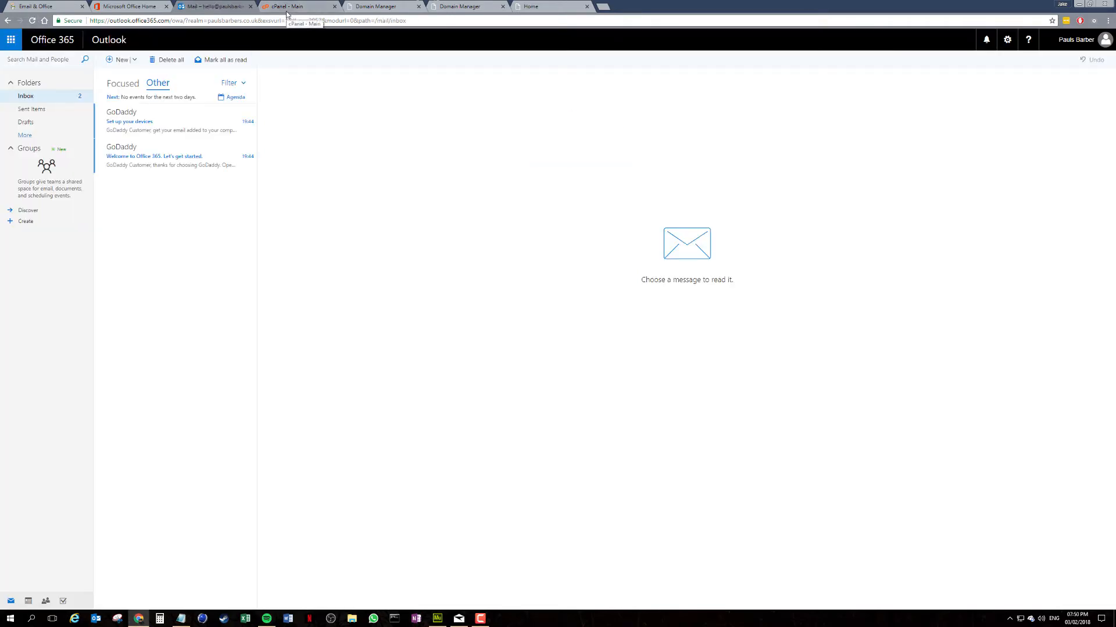
Set the cPanel MX Entry email routing for paulsbarbers.co.uk to Remote Mail Exchanger
click(299, 6)
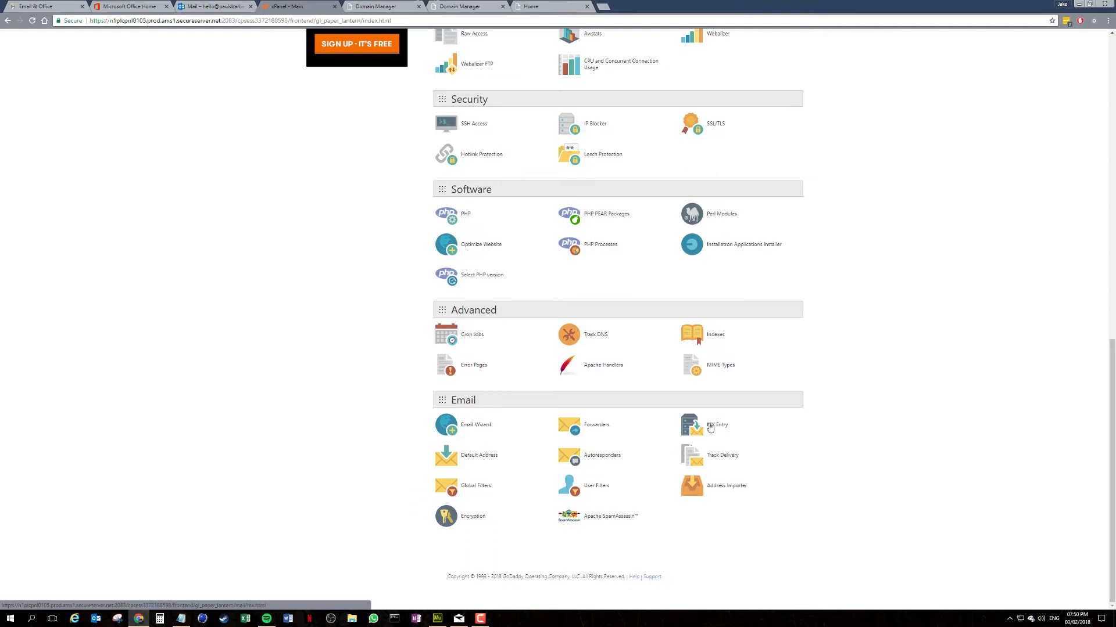
click(717, 425)
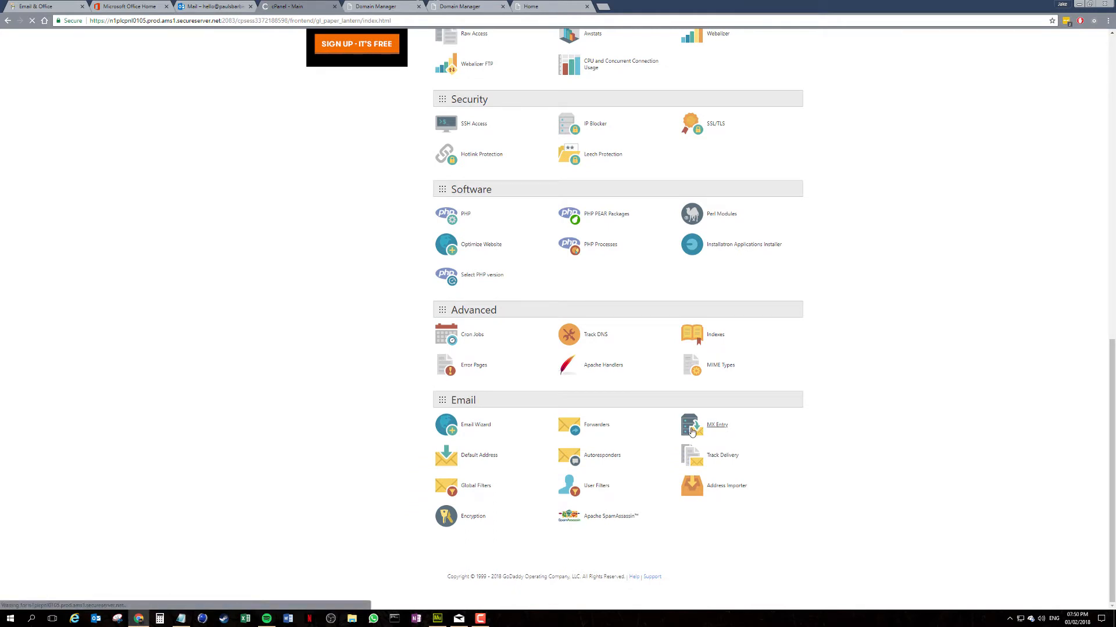
click(716, 425)
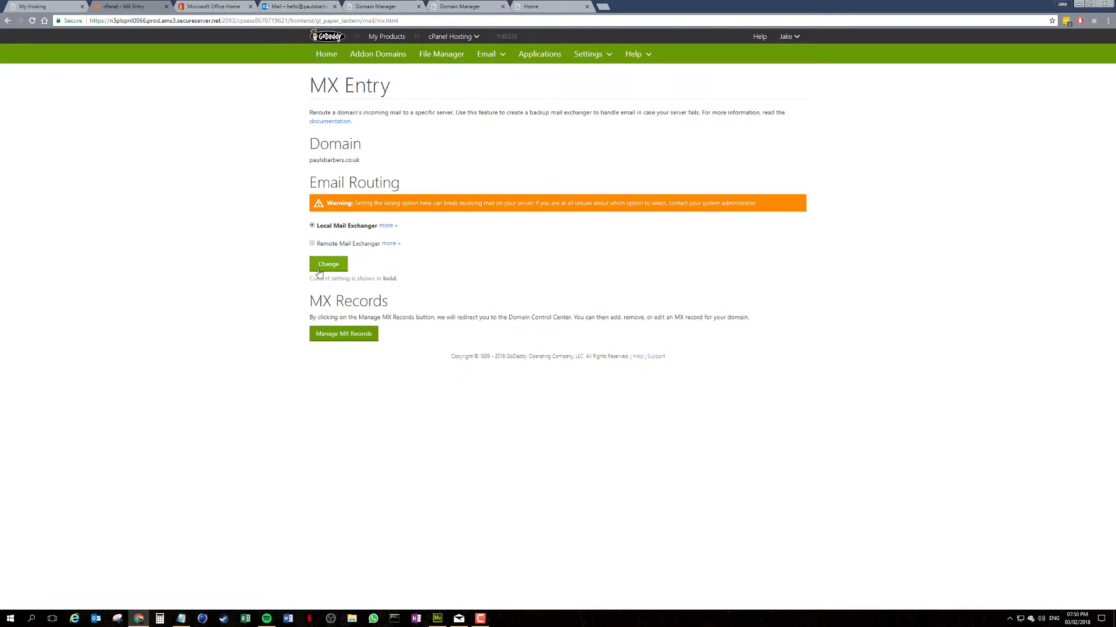
click(312, 243)
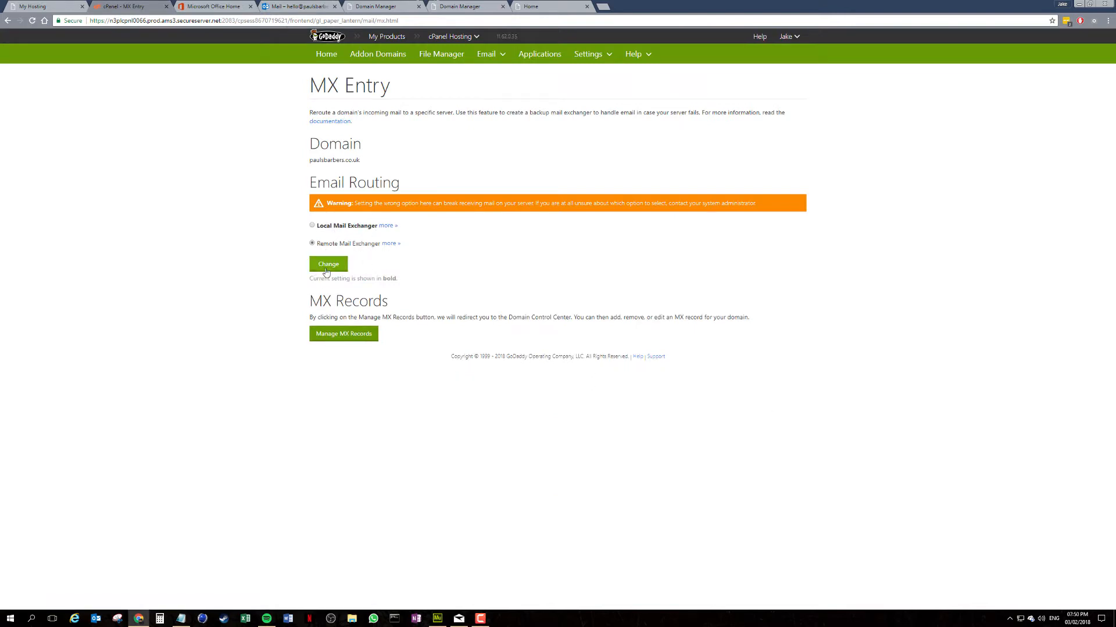
click(328, 264)
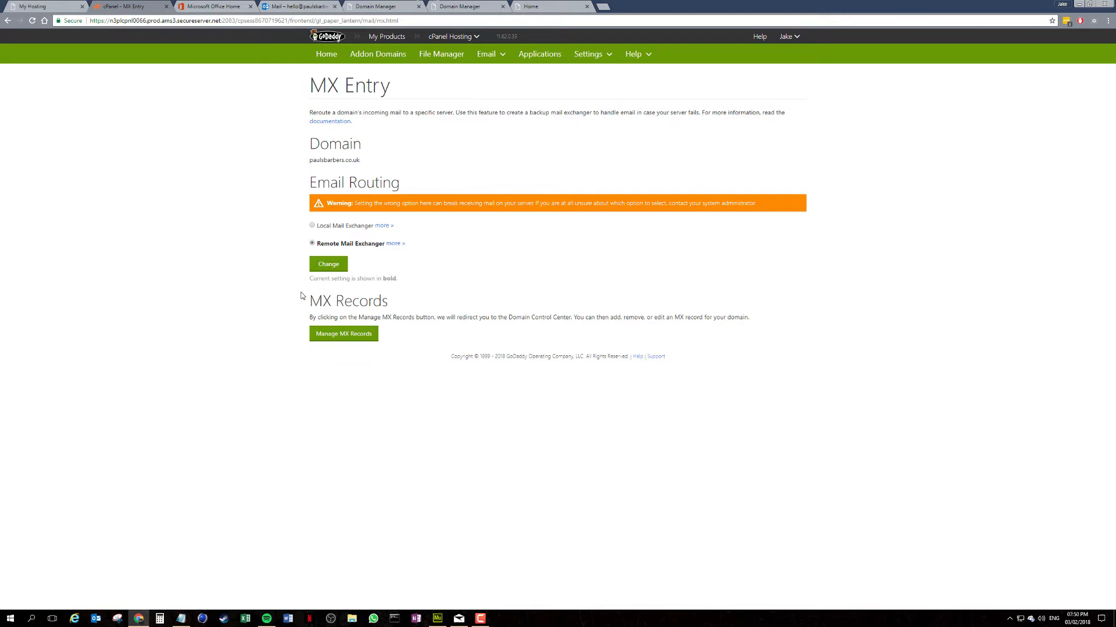
mouse_move(436, 126)
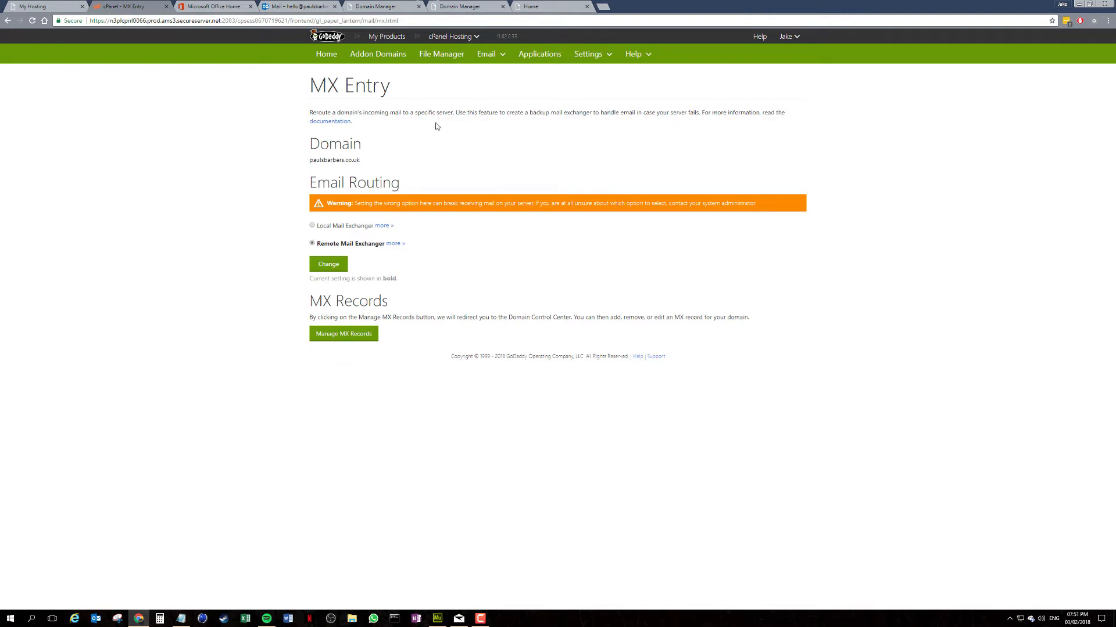
click(551, 6)
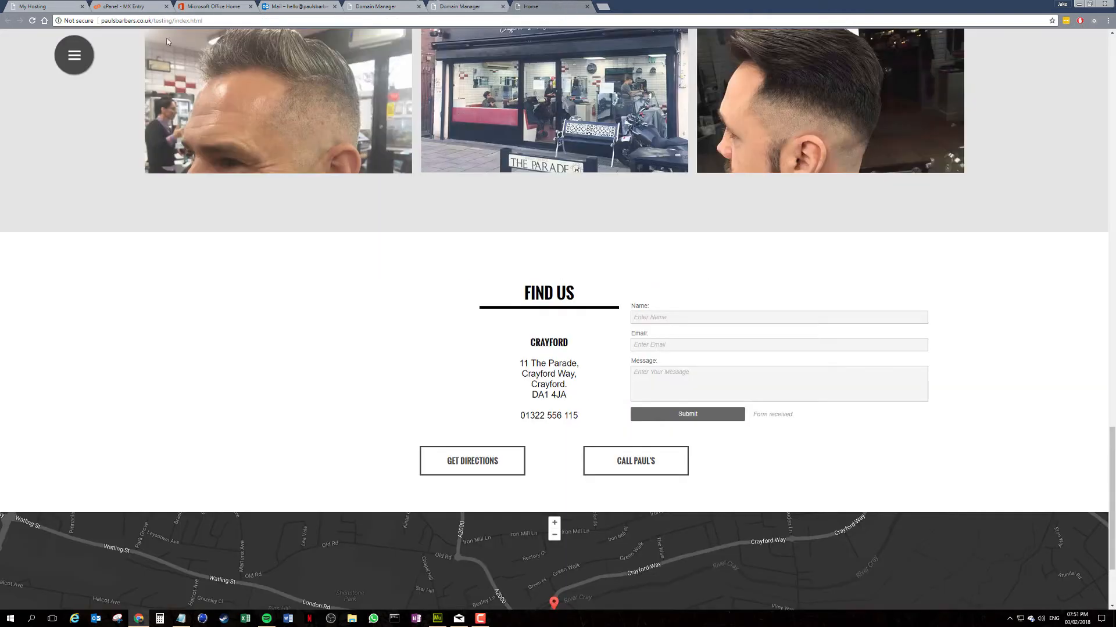
Send a second contact form test using the saved email and message 'TESTING'
scroll(up, 3)
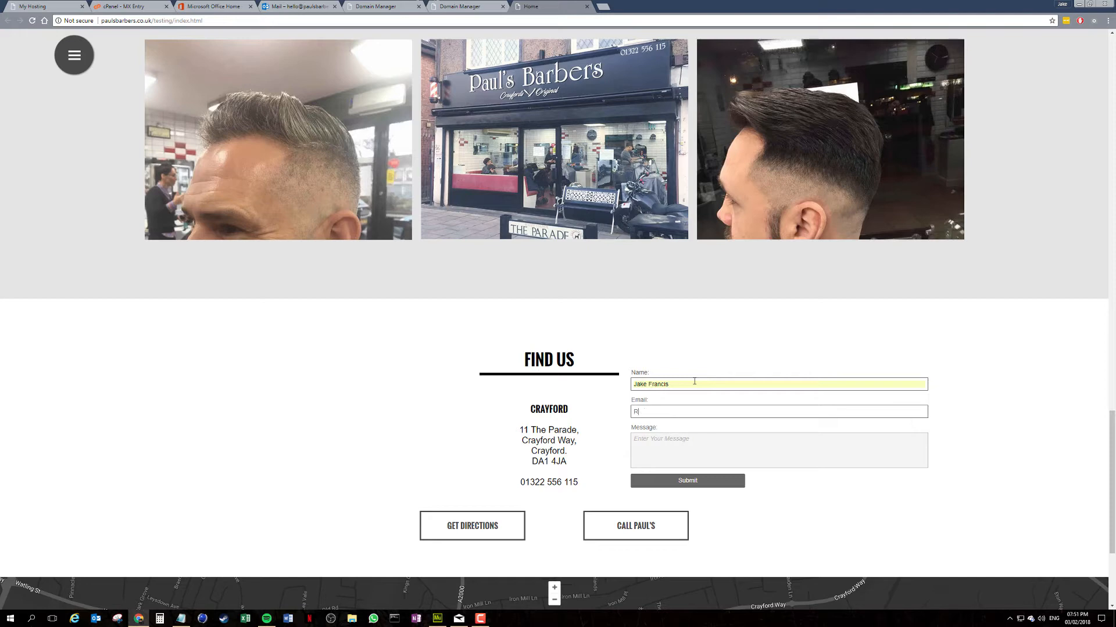
text(T)
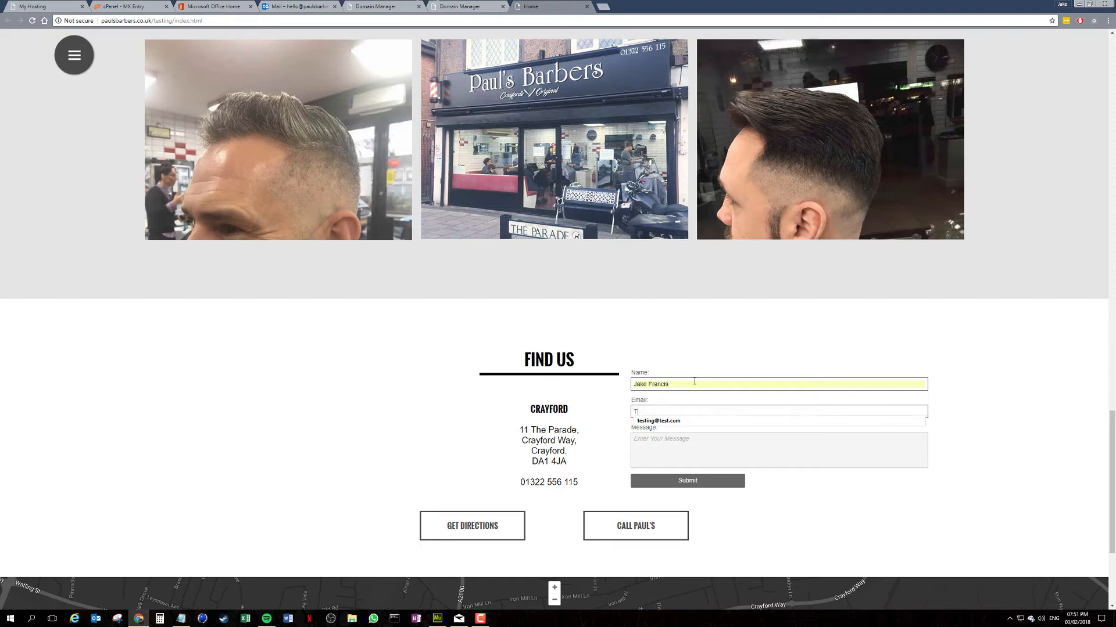
click(658, 421)
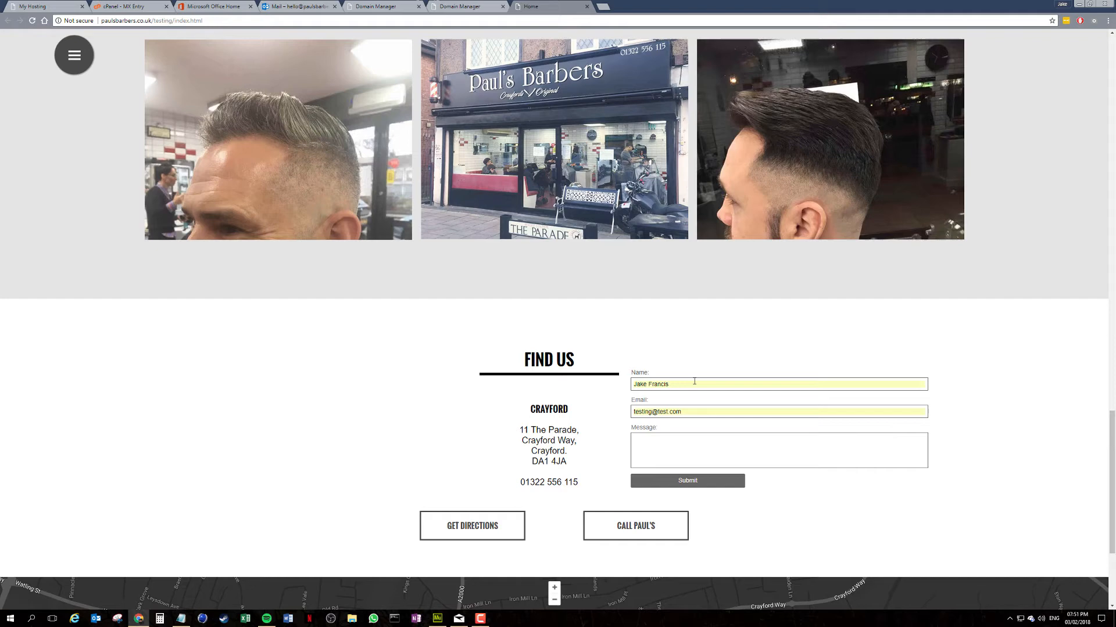
text(TE)
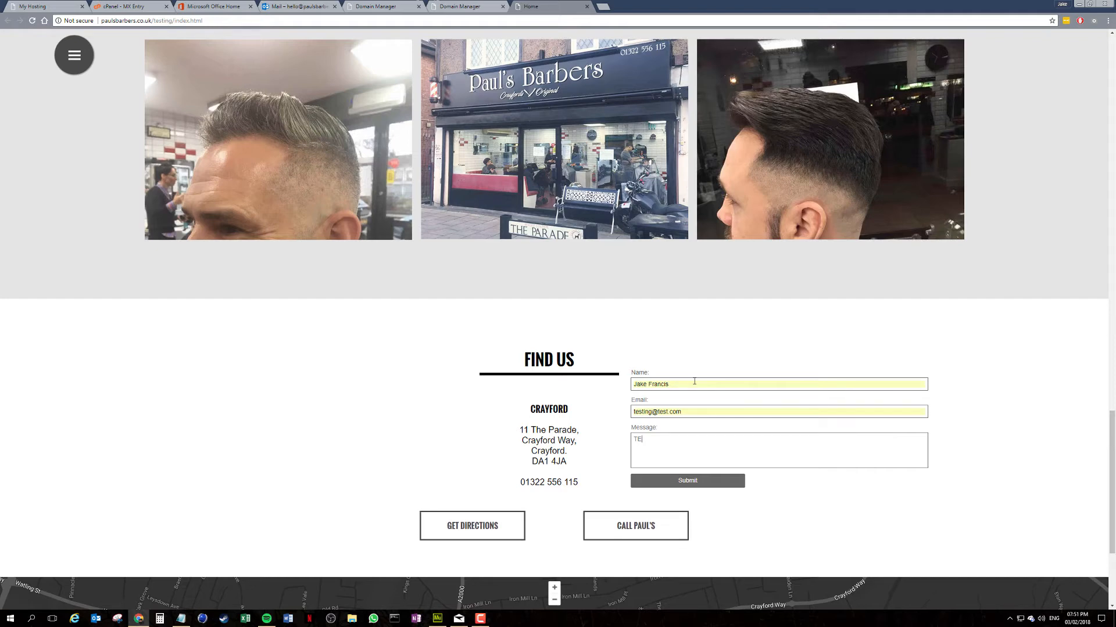
text(STING)
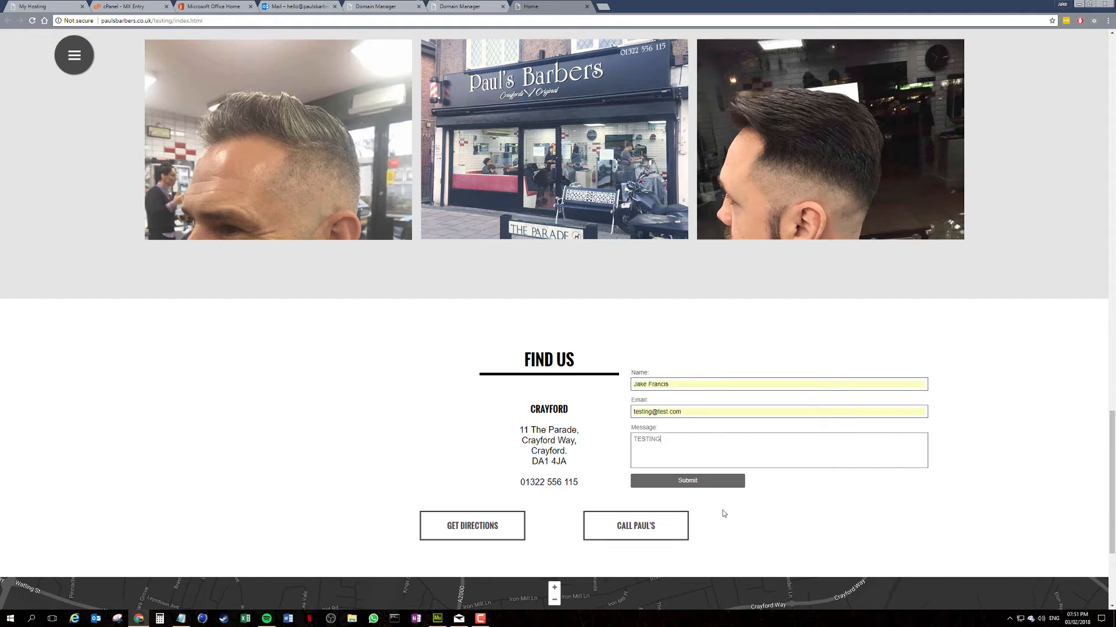
click(686, 480)
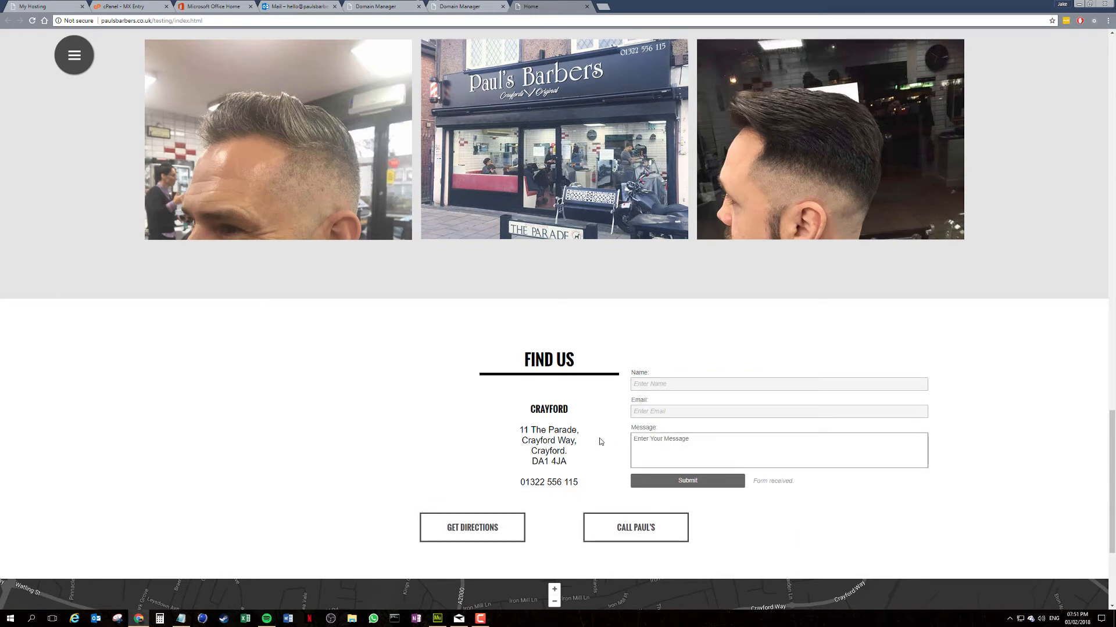
click(298, 6)
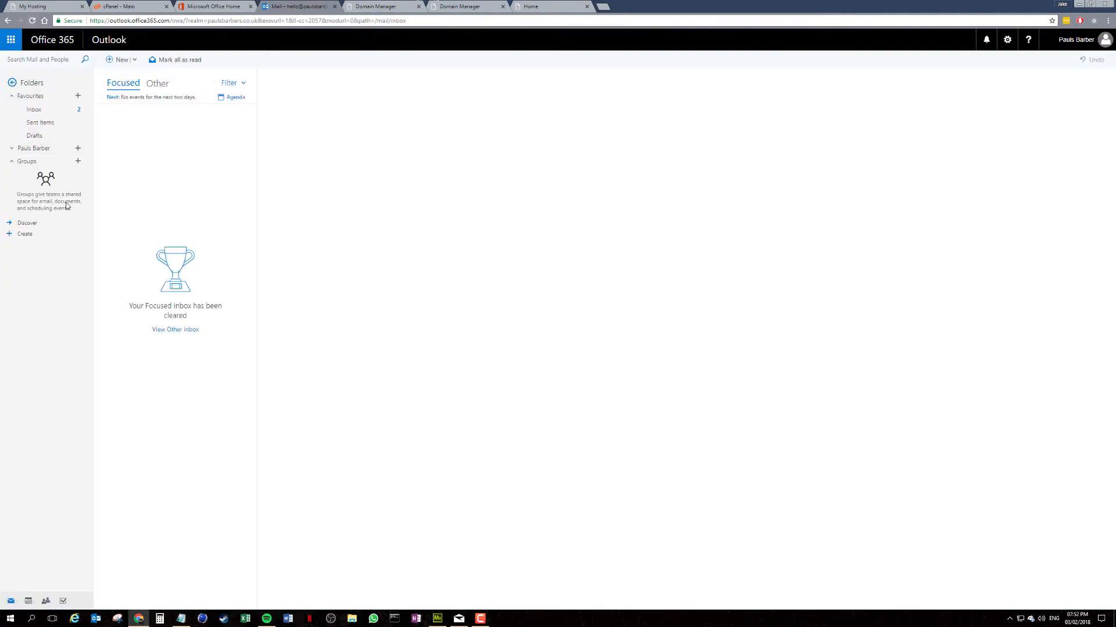
Open the fraud-flagged Home Form Submission in Junk Email and bring up mailbox settings
click(34, 149)
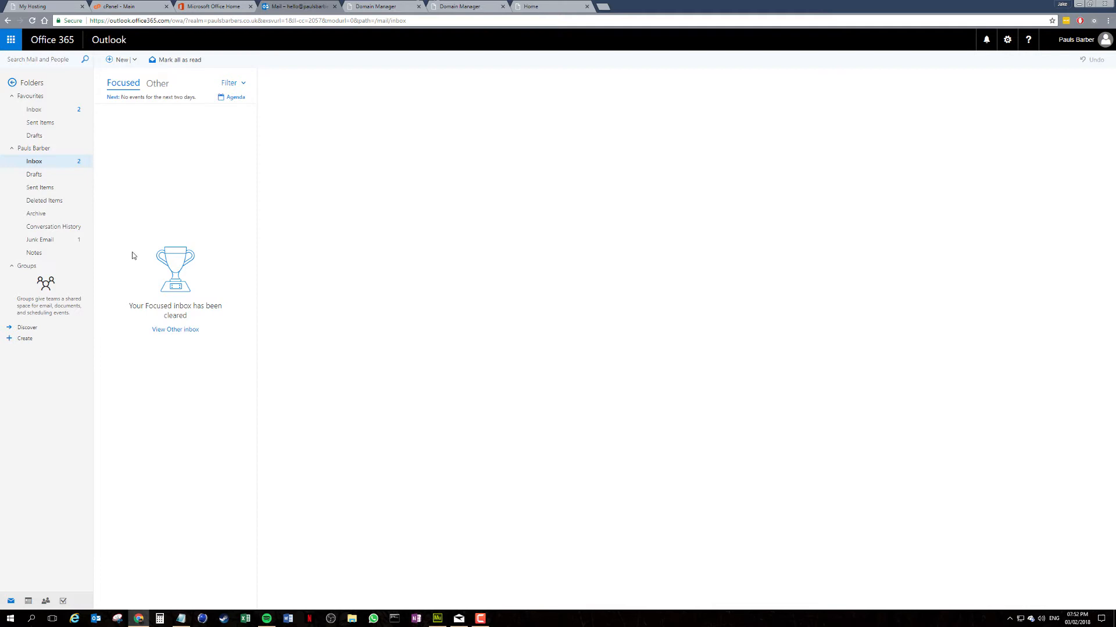
click(41, 240)
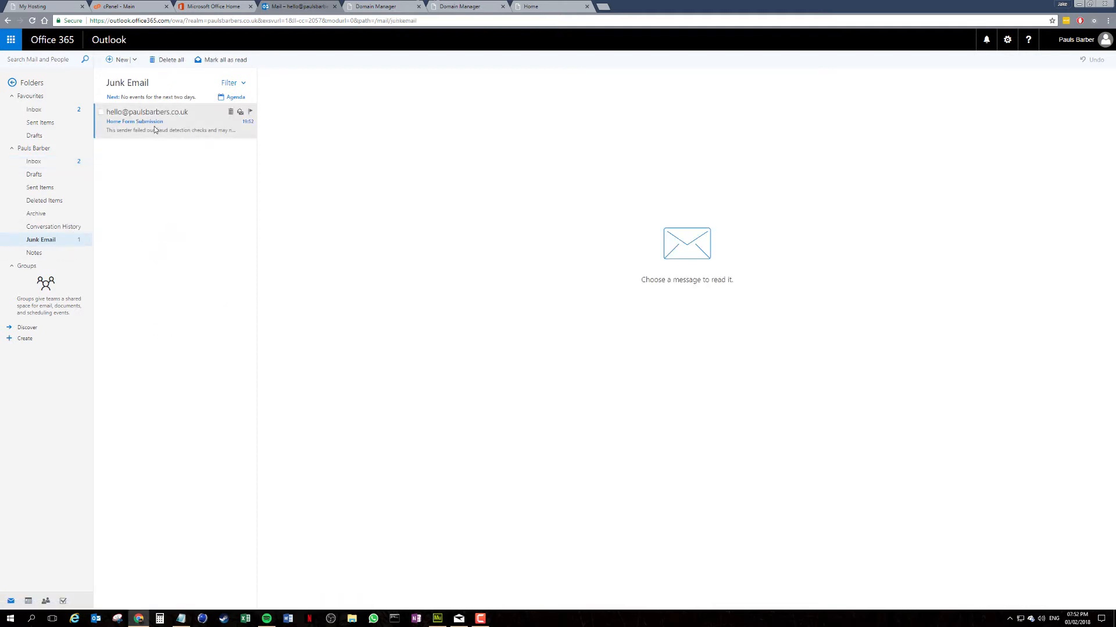
click(171, 121)
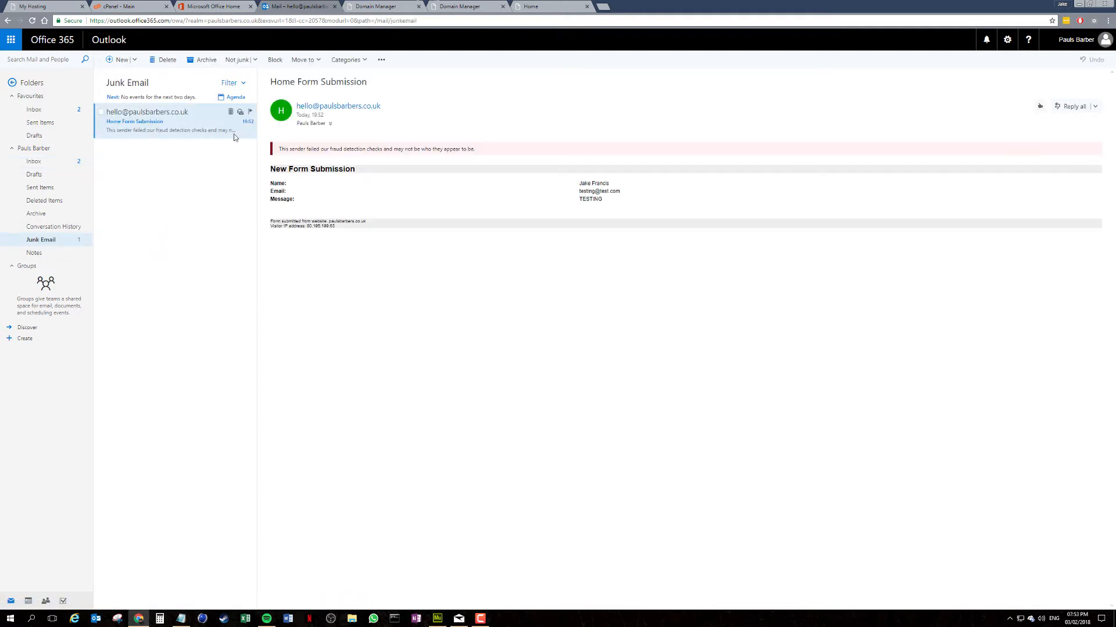
mouse_move(361, 150)
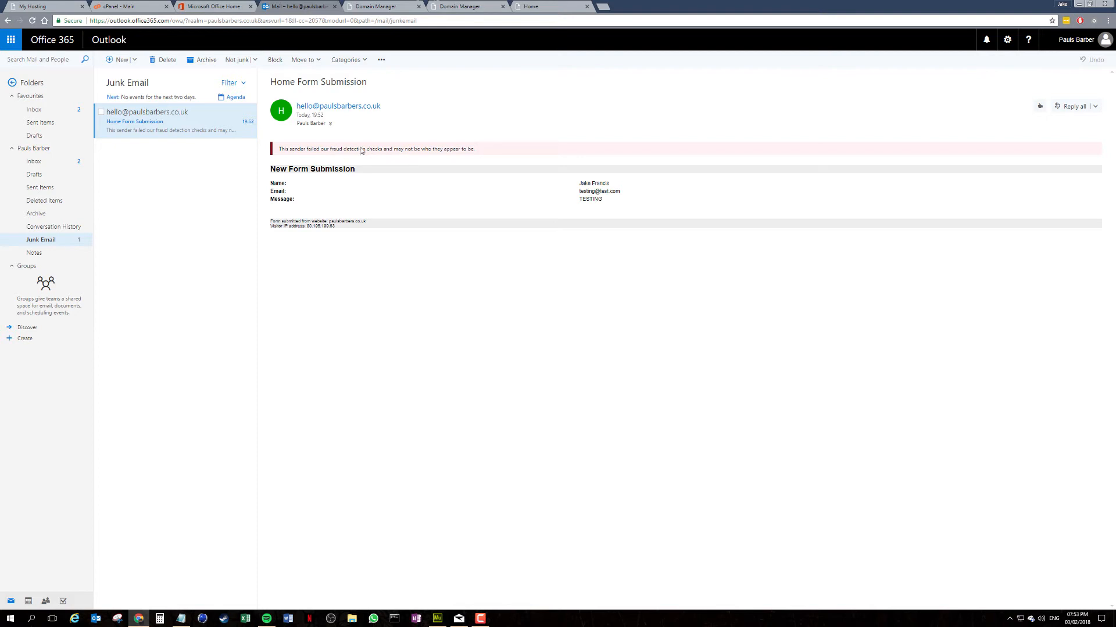
mouse_move(331, 114)
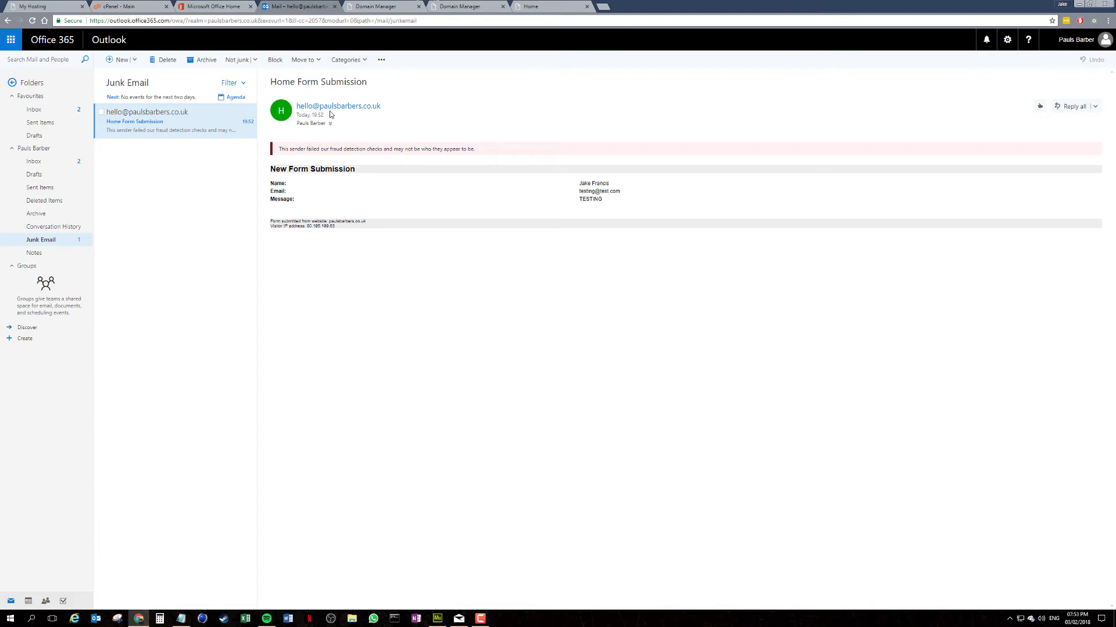
double_click(339, 106)
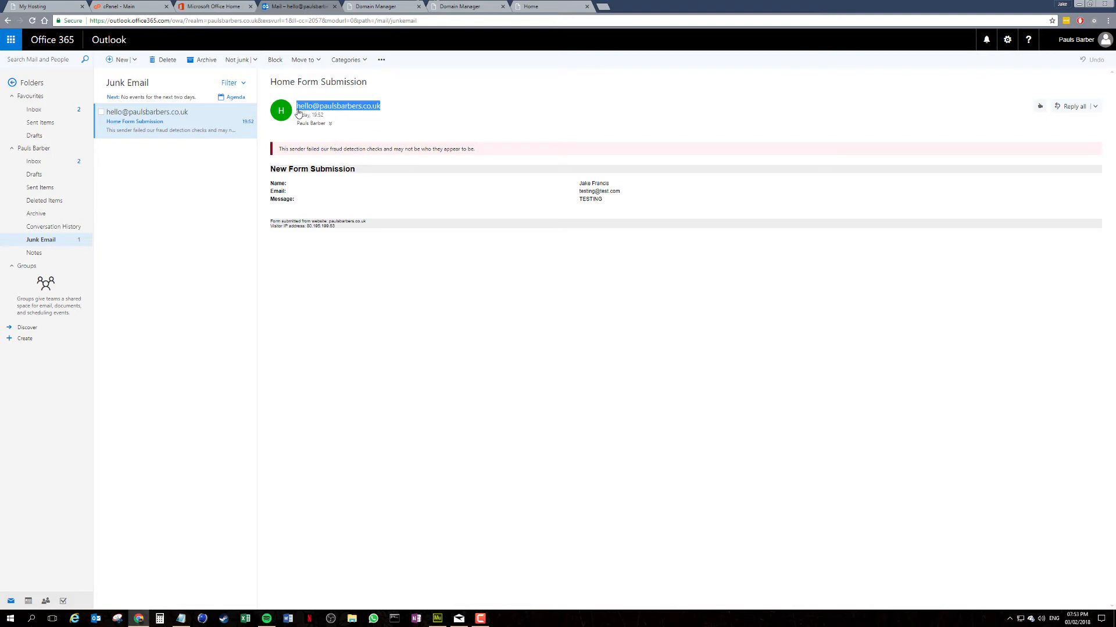
mouse_move(1028, 65)
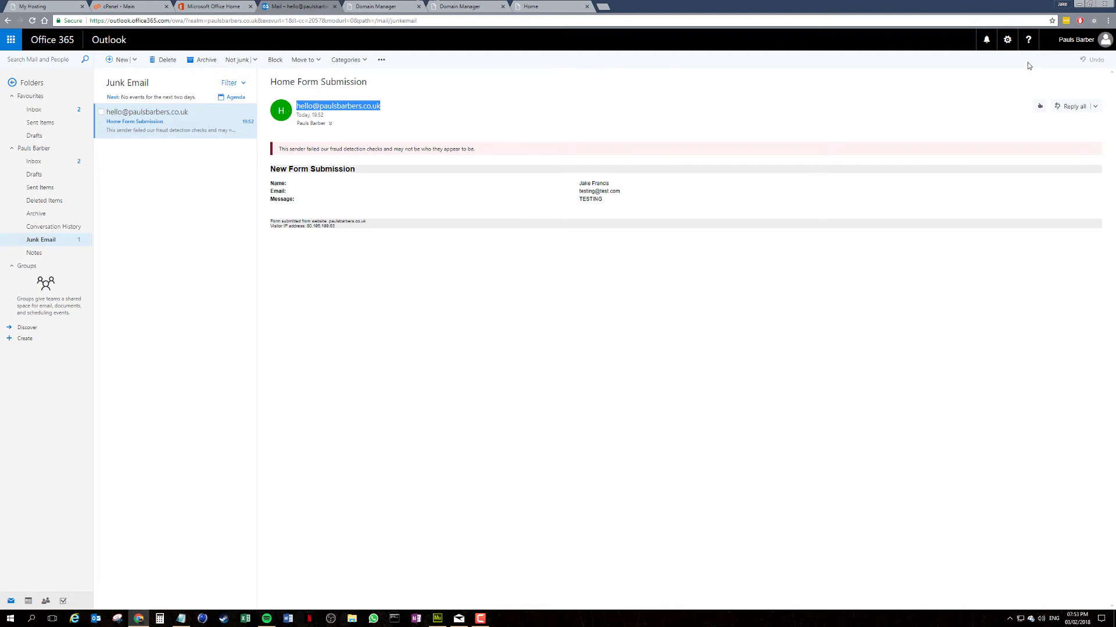
click(1007, 39)
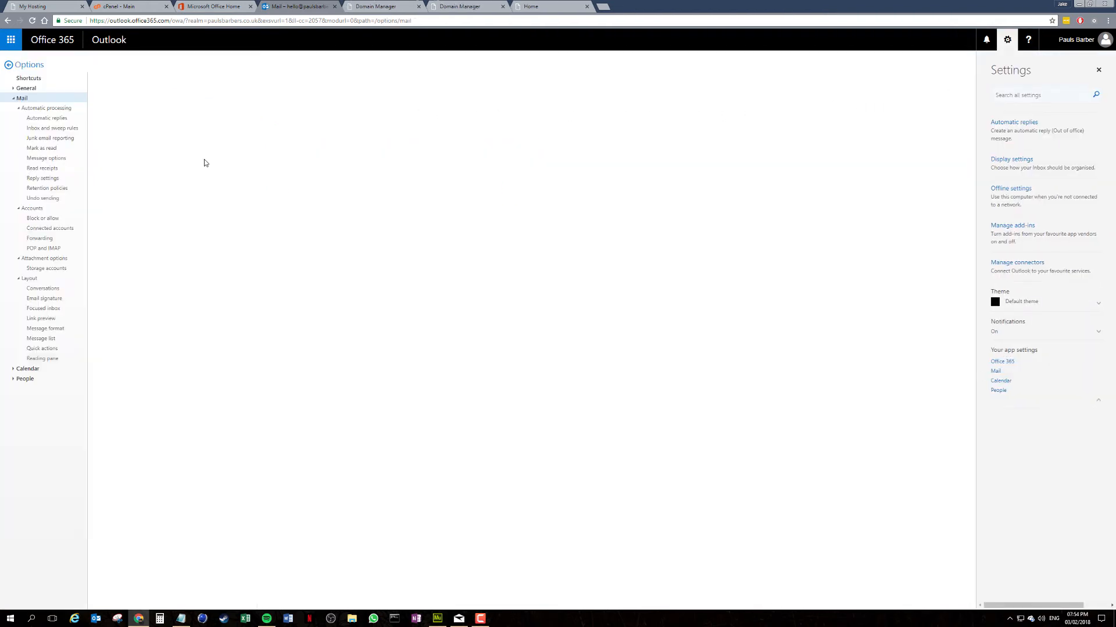
Set Block or allow to 'Don't move email to my Junk Email folder' and check Focused Inbox
click(22, 99)
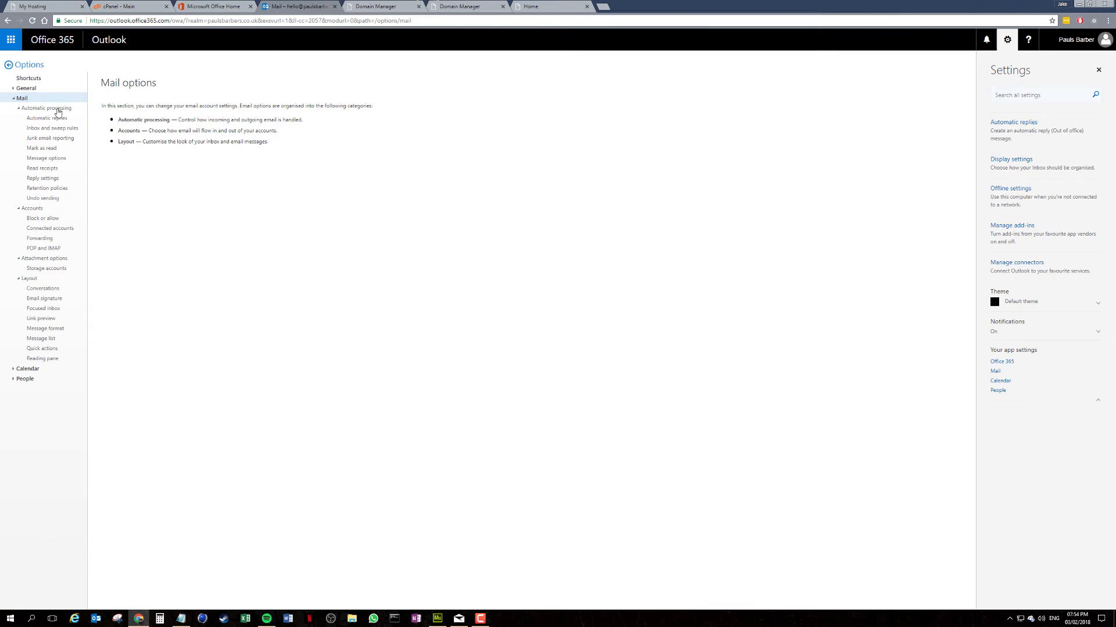
mouse_move(50, 189)
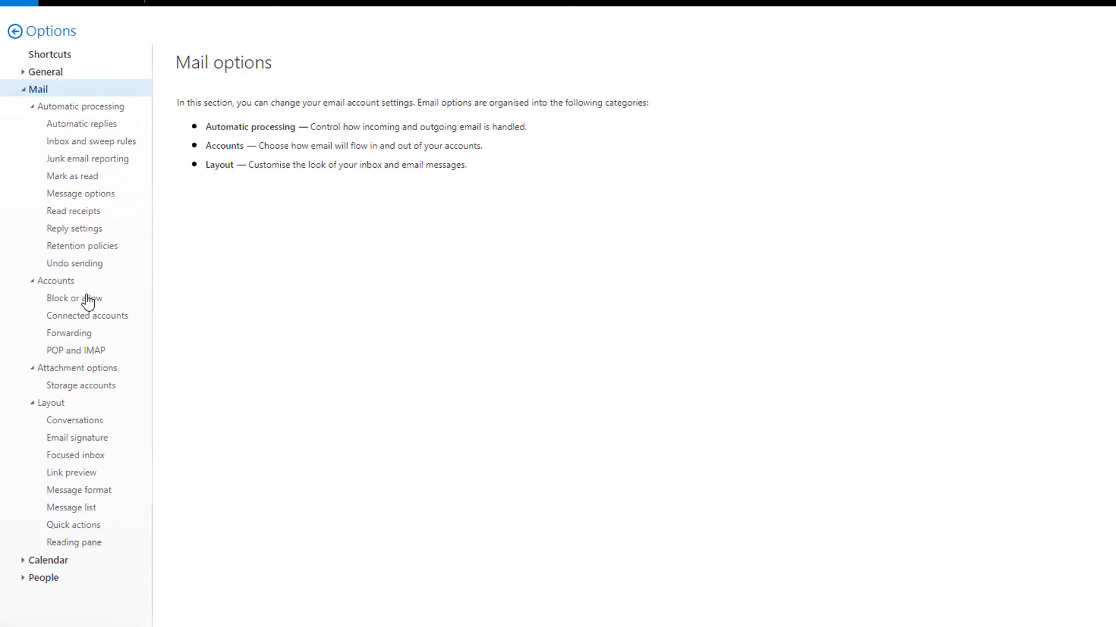
click(74, 298)
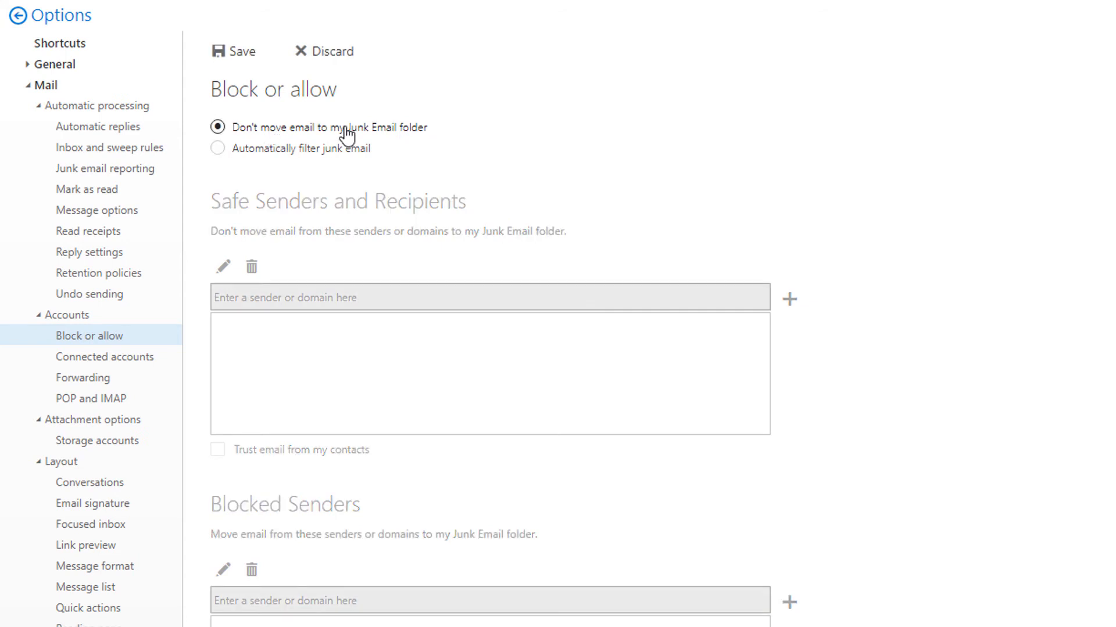
click(232, 50)
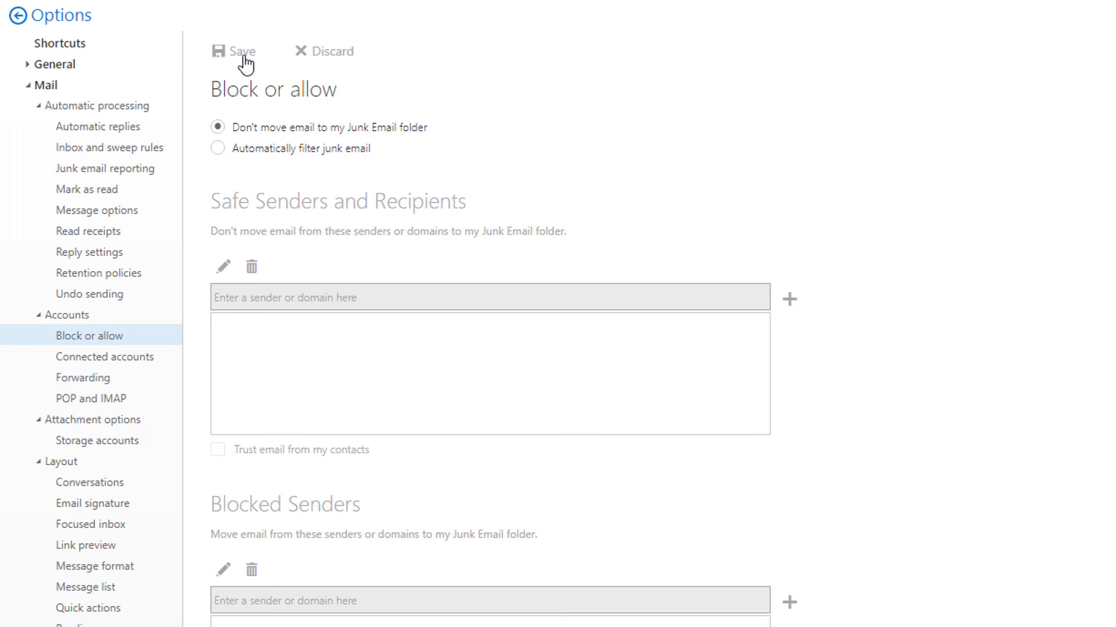
mouse_move(91, 524)
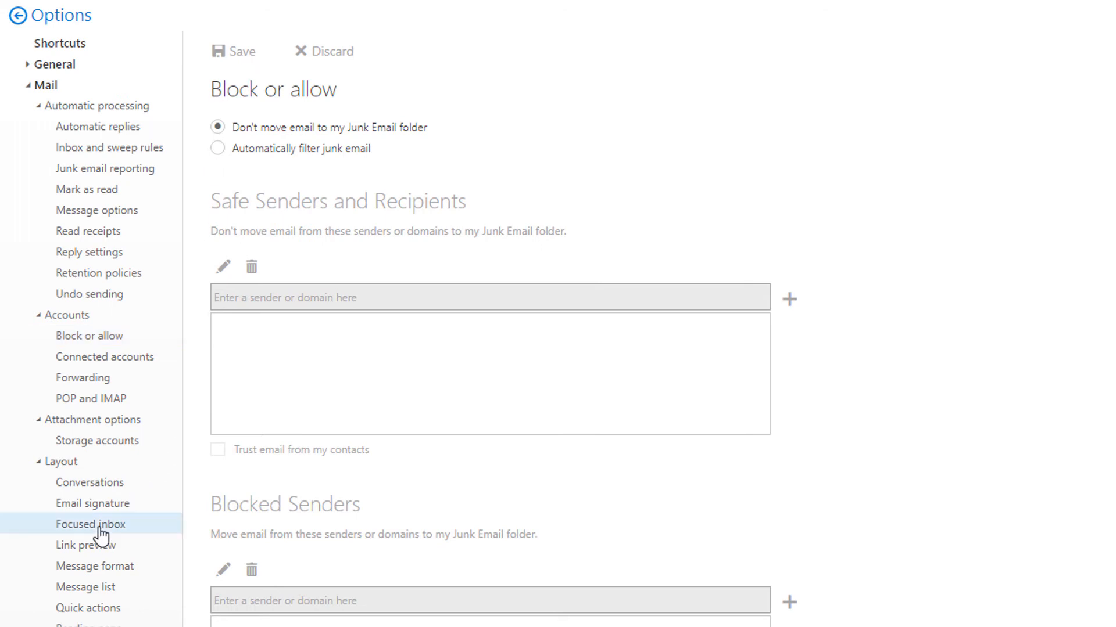
click(91, 524)
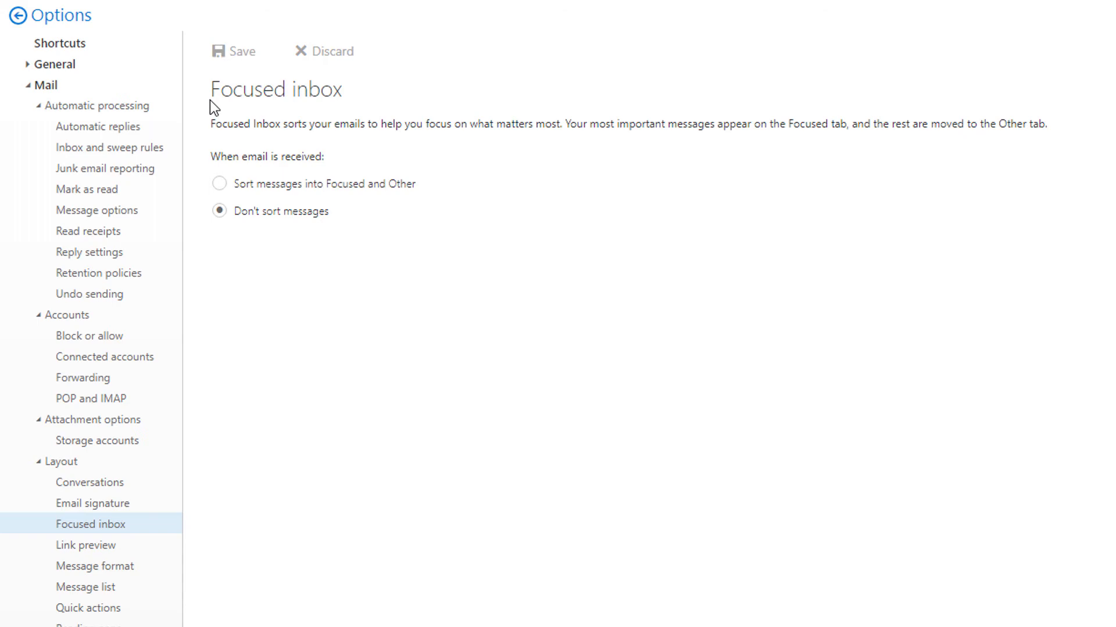
mouse_move(15, 15)
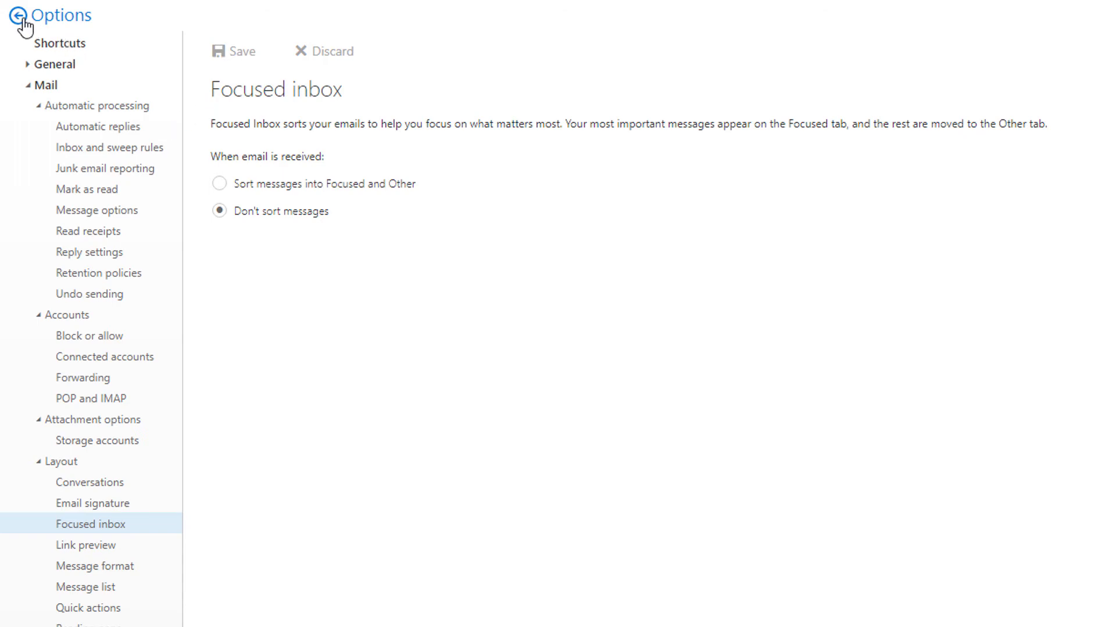
click(12, 15)
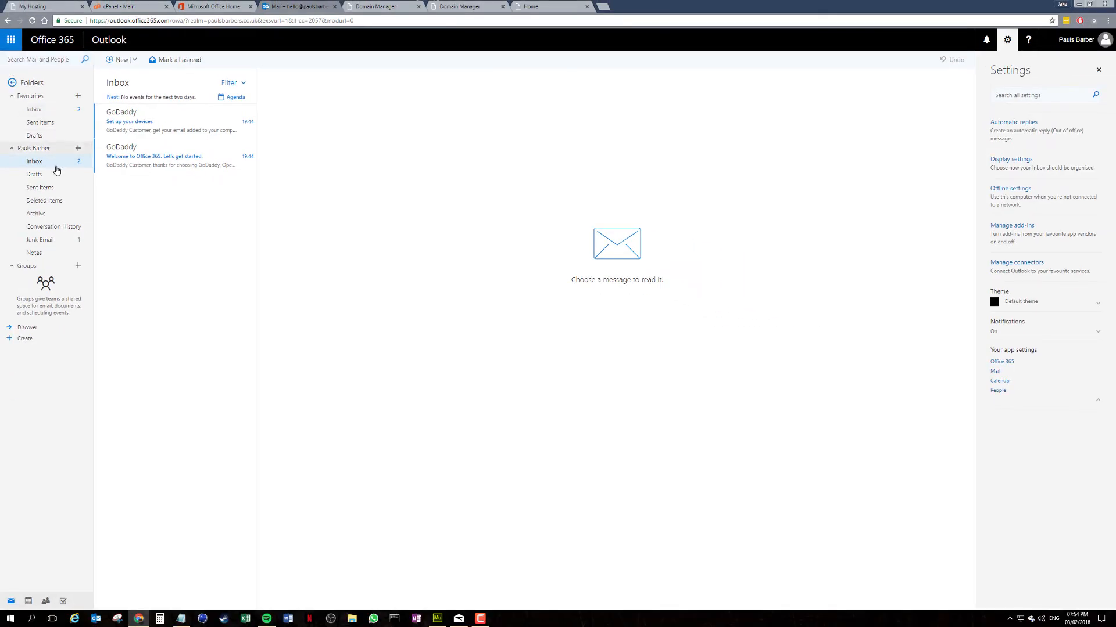
mouse_move(164, 199)
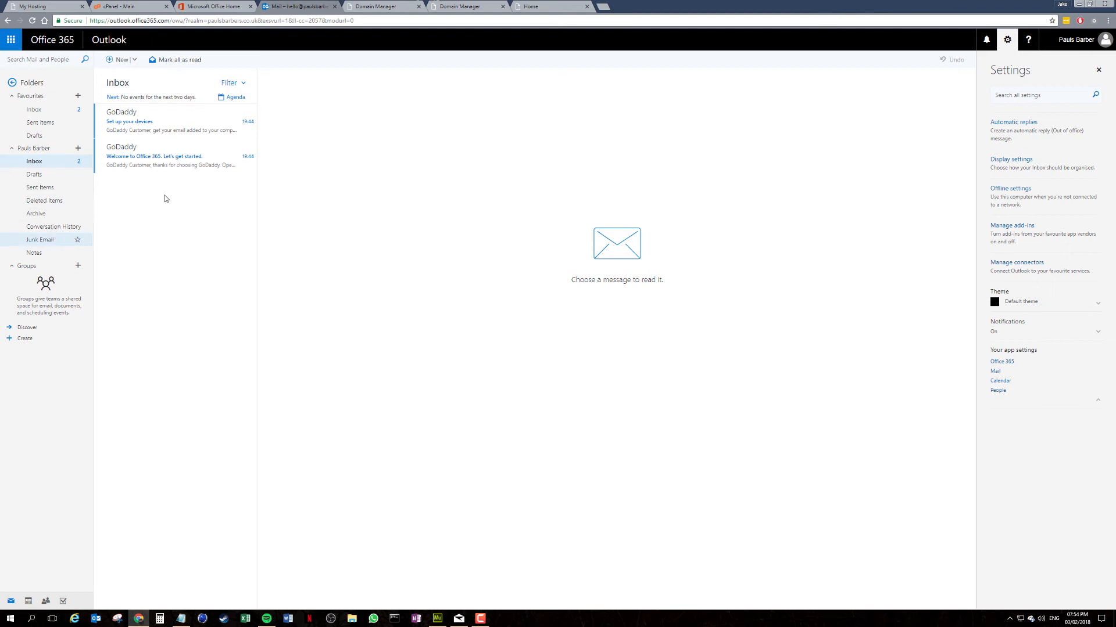
Look in the Junk Email folder again, then go to the Paul's Barbers site tab
click(41, 240)
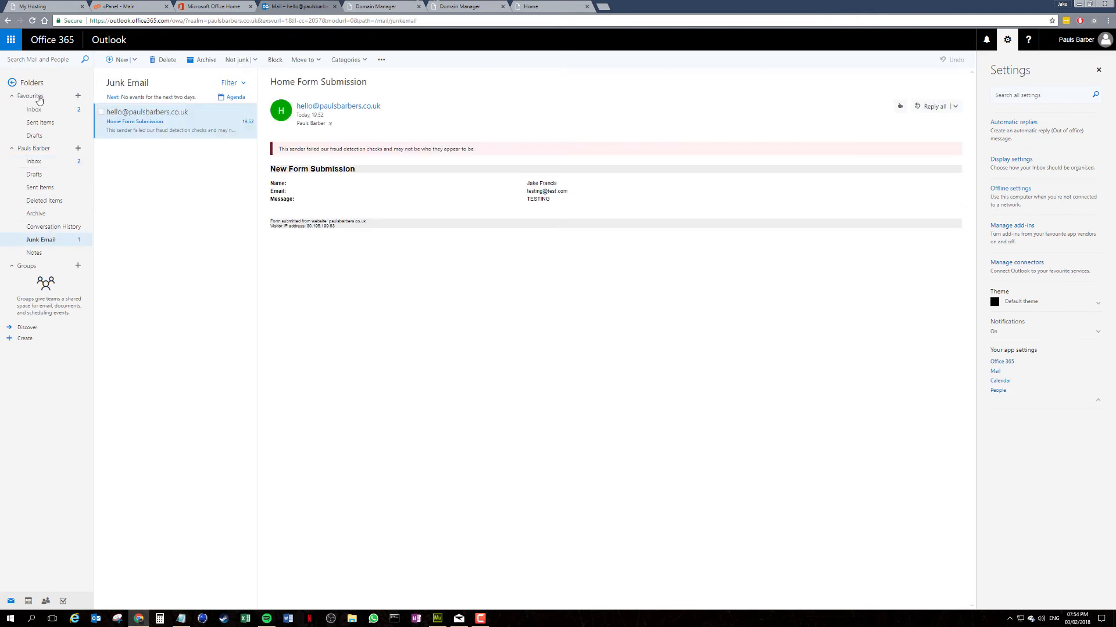
click(34, 121)
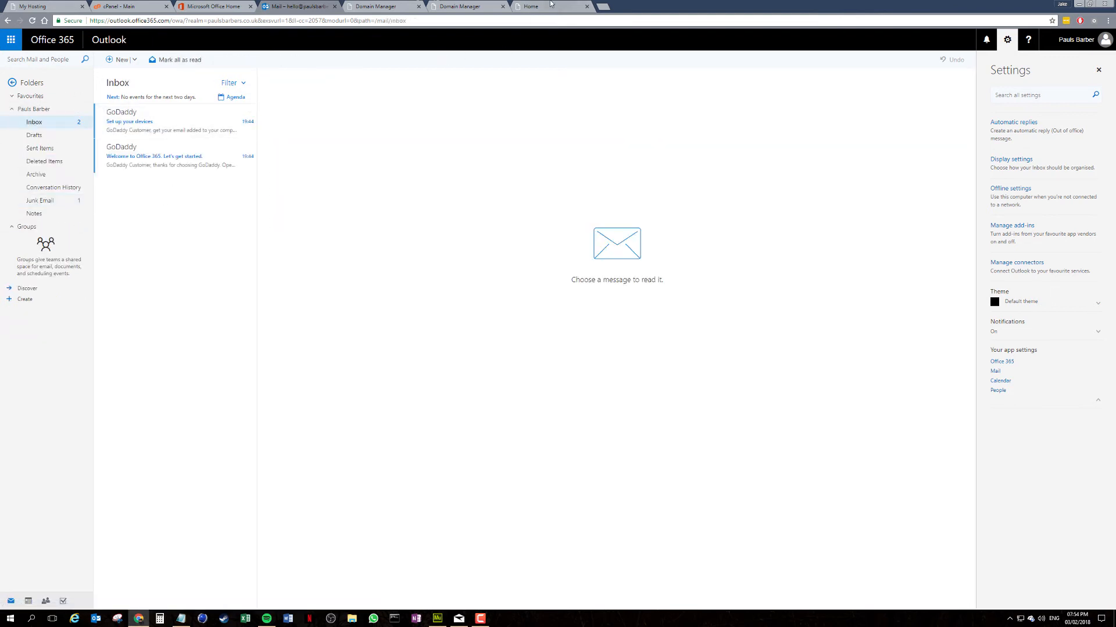
click(551, 7)
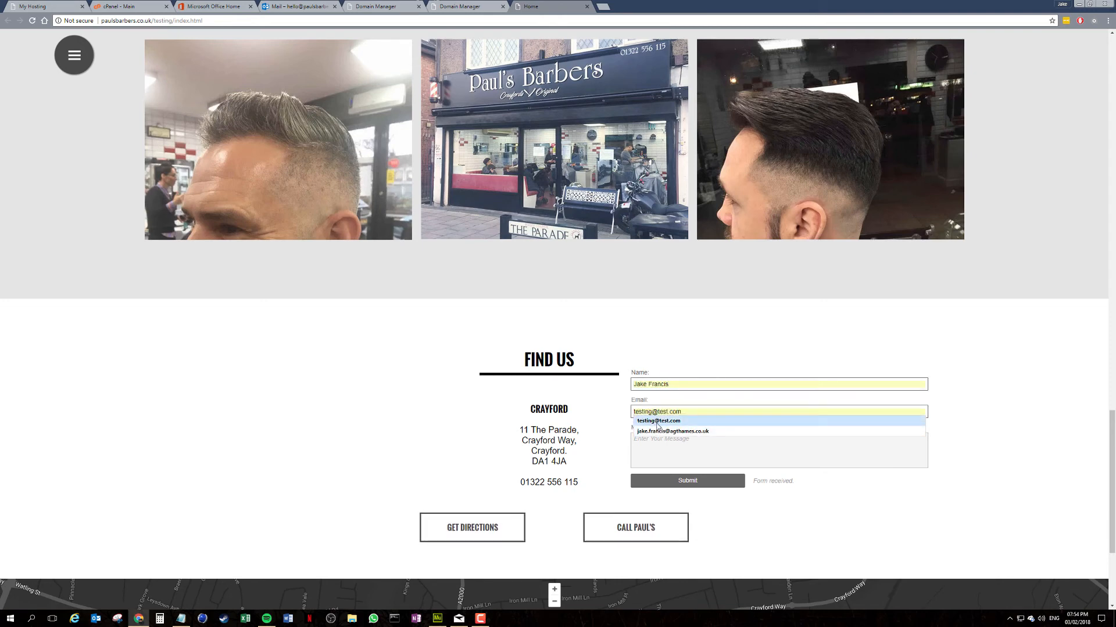
Submit a third contact form test with the saved email and message 'test2'
click(656, 420)
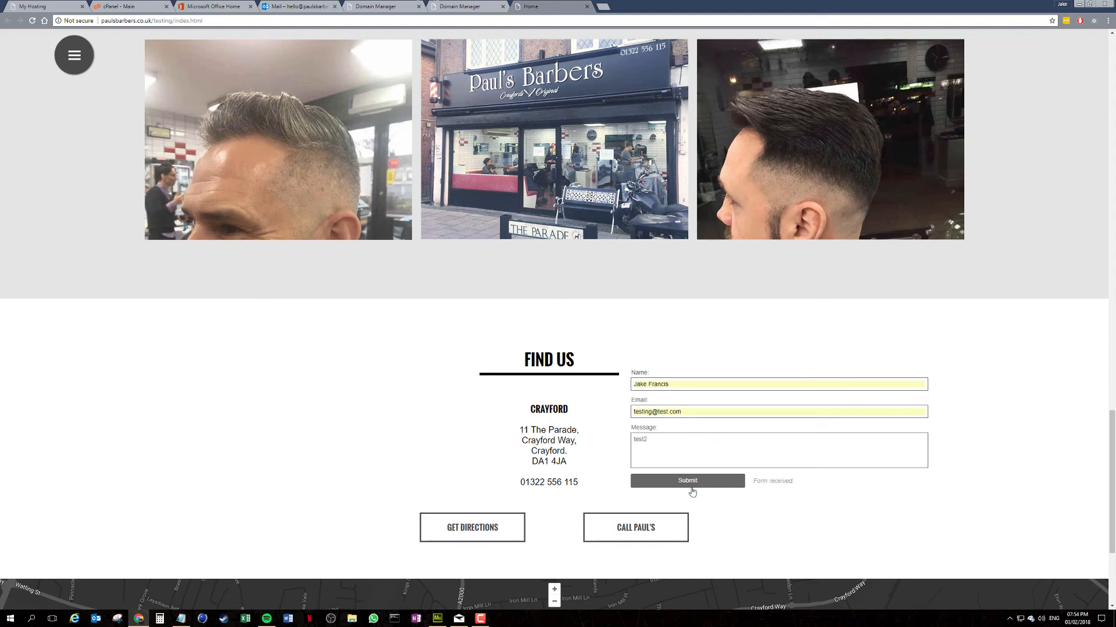
click(686, 481)
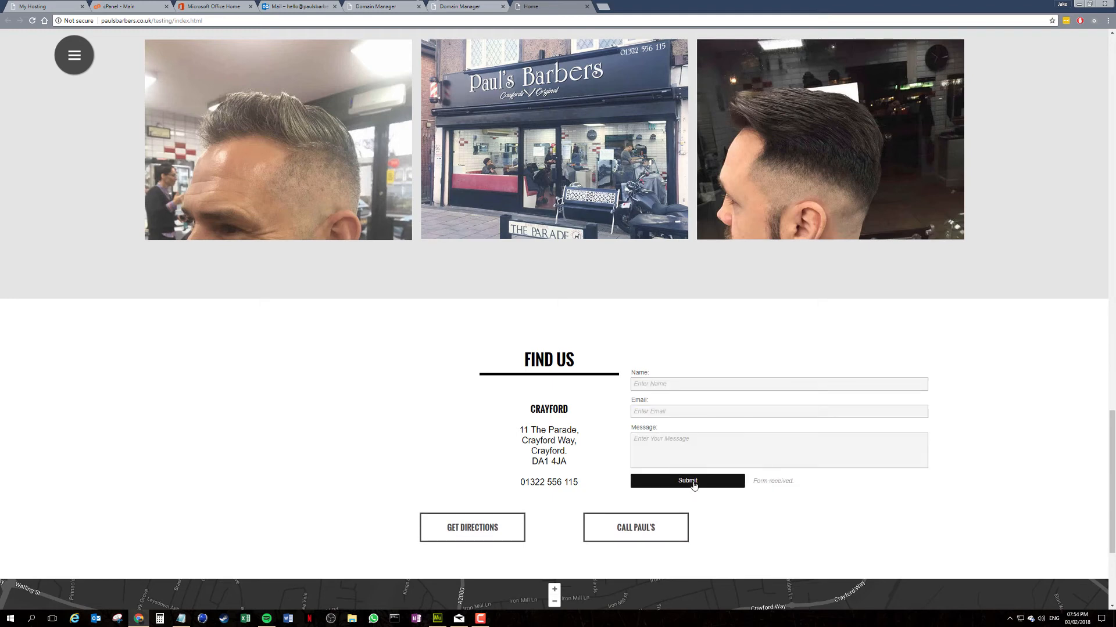
click(299, 5)
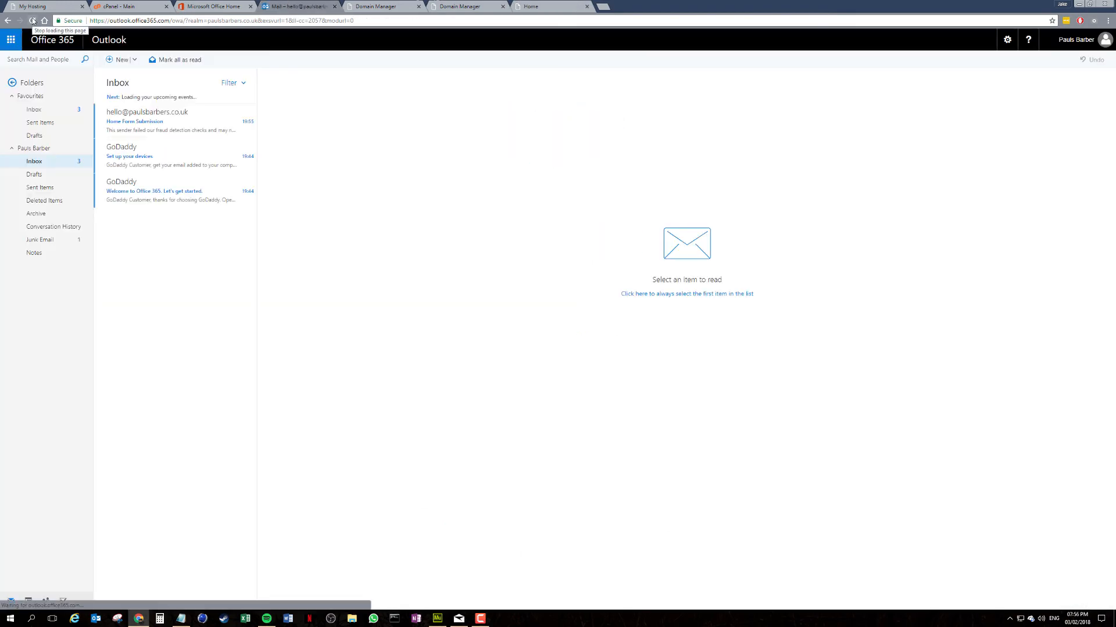
click(171, 121)
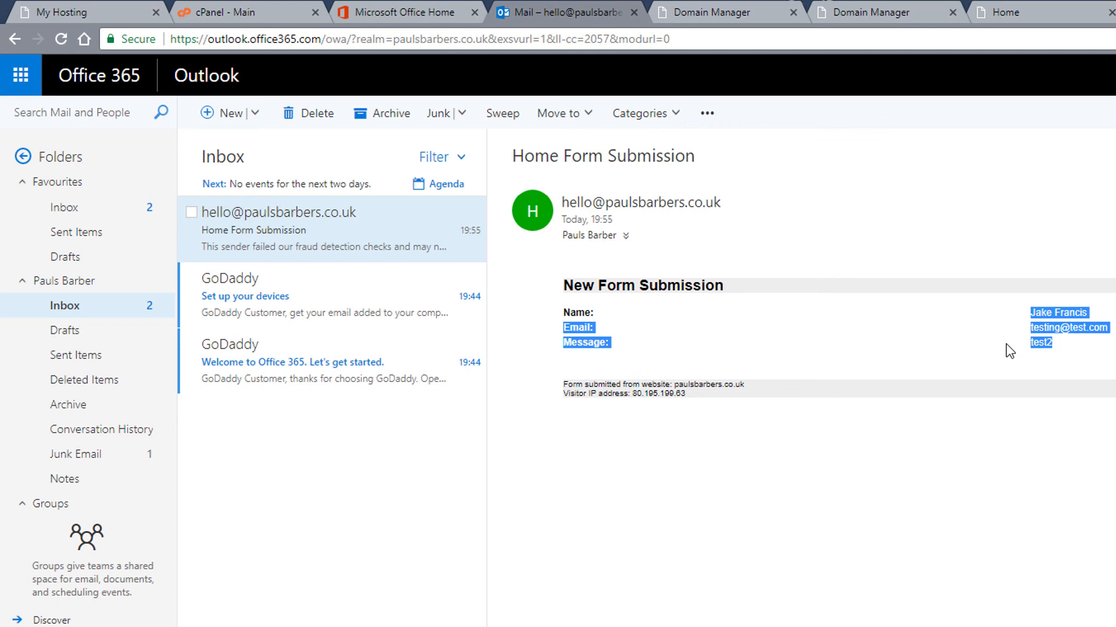
click(1007, 39)
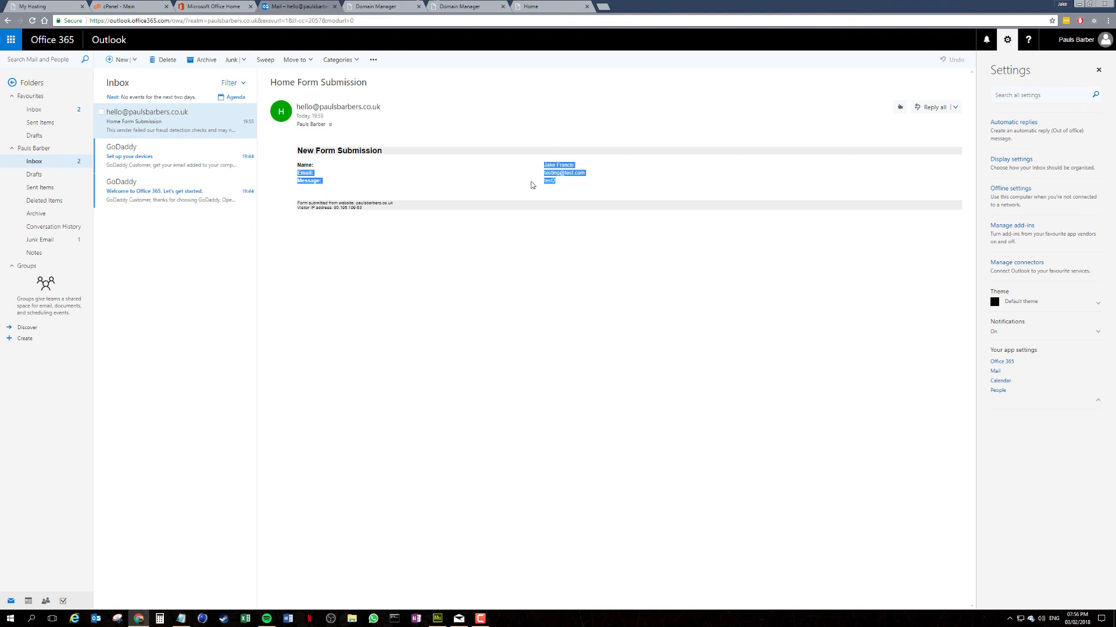
mouse_move(539, 174)
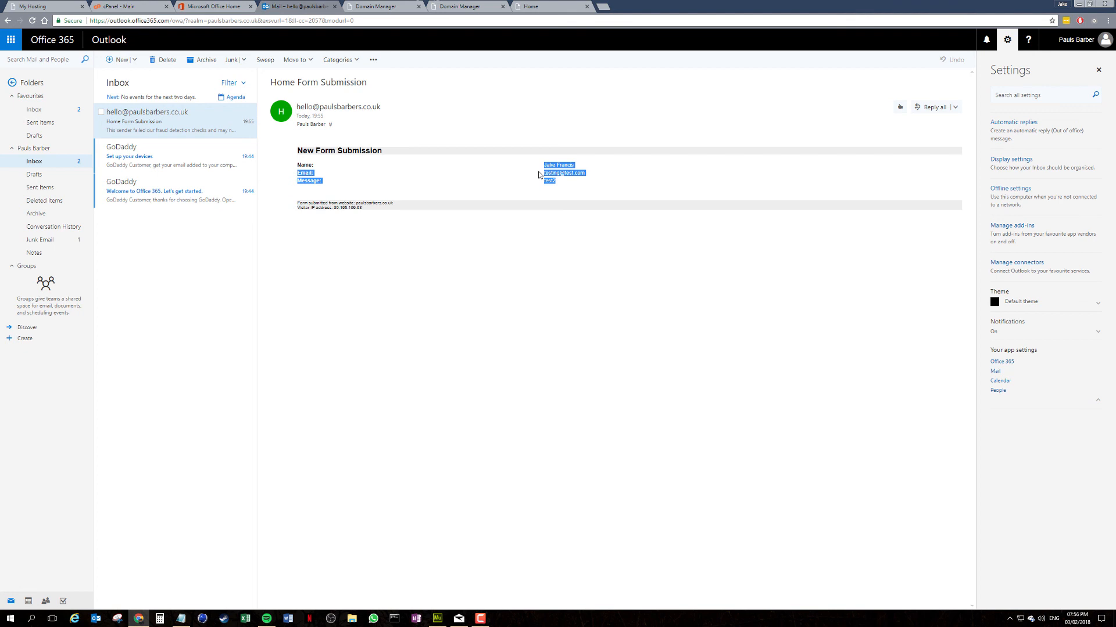
mouse_move(1053, 424)
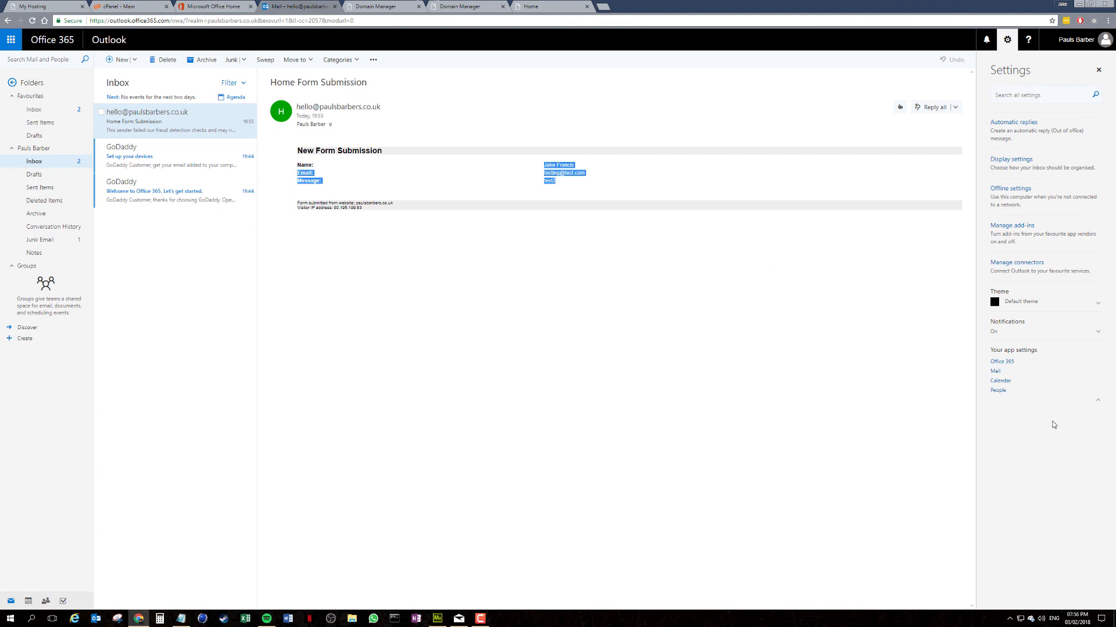